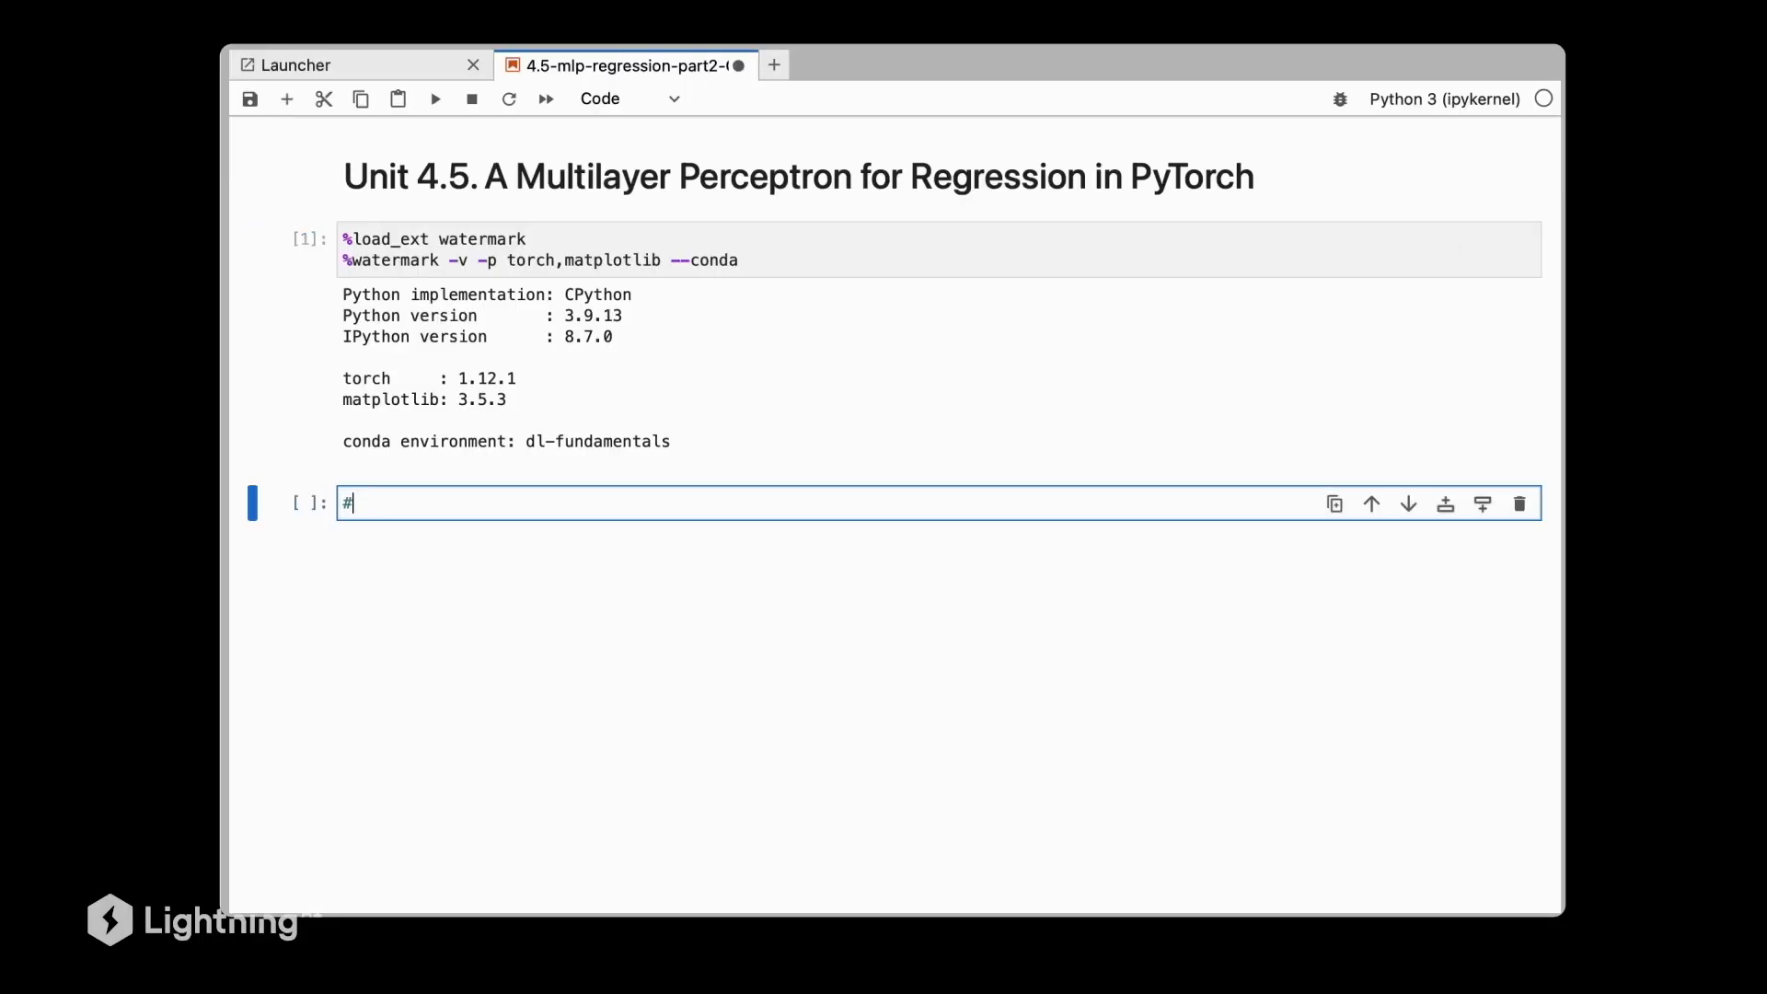
Add a '# Dataset' heading above the torch import cell defining X_train and y_train.
{"action": "type", "text": "Dat"}
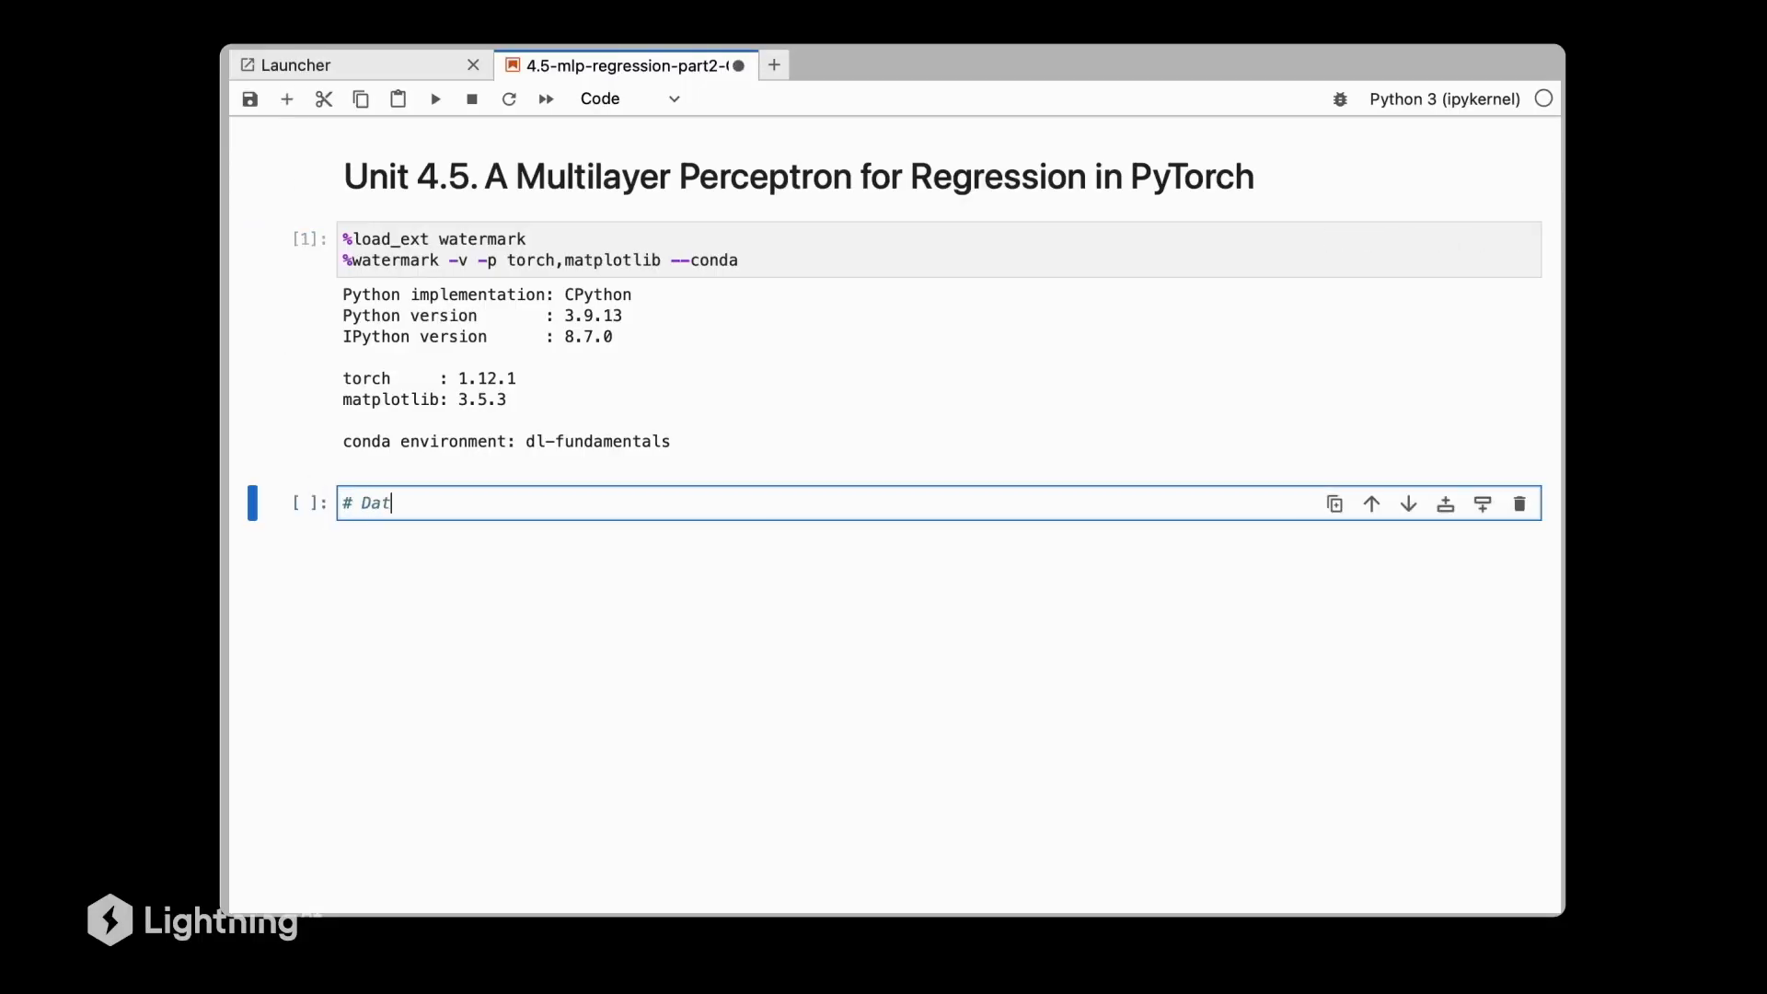
{"action": "key", "text": "shift+enter"}
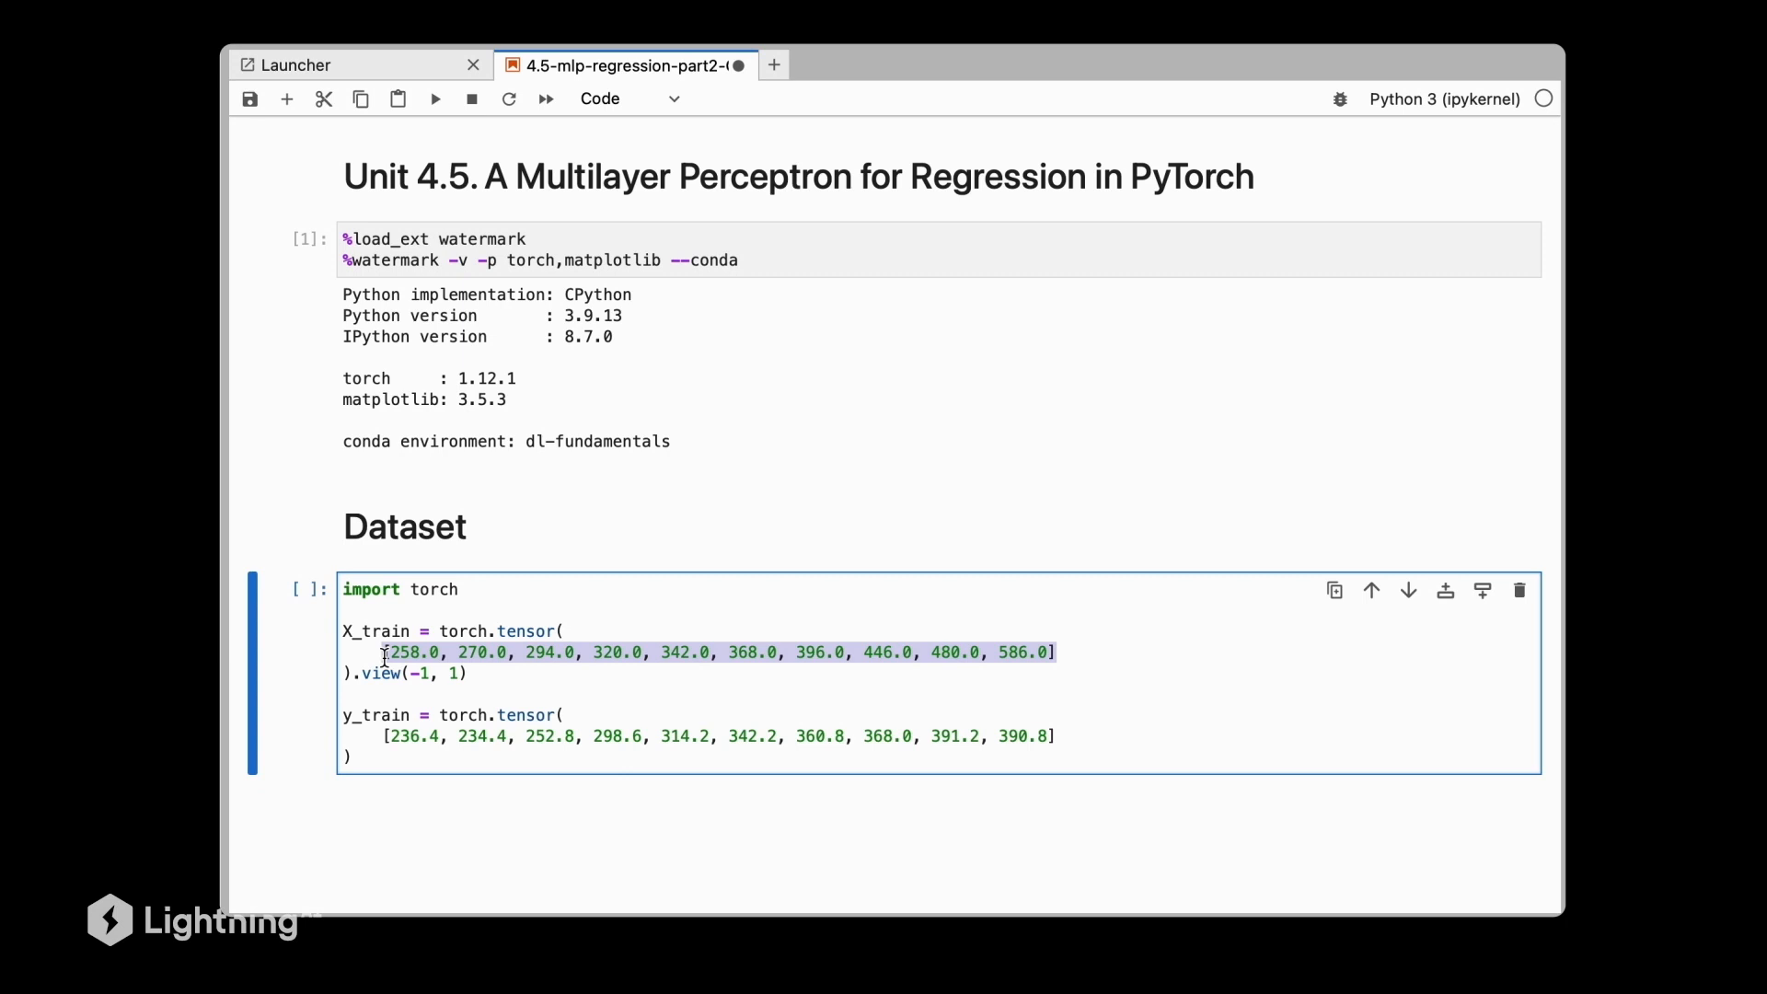
{"action": "scroll", "scroll_direction": "down", "scroll_amount": 3}
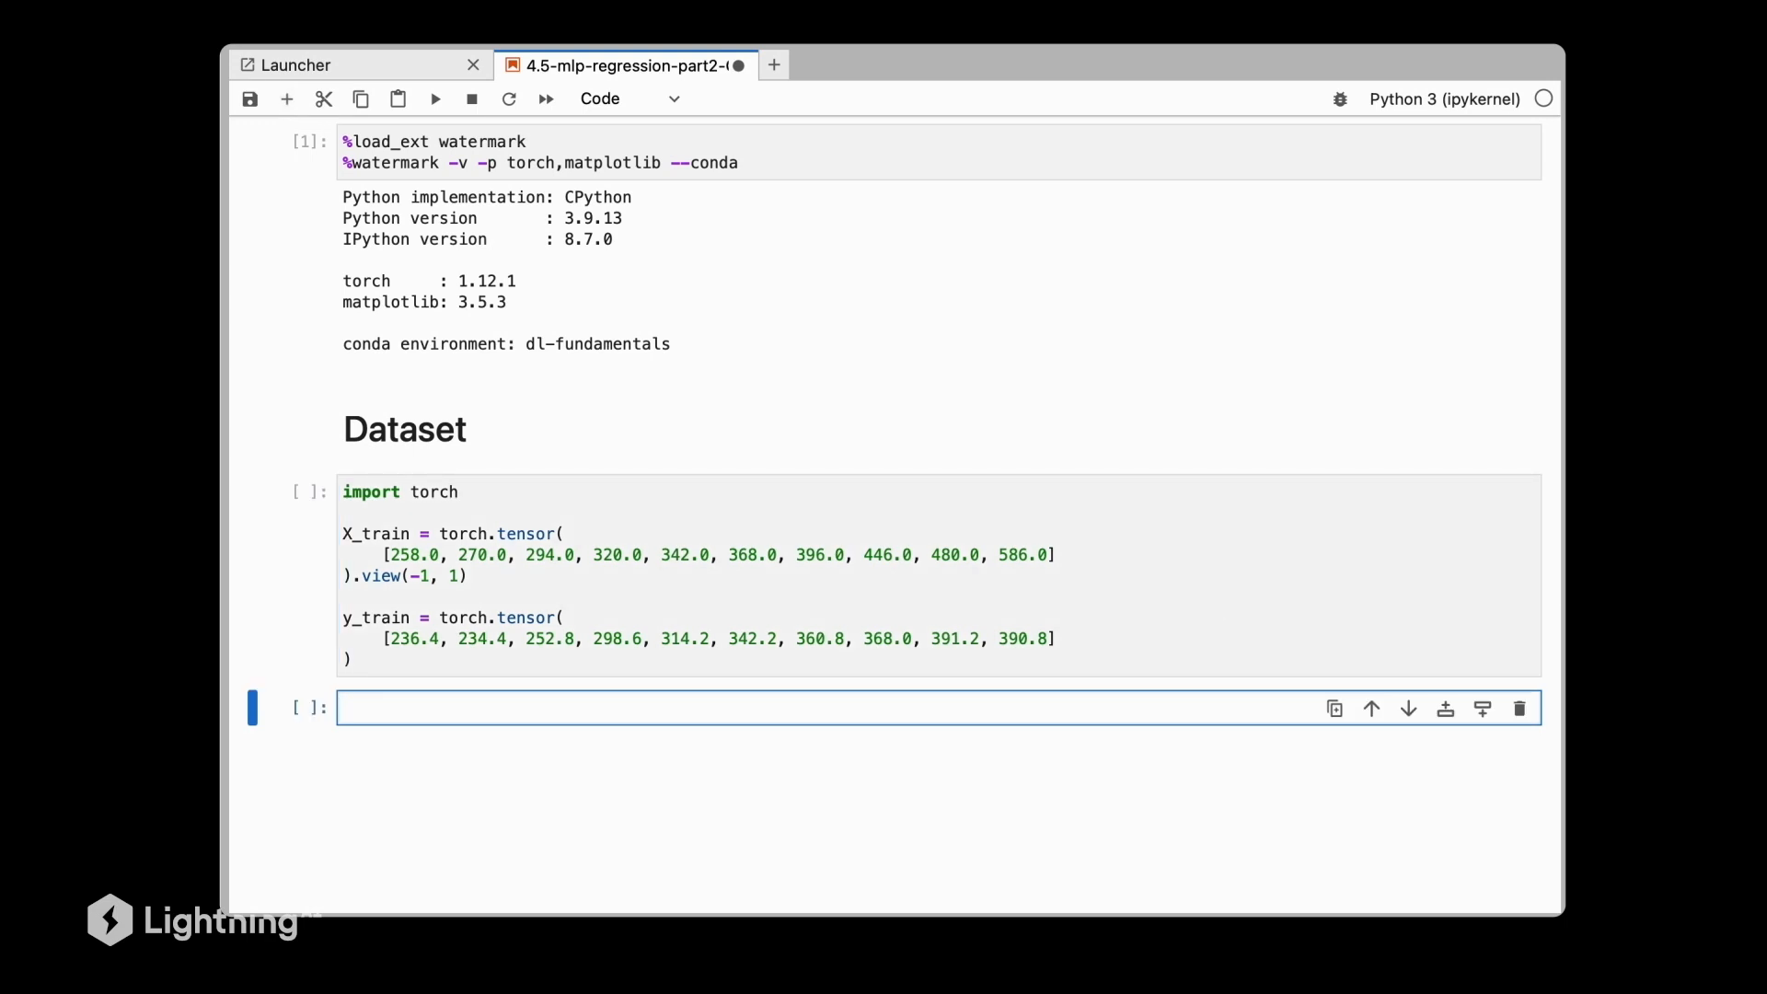
{"action": "scroll", "scroll_direction": "down", "scroll_amount": 3}
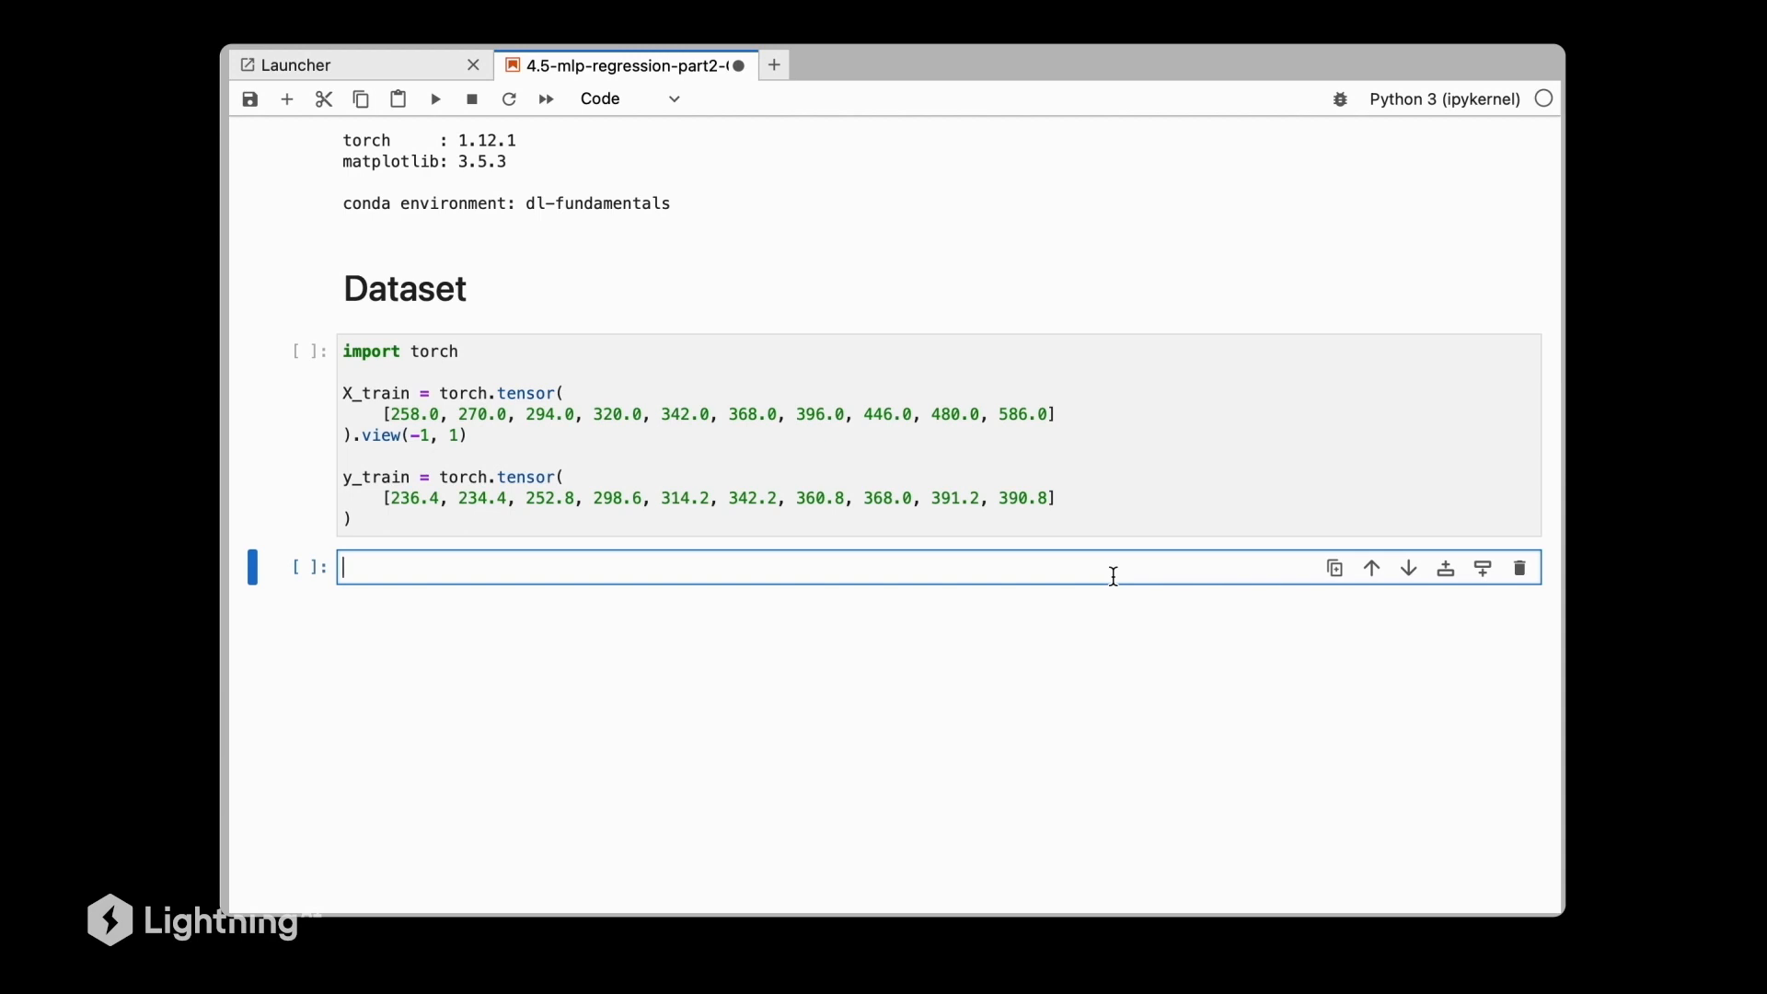
Write 'import matplotlib.pyplot as plt' and the y_train vs X_train scatter-plot code.
{"action": "type", "text": "import matplotlib.pyplot as plt"}
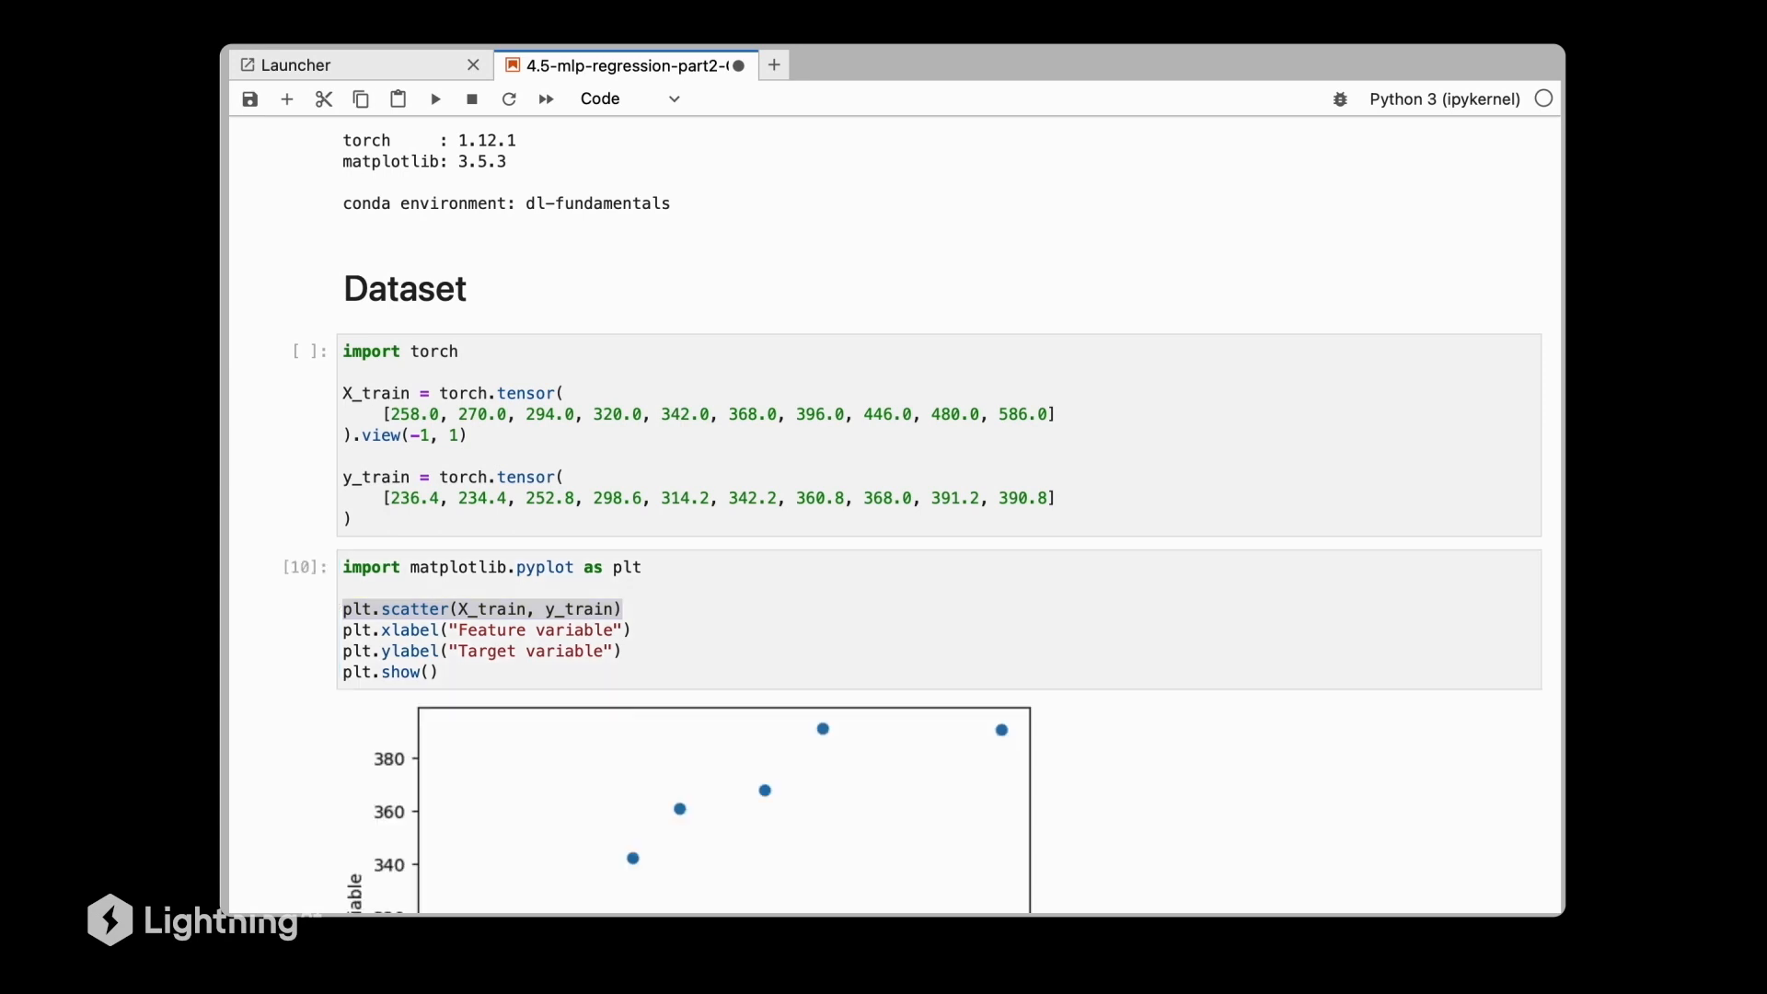
{"action": "scroll", "scroll_direction": "down", "scroll_amount": 3}
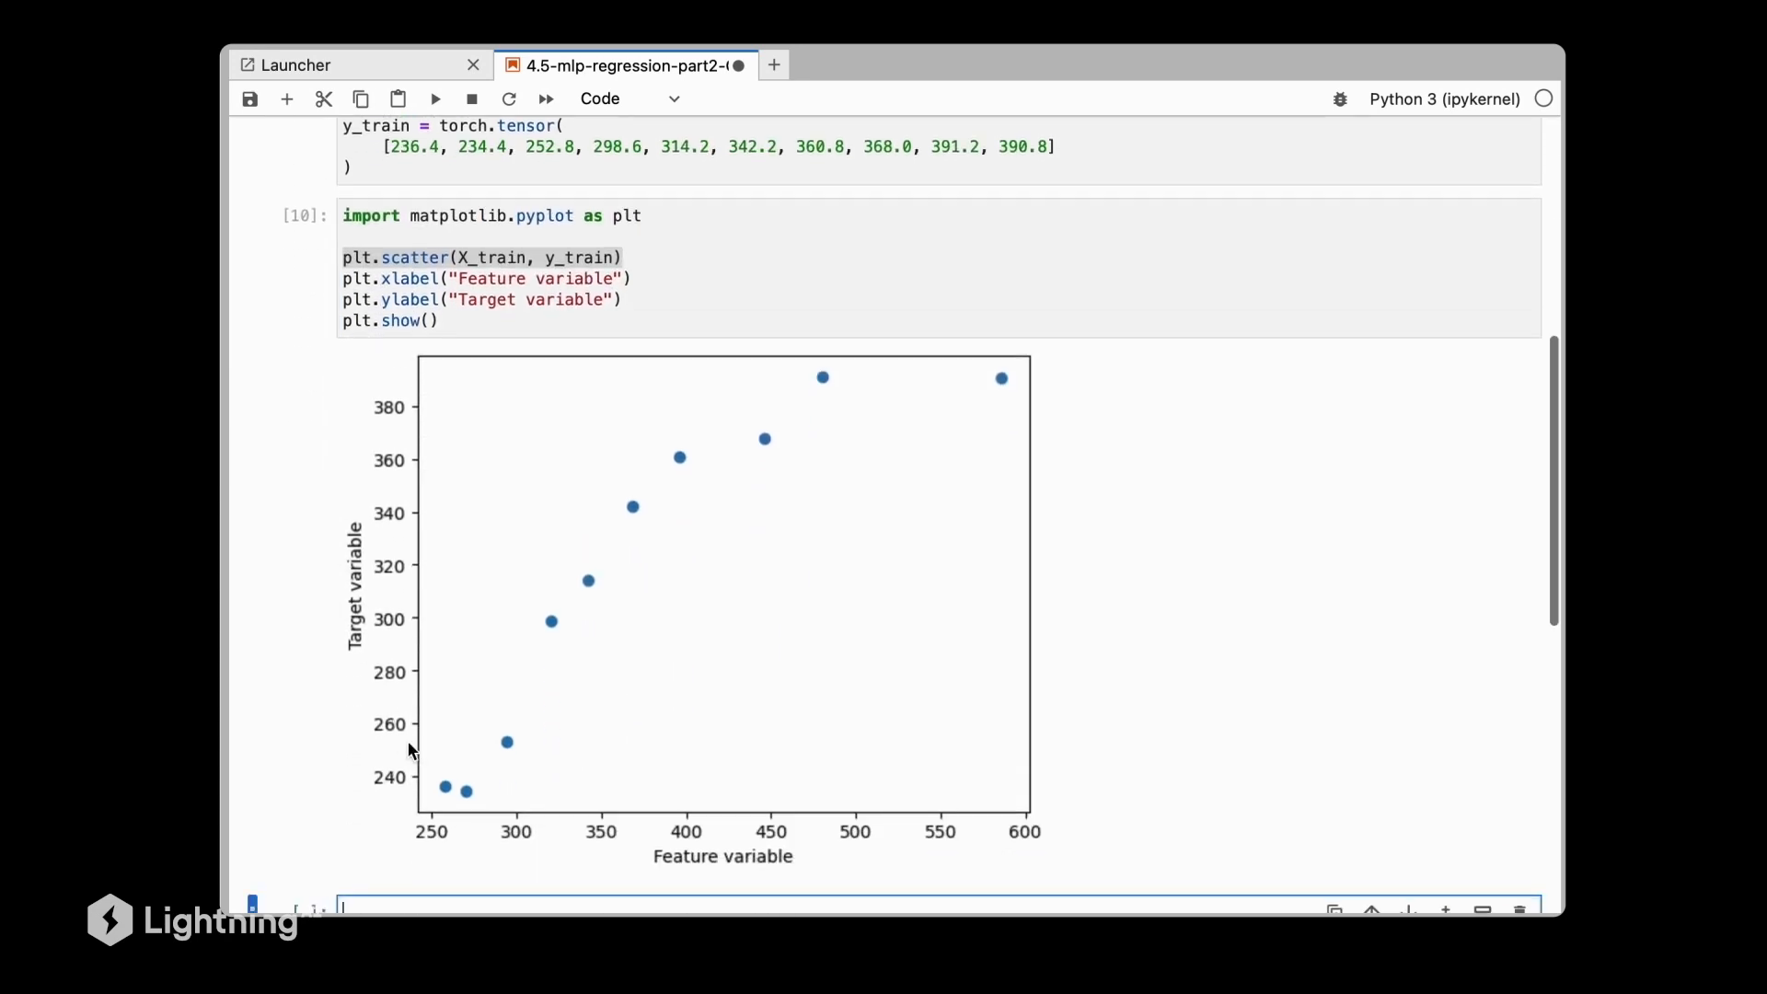
{"action": "mouse_move", "coordinate": [787, 859]}
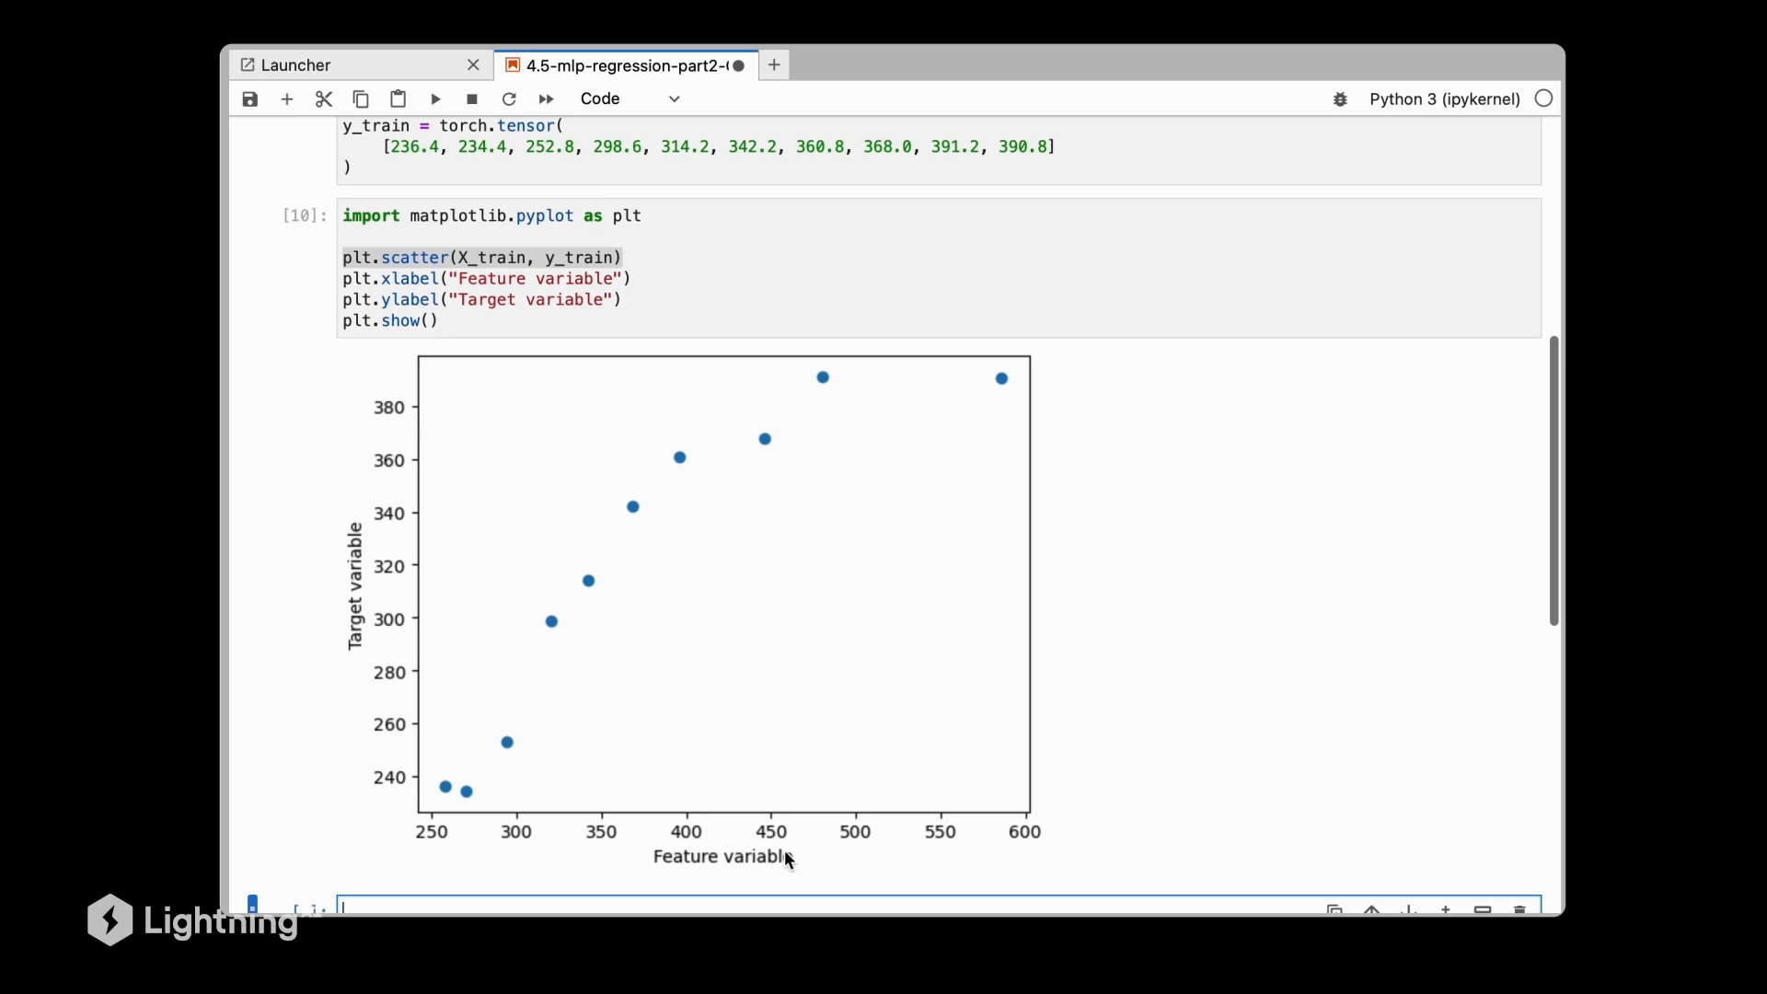
{"action": "mouse_move", "coordinate": [381, 639]}
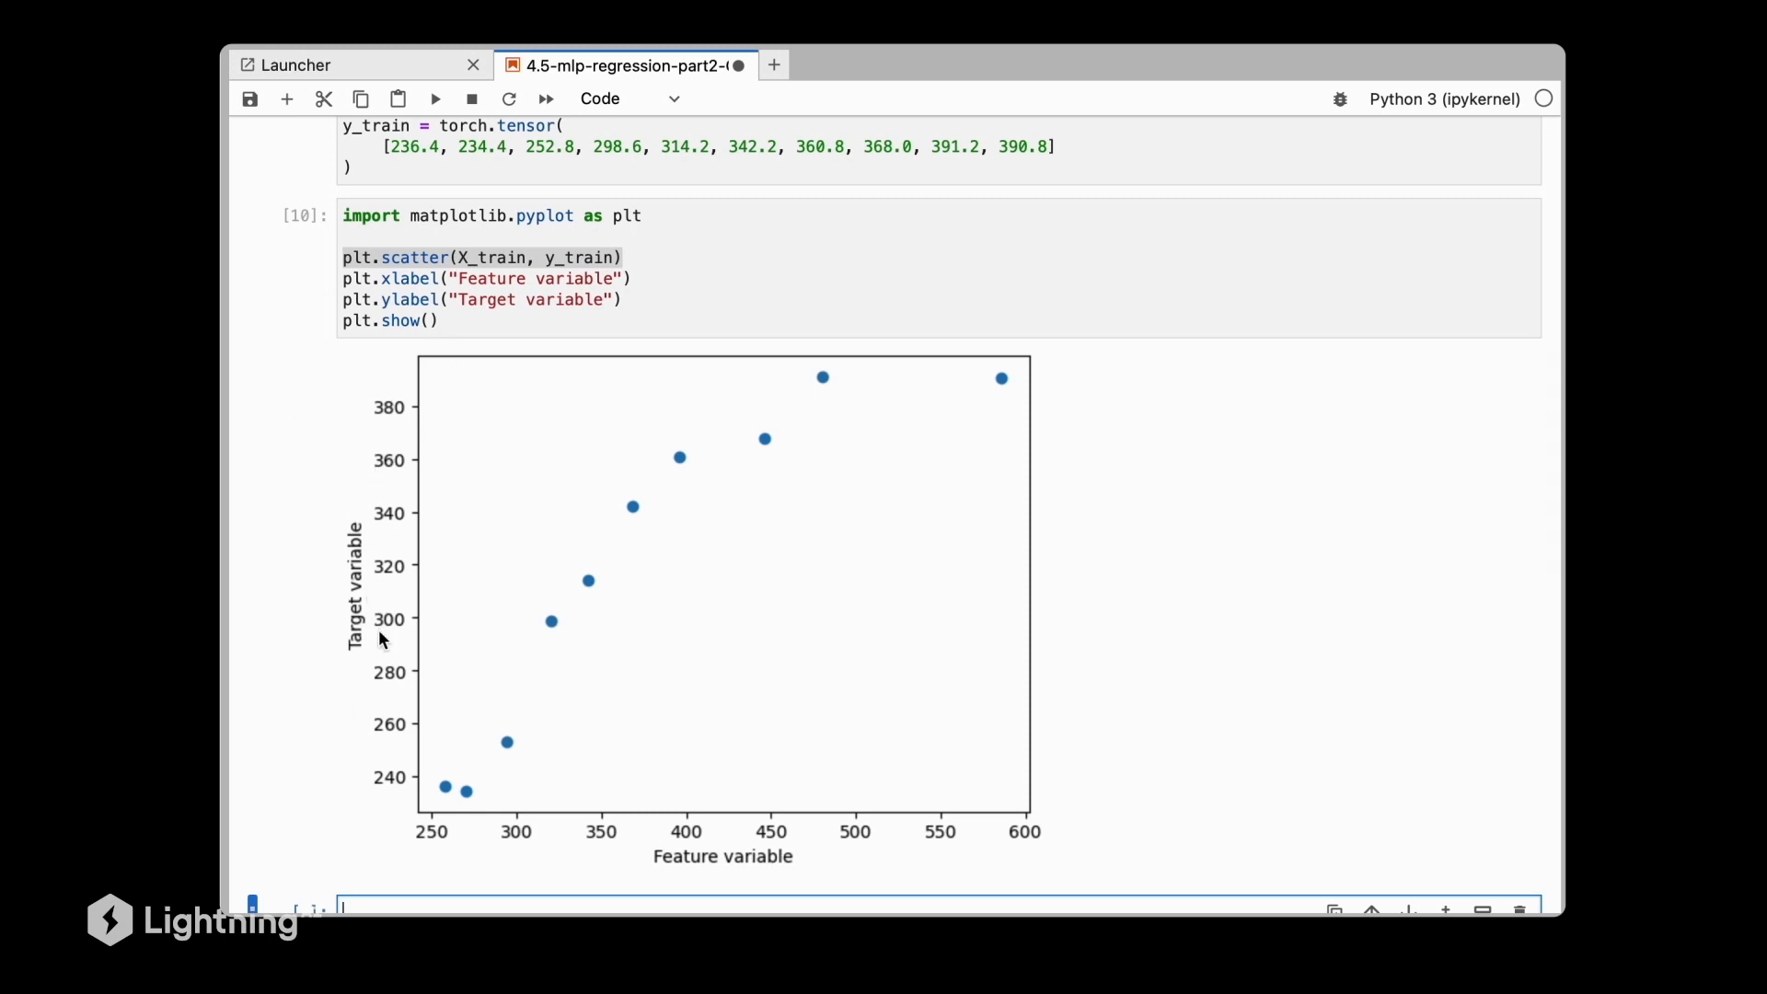
{"action": "mouse_move", "coordinate": [425, 812]}
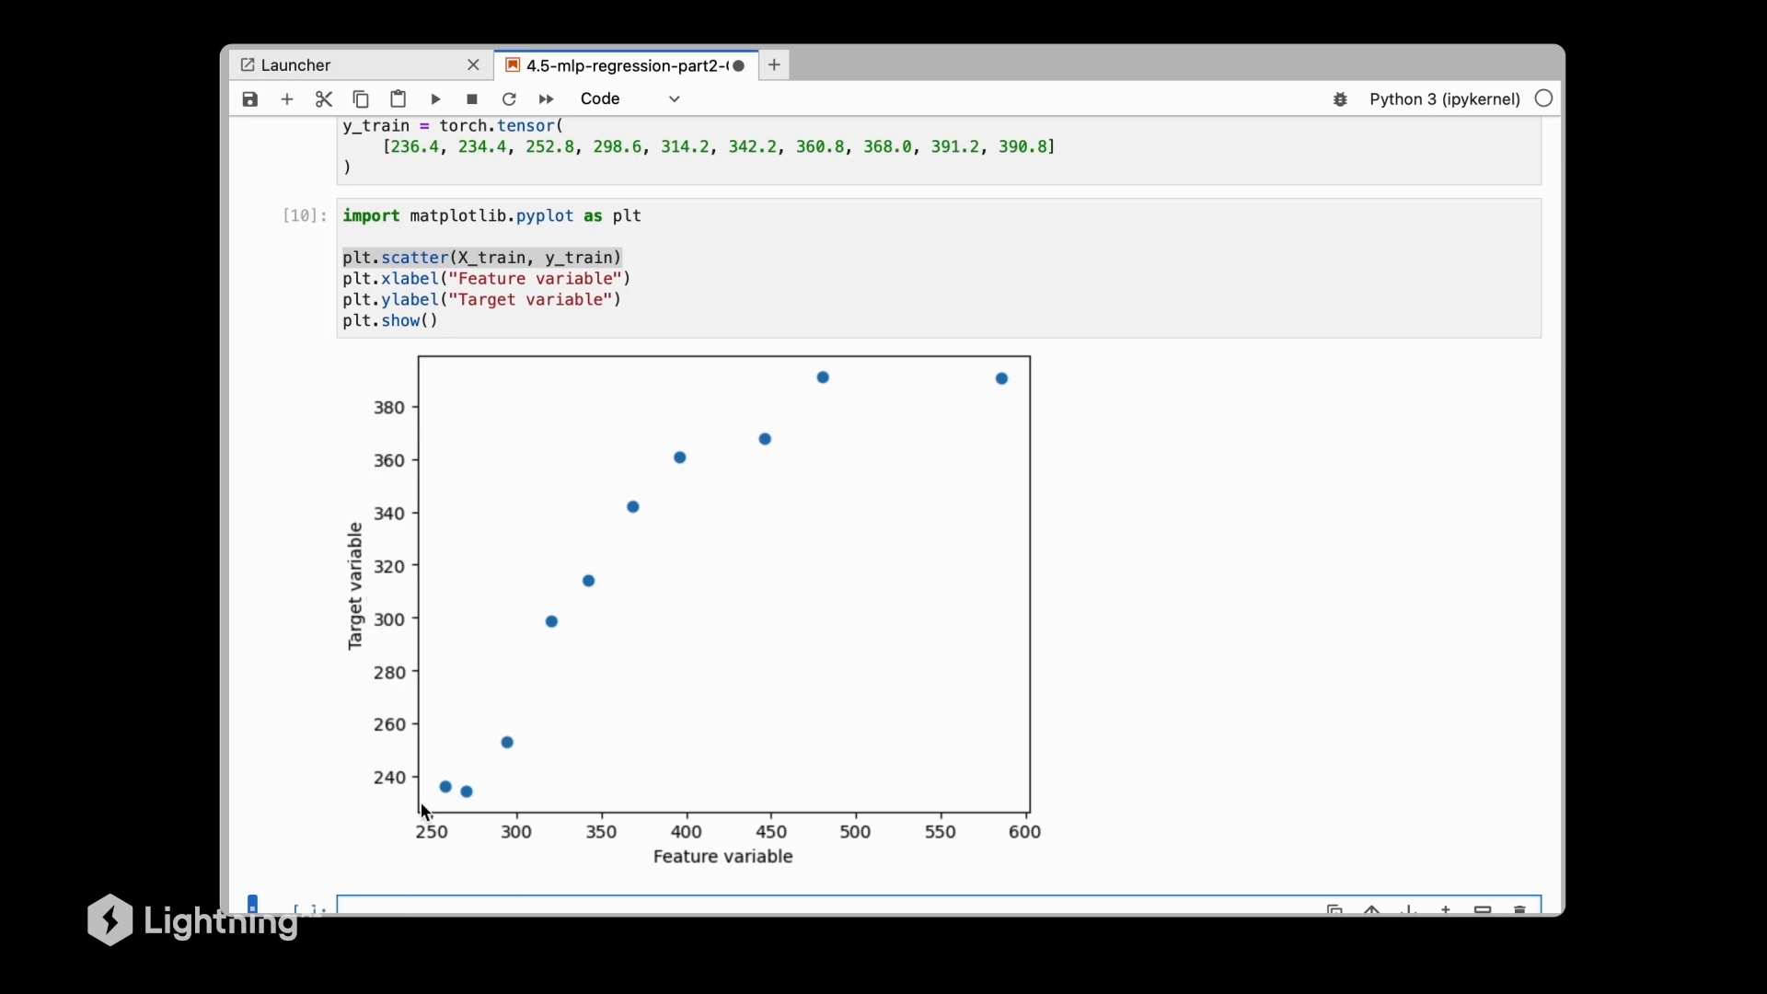
{"action": "mouse_move", "coordinate": [506, 769]}
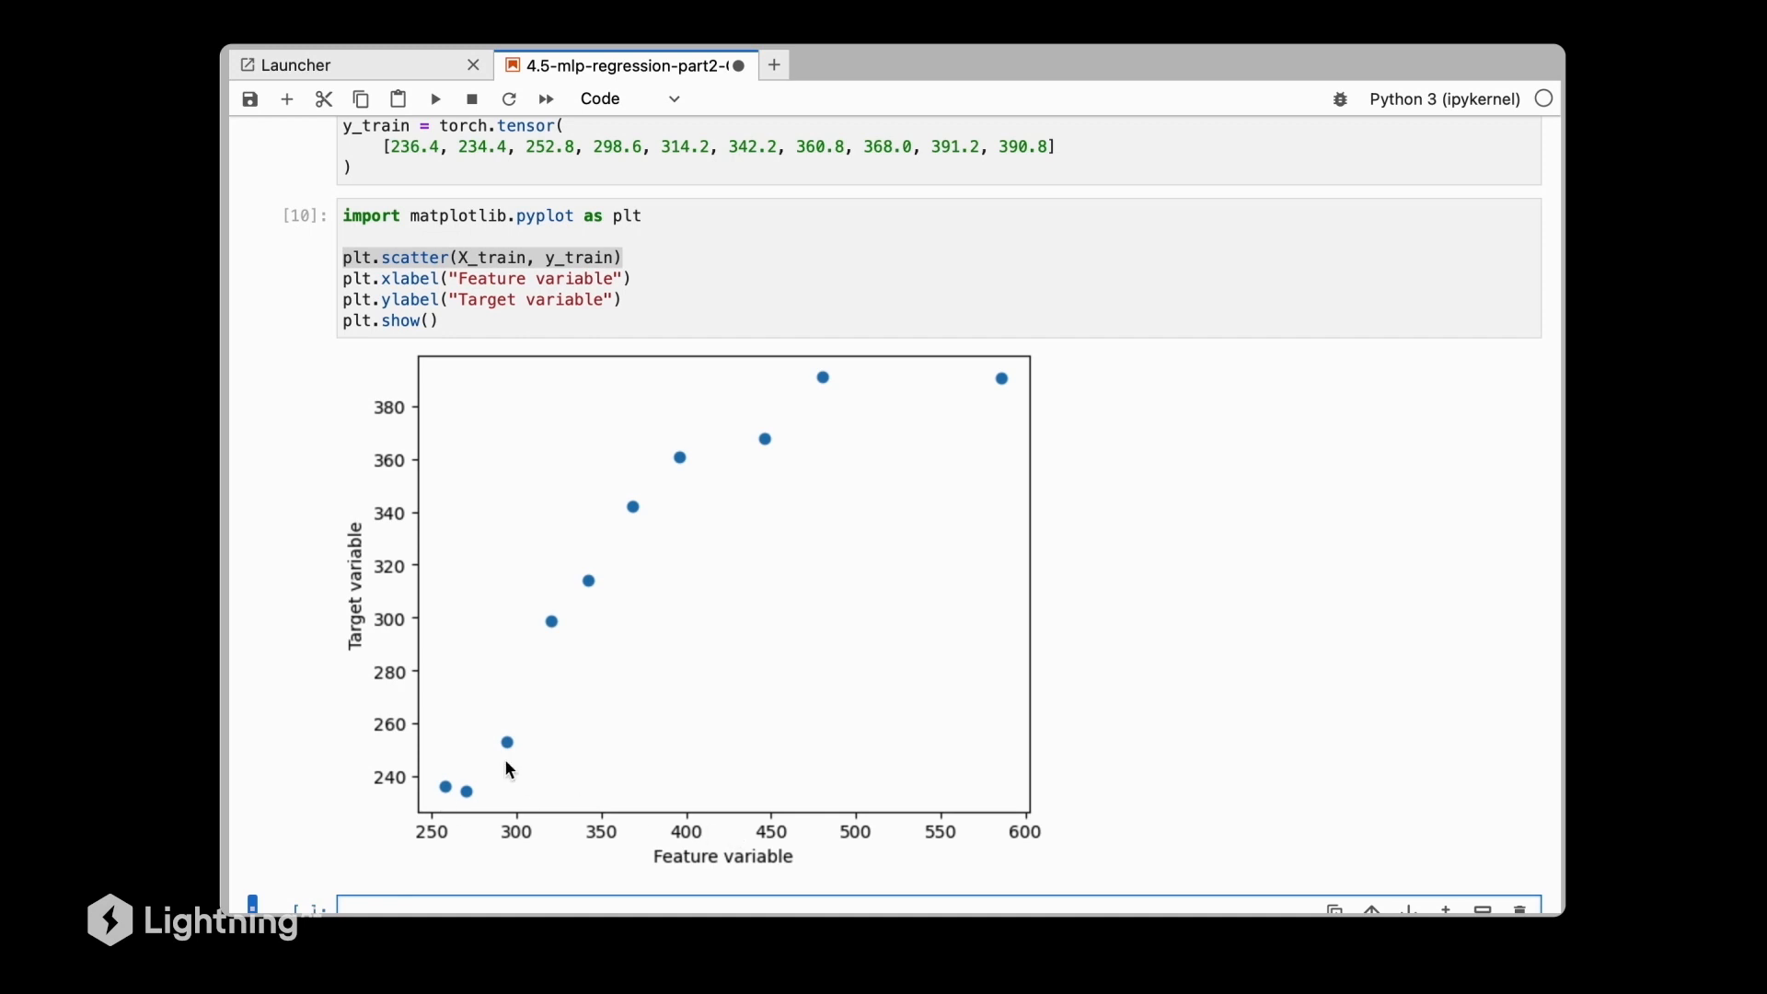
{"action": "mouse_move", "coordinate": [950, 361]}
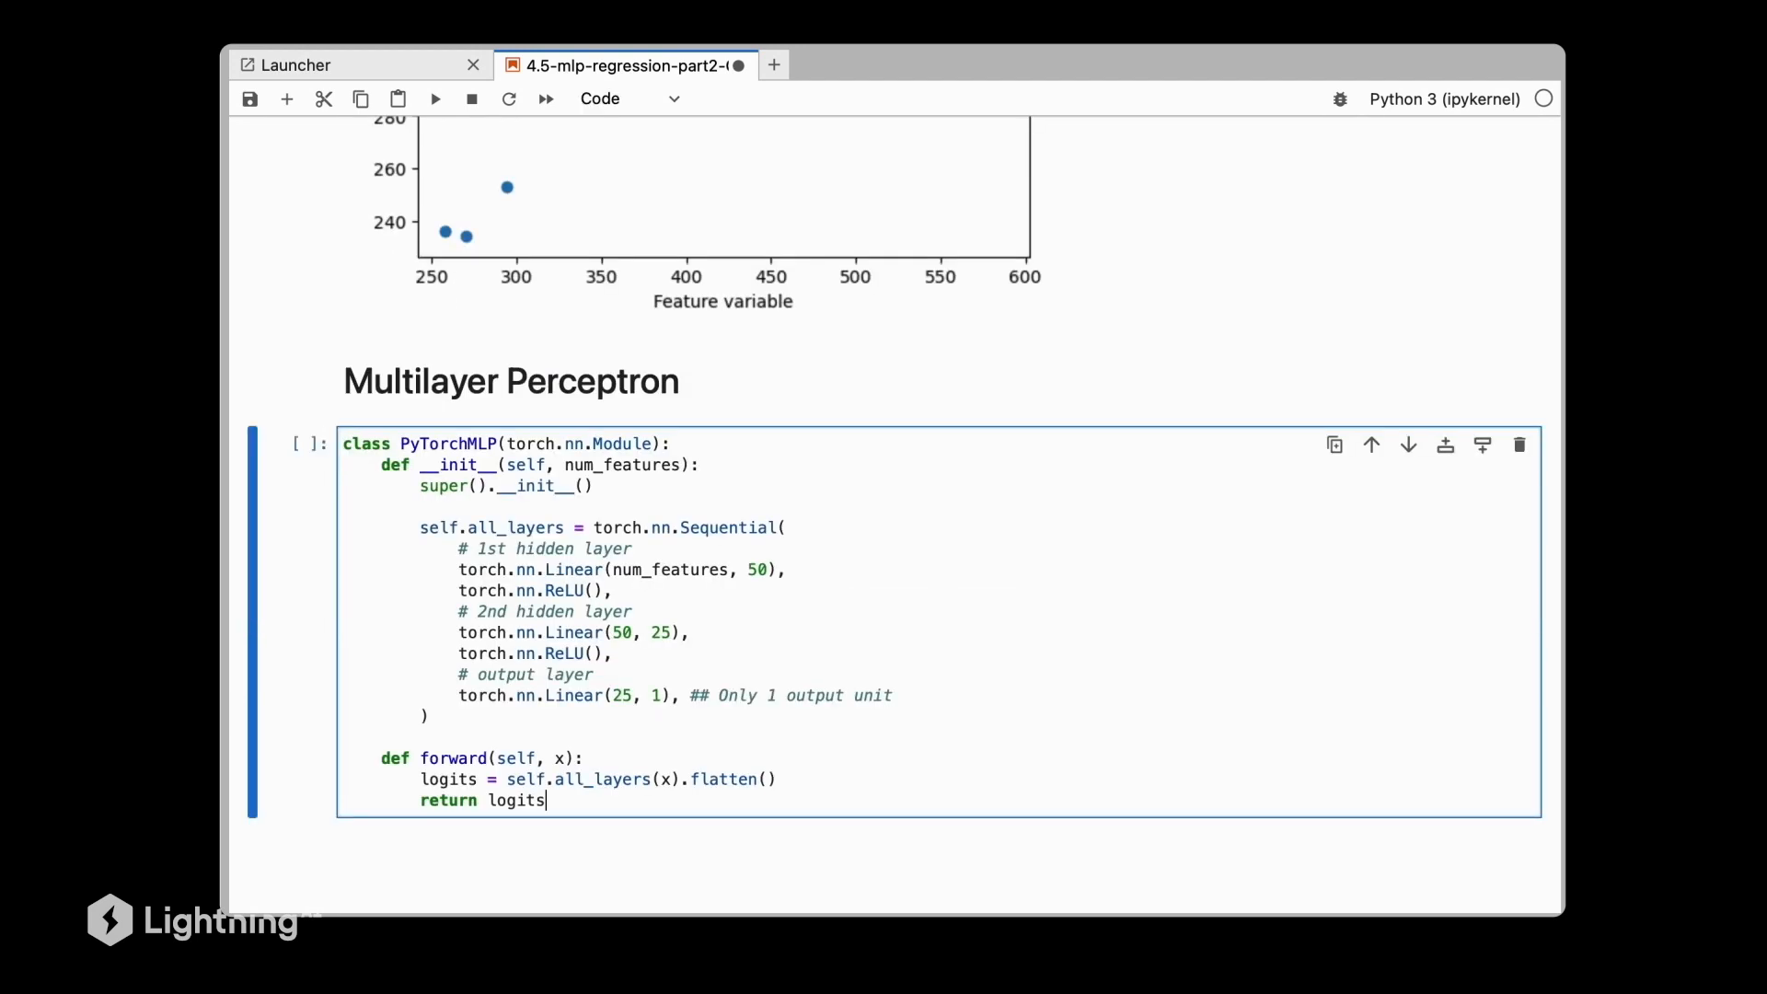
{"action": "mouse_move", "coordinate": [754, 684]}
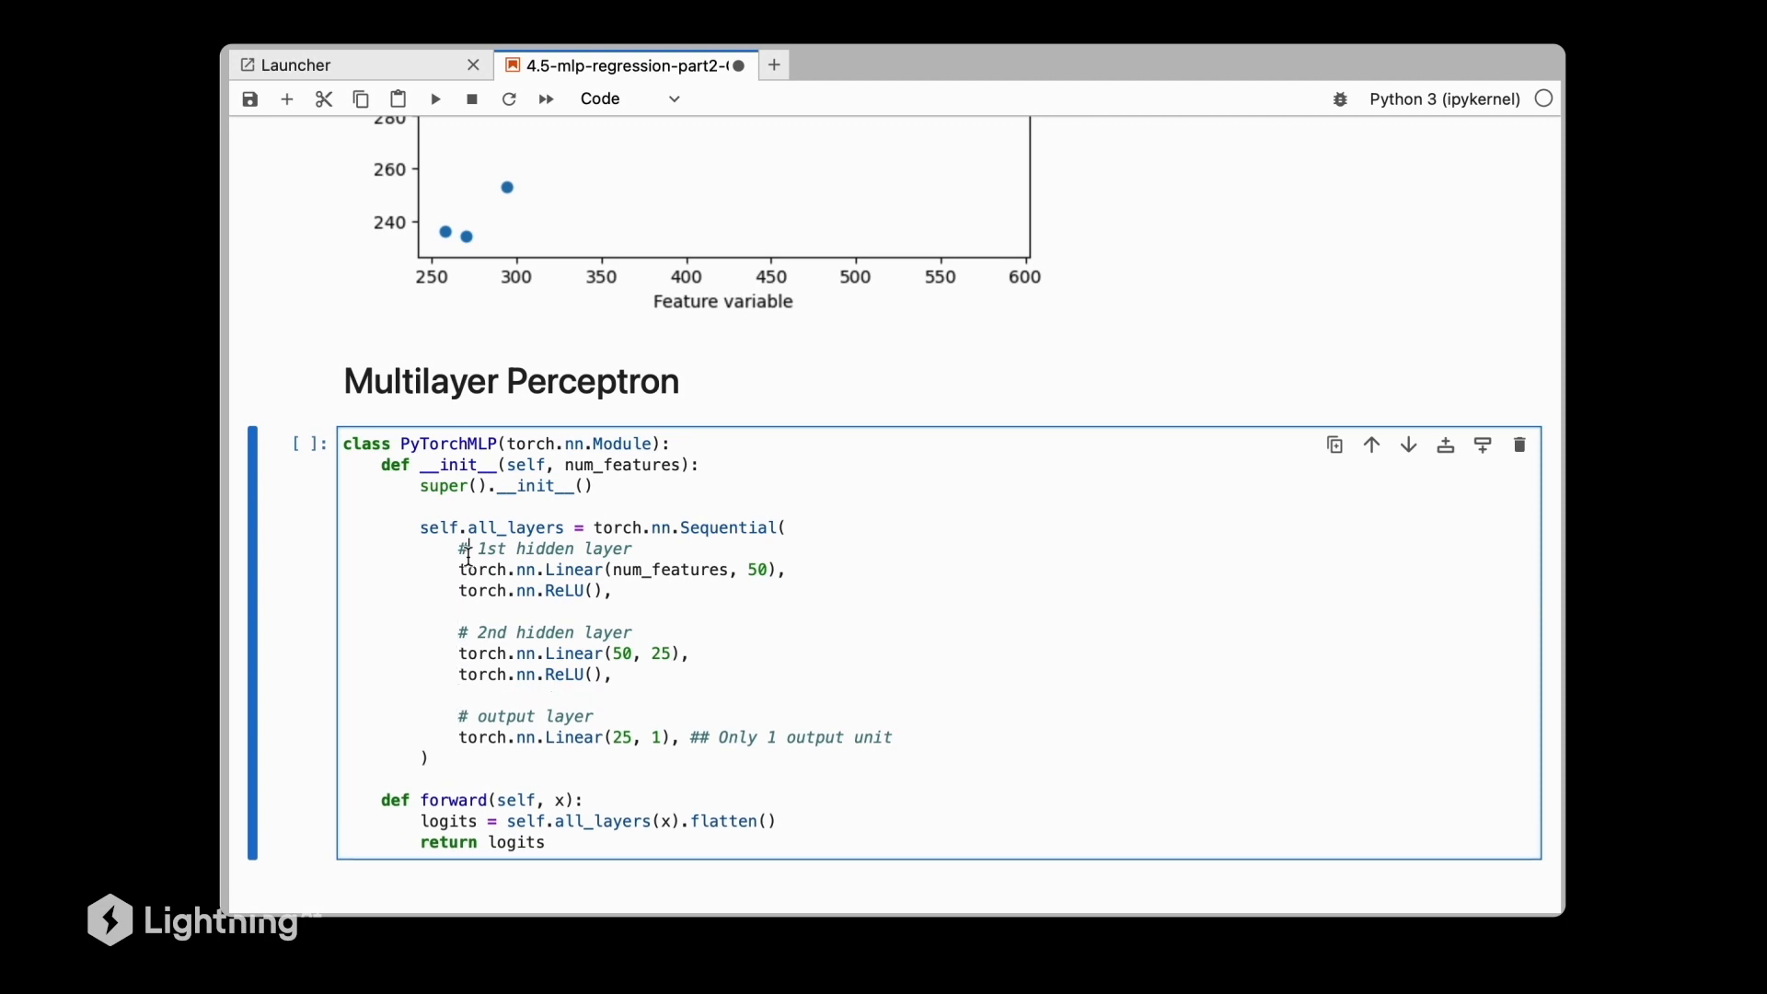
Add the '# Multilayer Perceptron' heading and PyTorchMLP class with two ReLU hidden layers.
{"action": "double_click", "coordinate": [544, 632]}
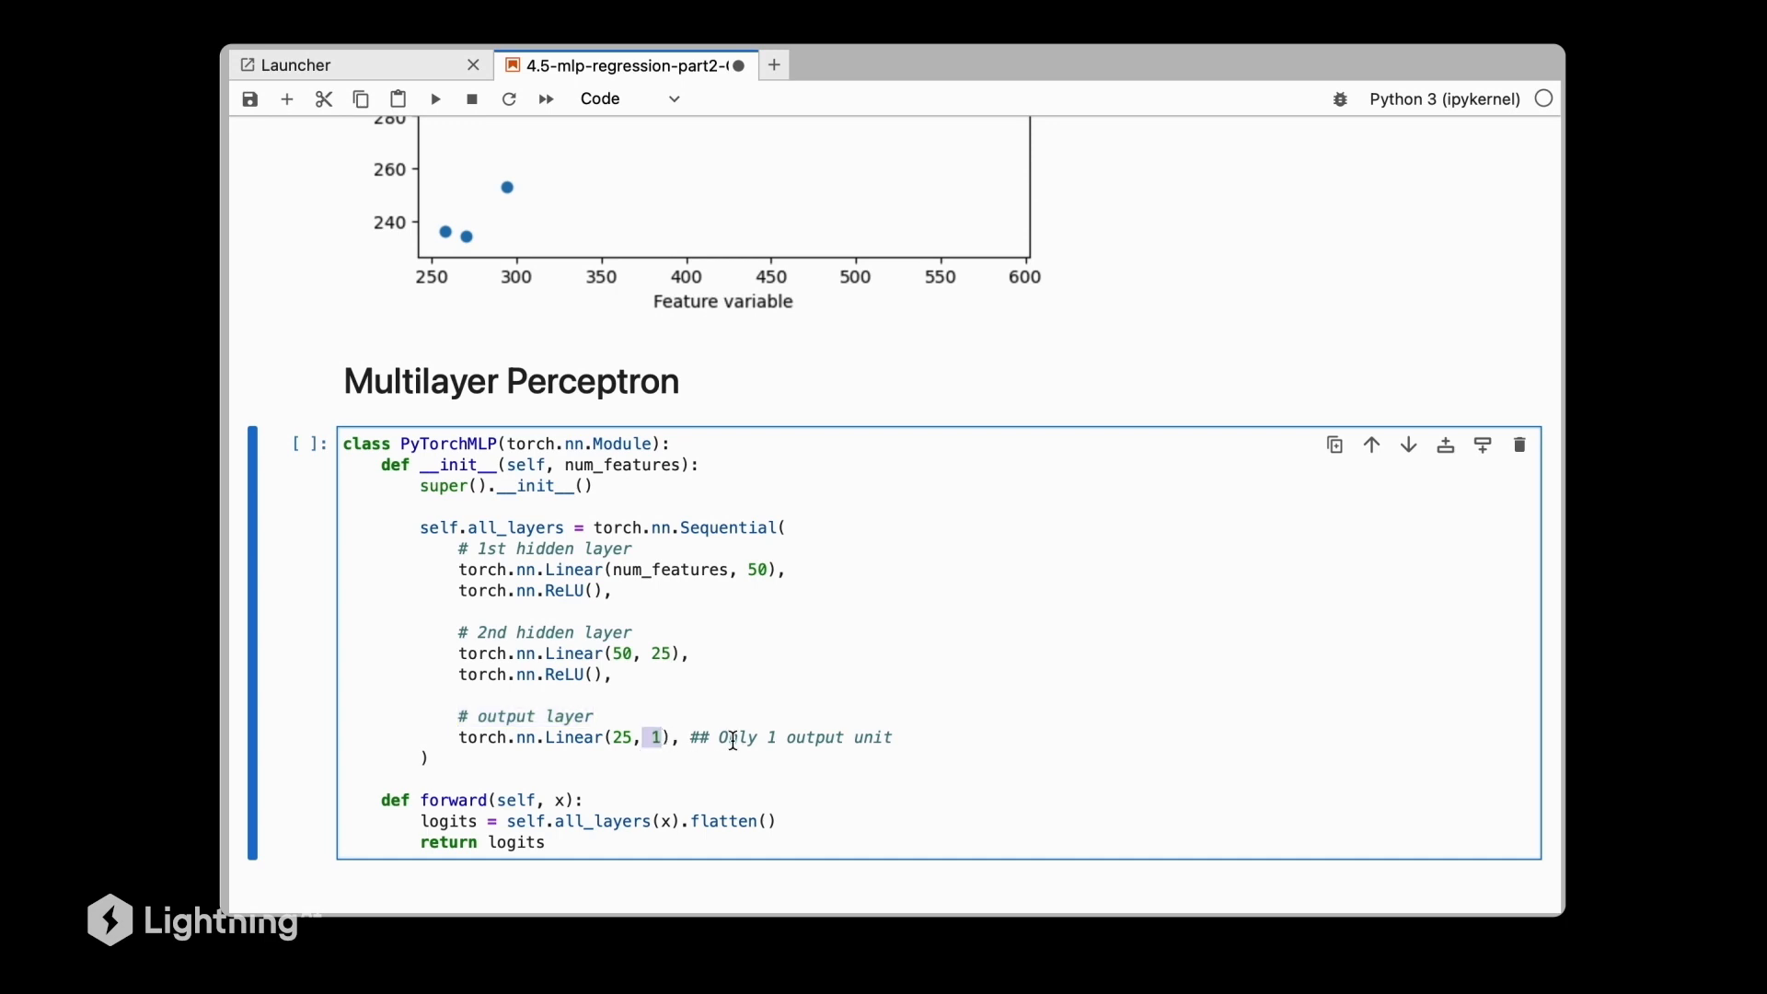
{"action": "mouse_move", "coordinate": [756, 704]}
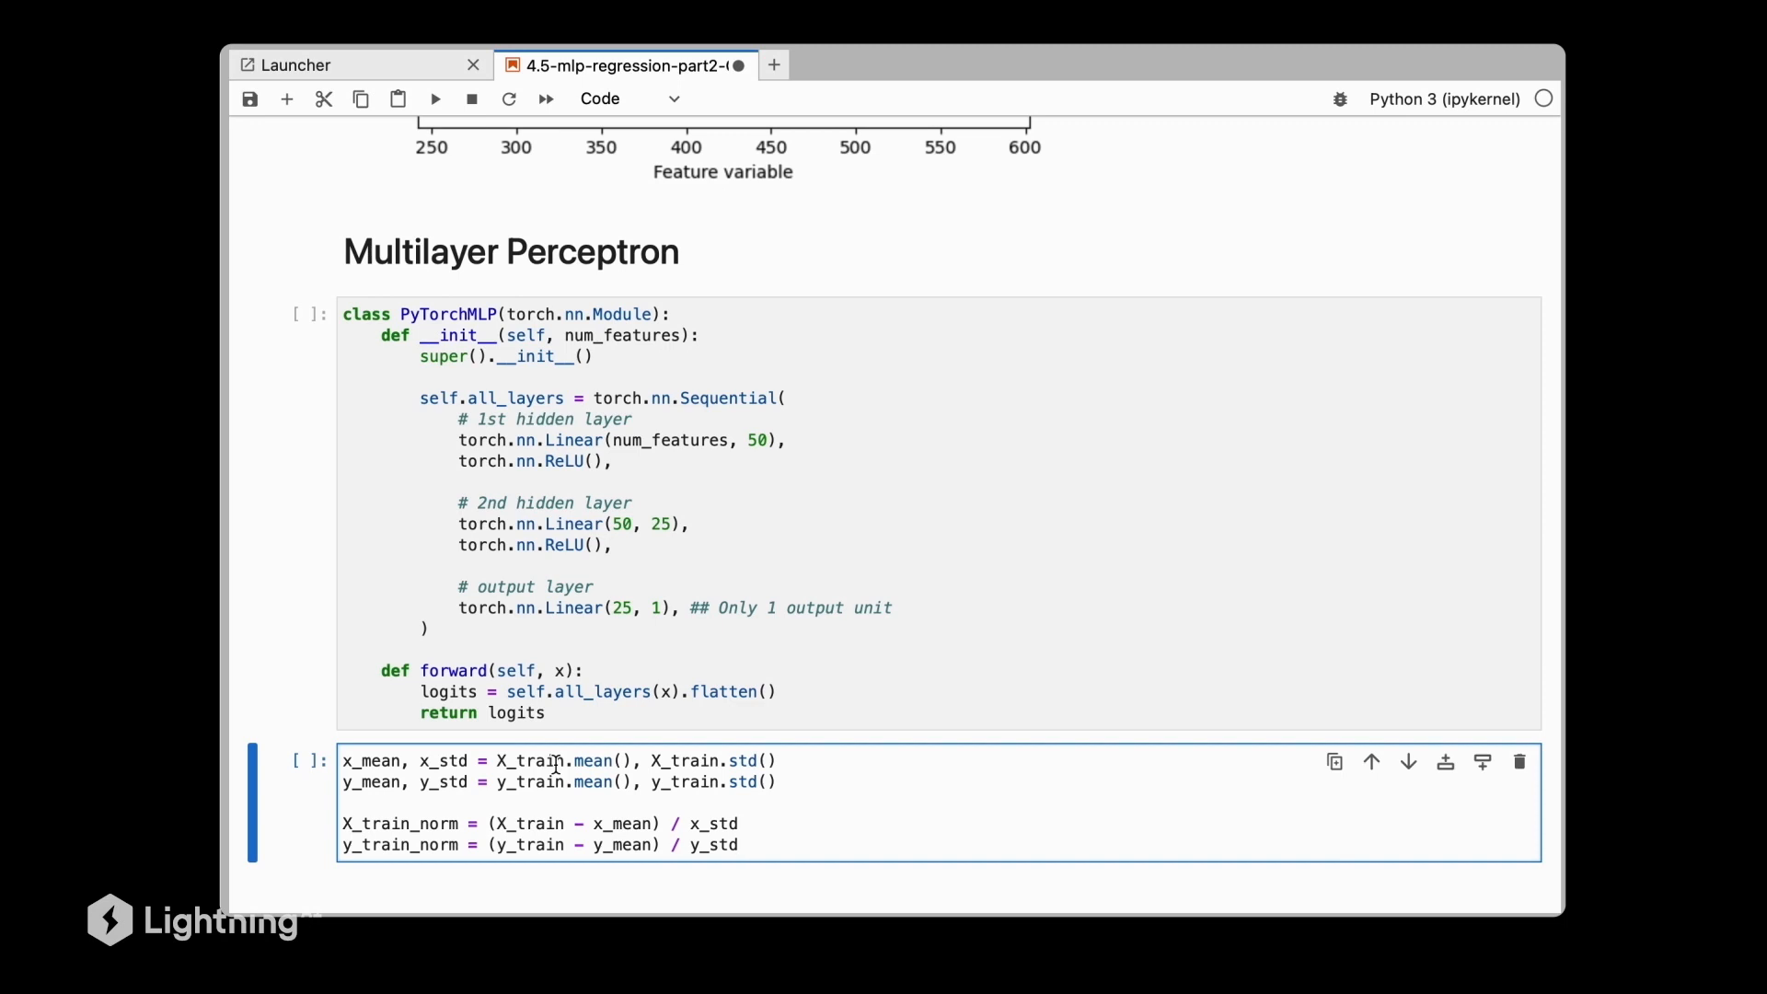
Write the cell computing x_mean, x_std, y_mean, y_std and X_train_norm, y_train_norm.
{"action": "left_click", "coordinate": [738, 844]}
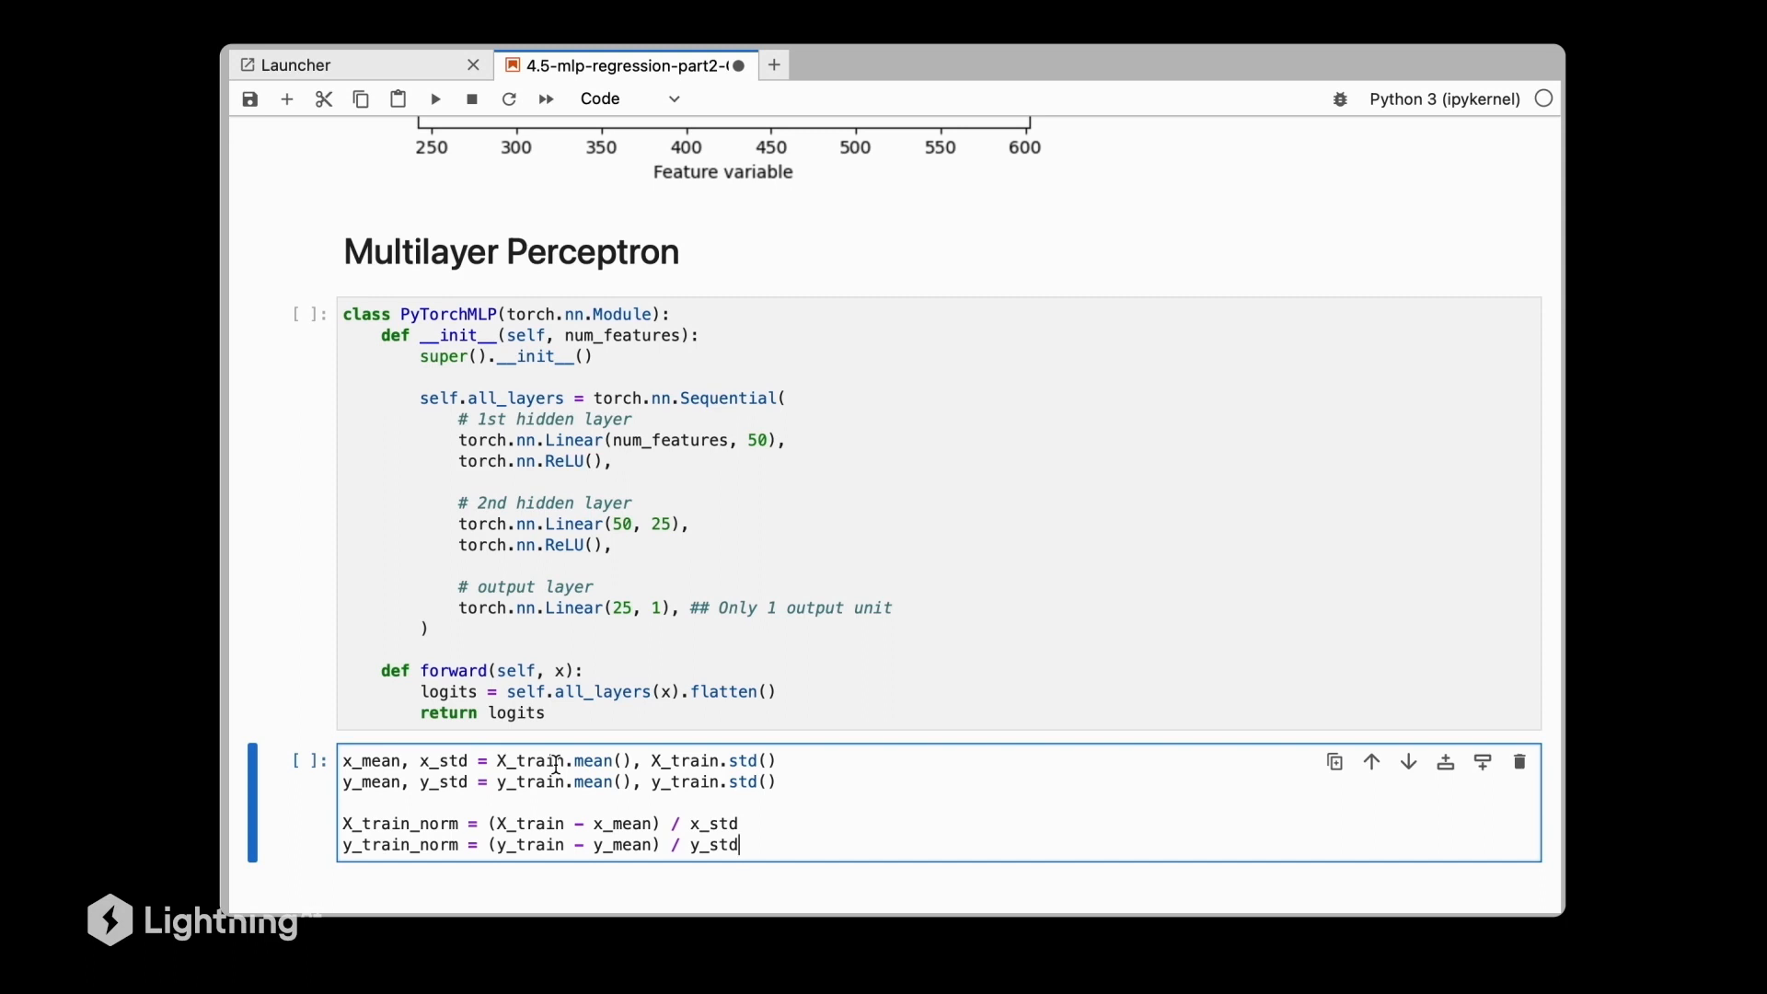
{"action": "type", "text": "#"}
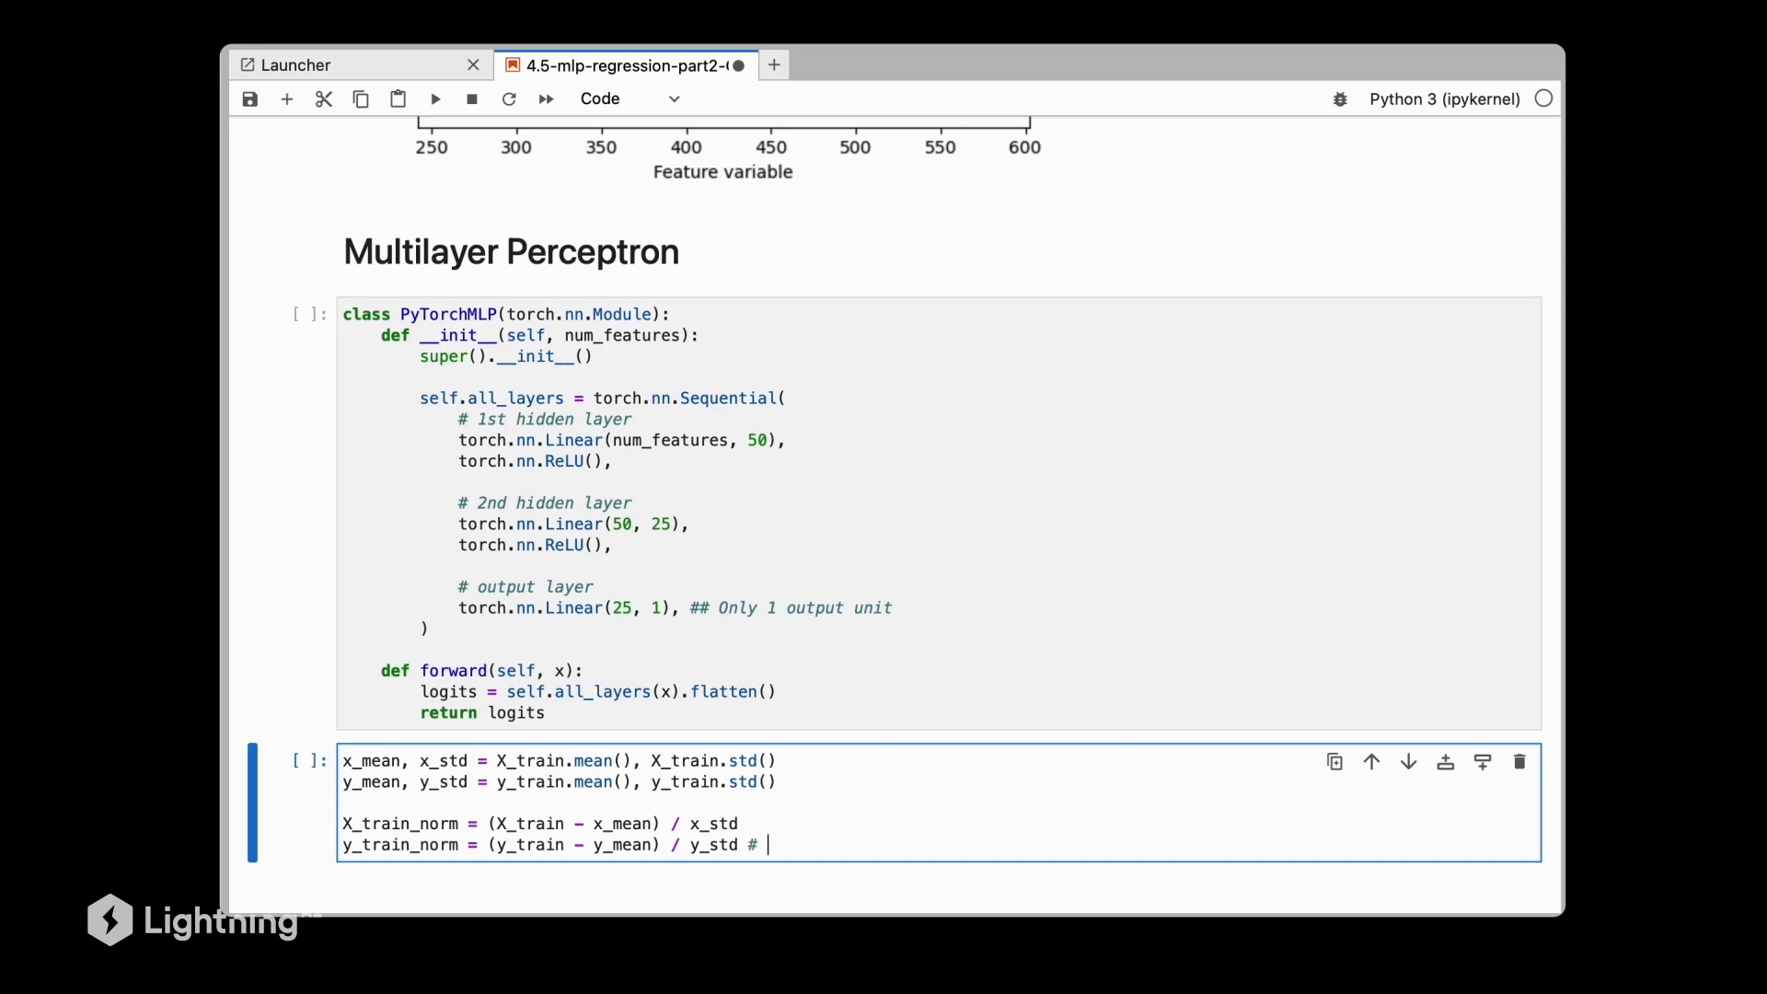
{"action": "type", "text": "ToTensor"}
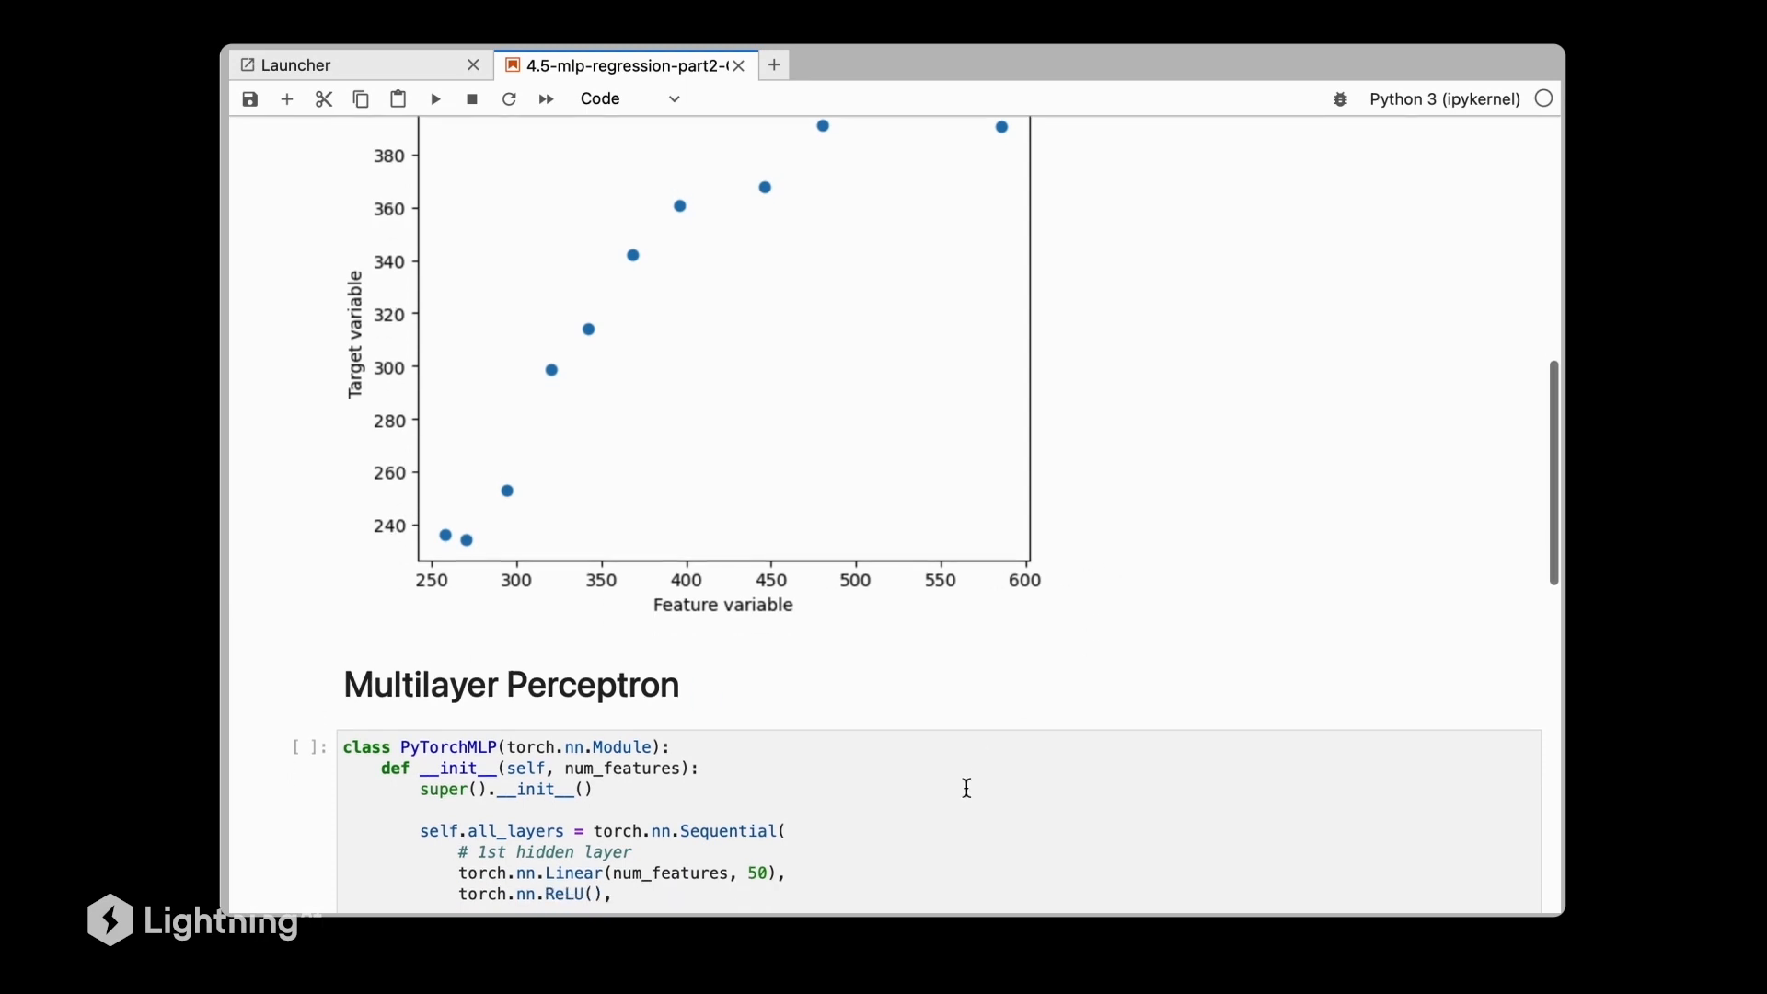
{"action": "scroll", "scroll_direction": "down", "scroll_amount": 3}
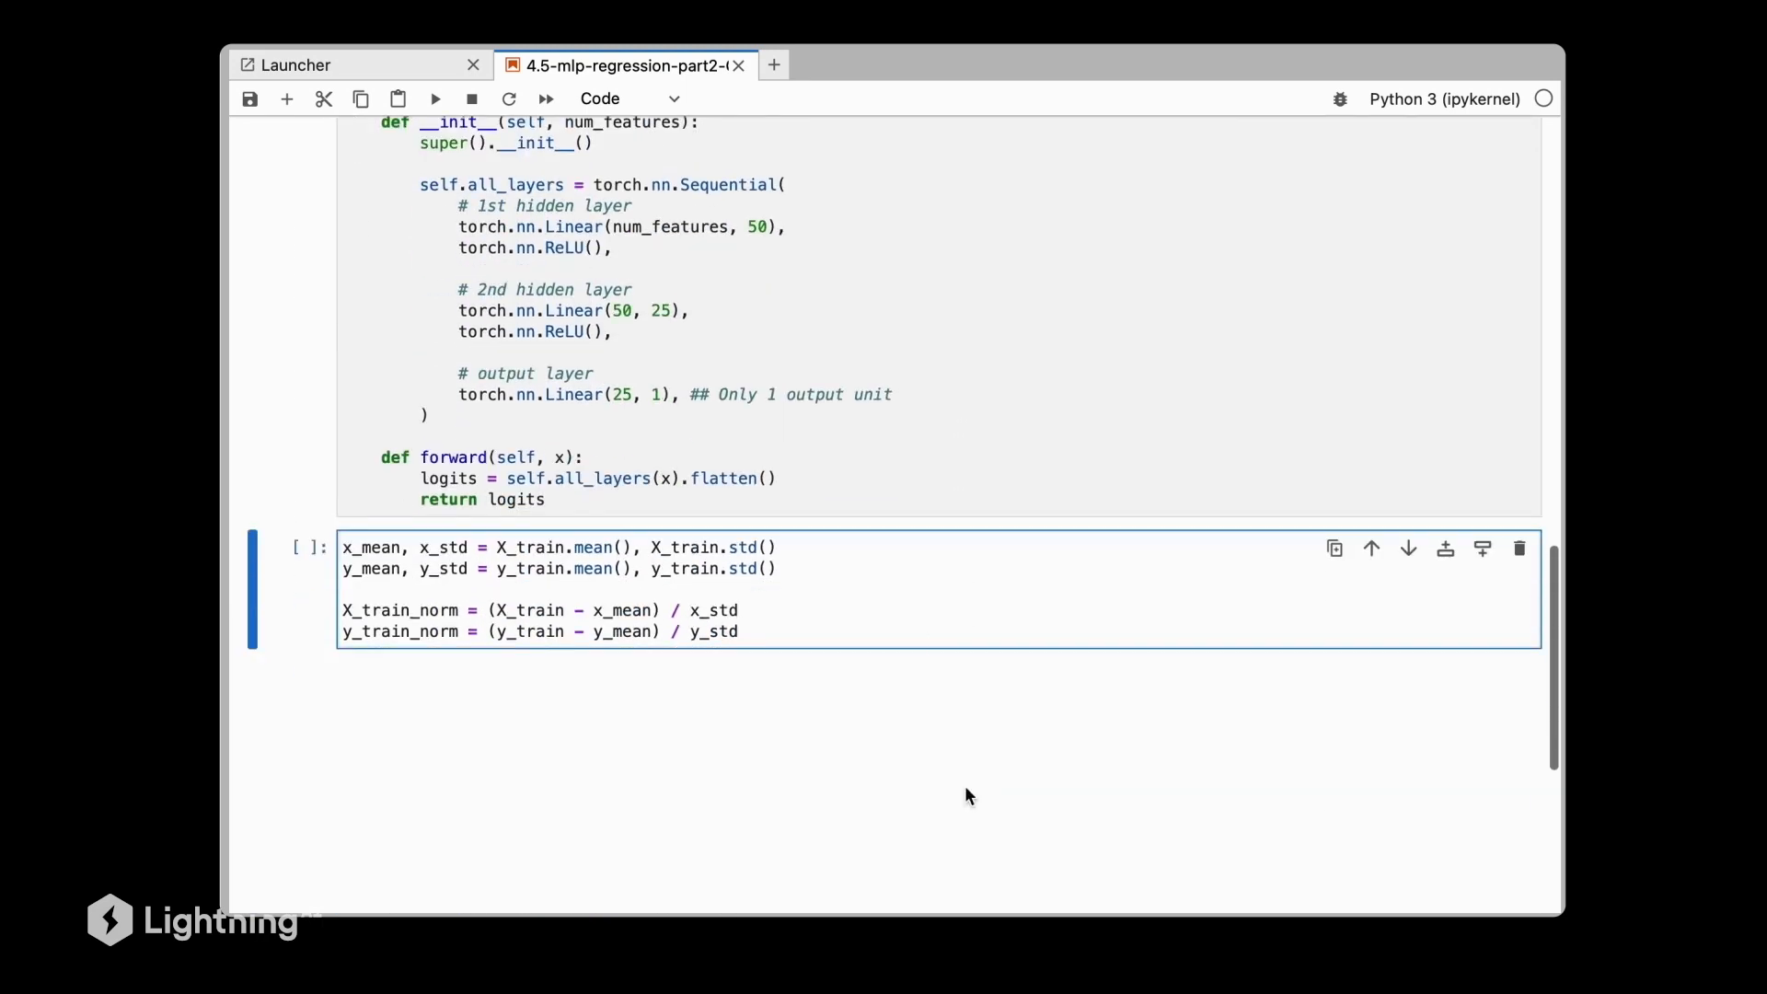
{"action": "left_click", "coordinate": [892, 616]}
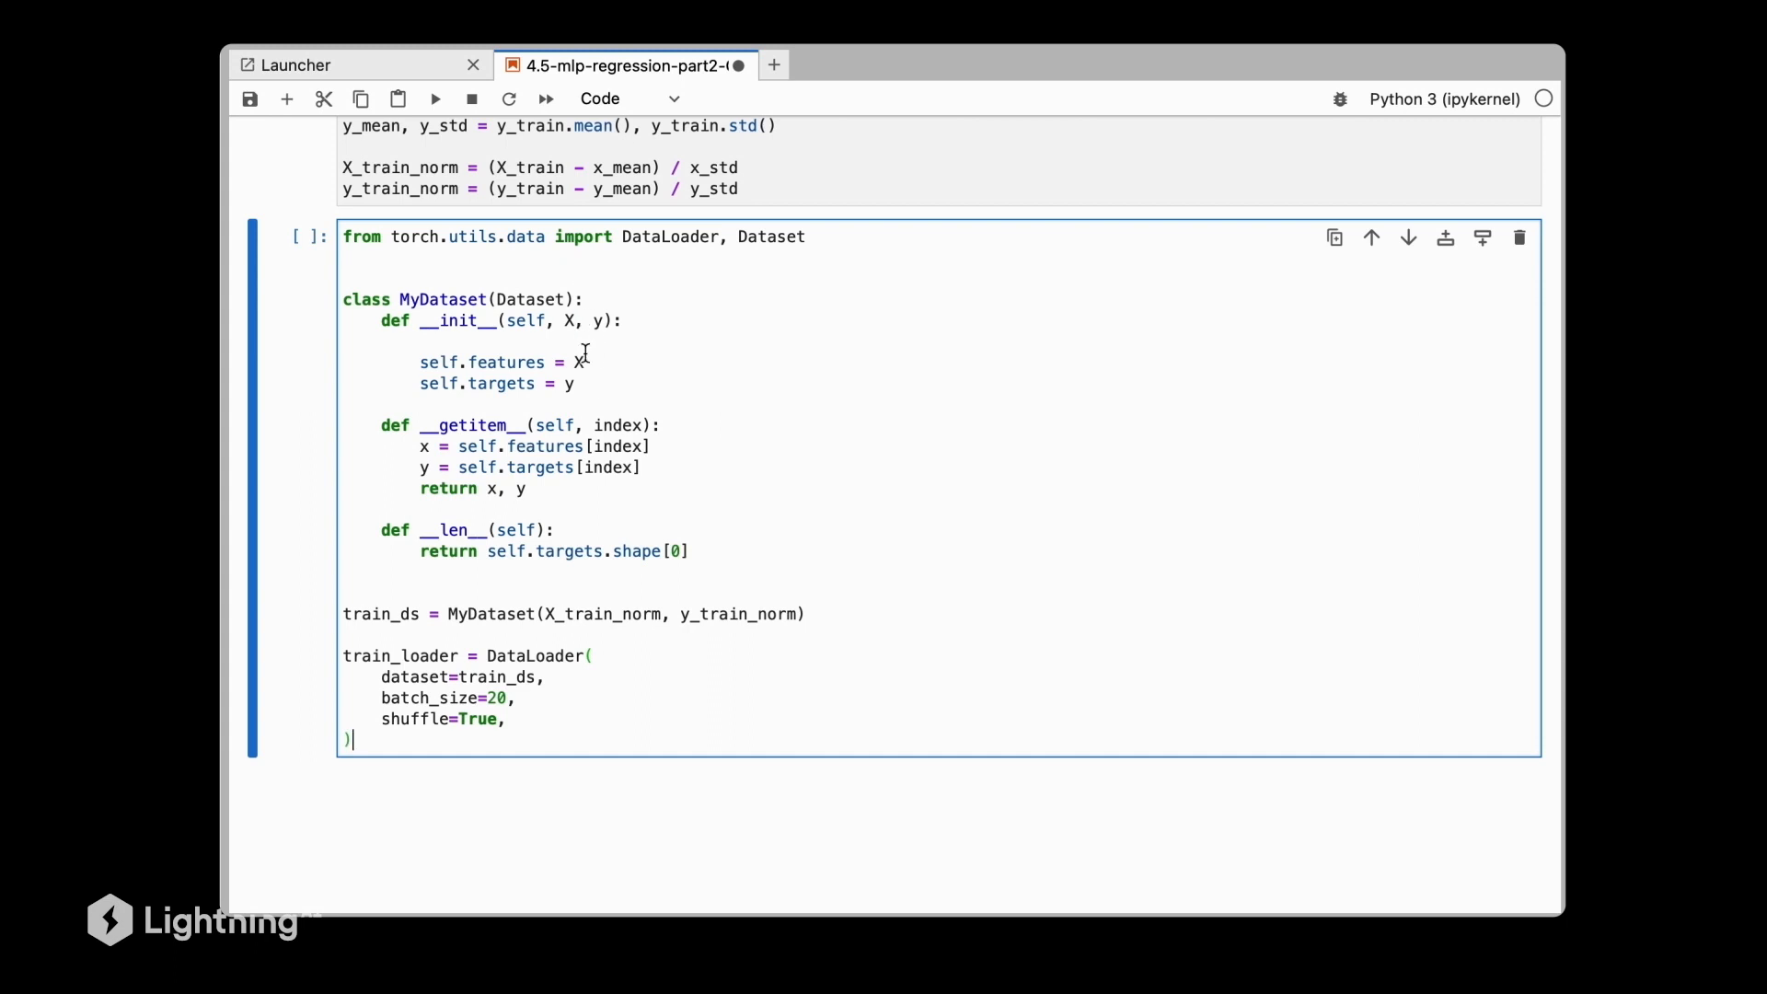
Run the MyDataset cell creating train_ds and a shuffled train_loader with batch_size 20.
{"action": "scroll", "scroll_direction": "down", "scroll_amount": 3}
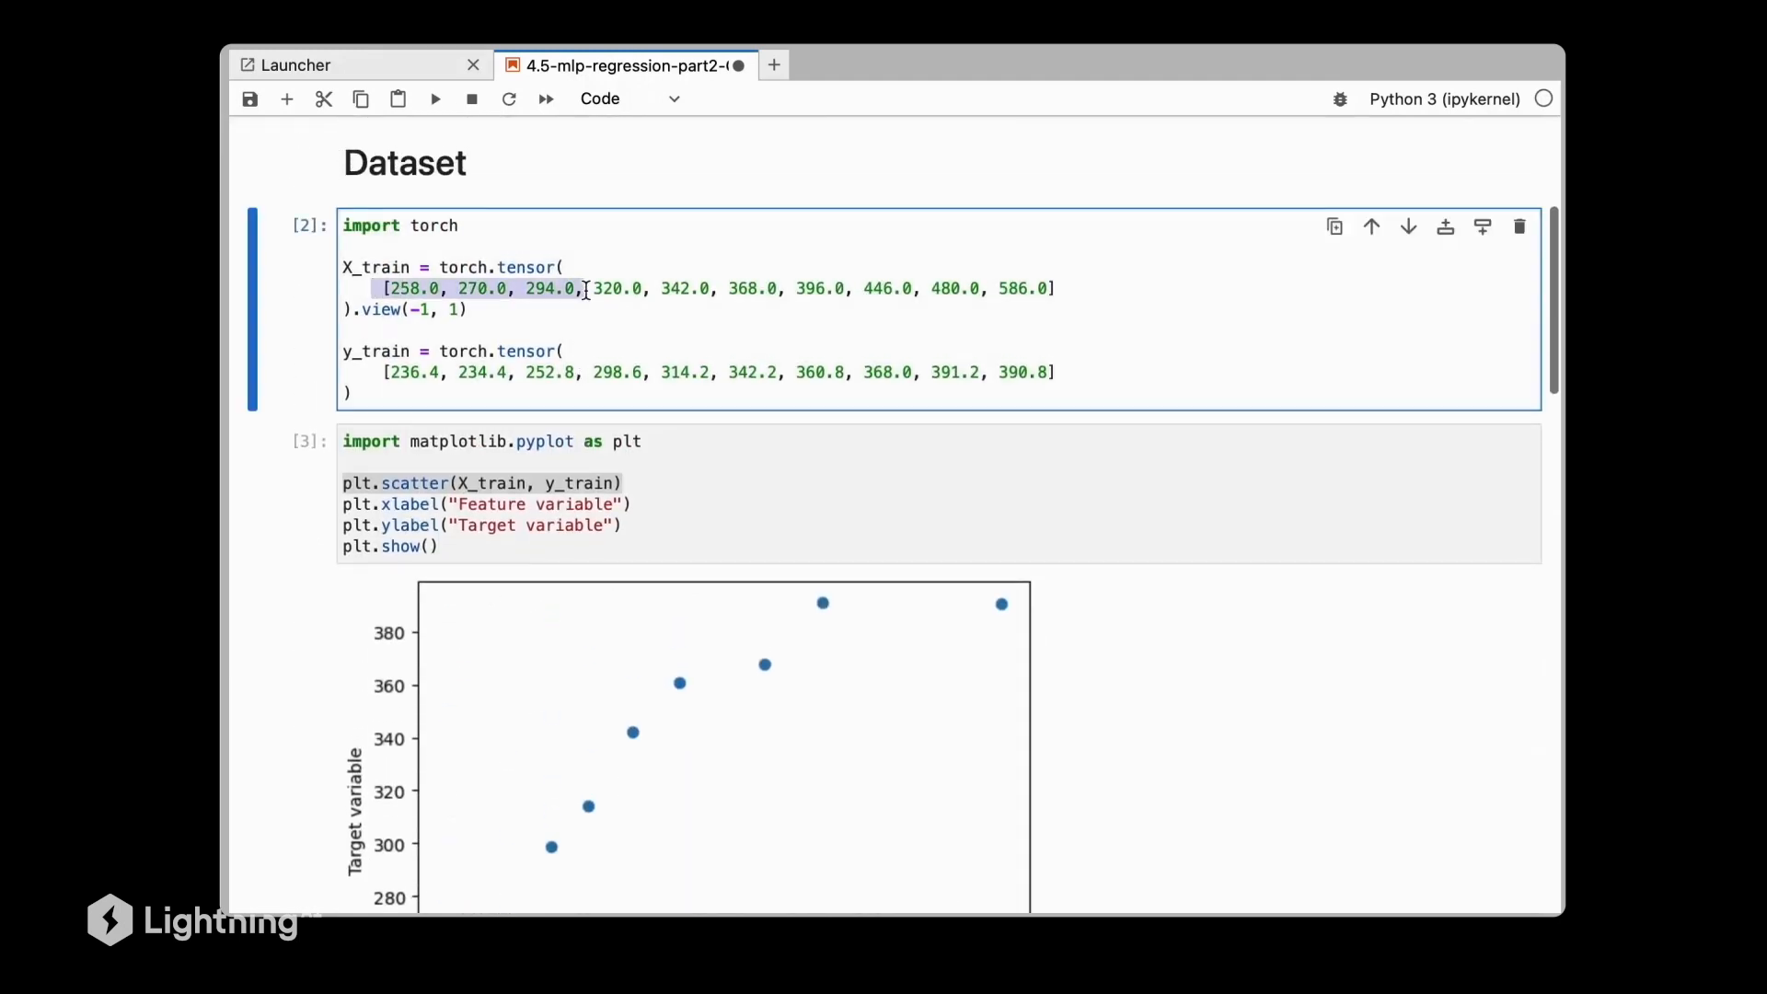
{"action": "scroll", "scroll_direction": "down", "scroll_amount": 3}
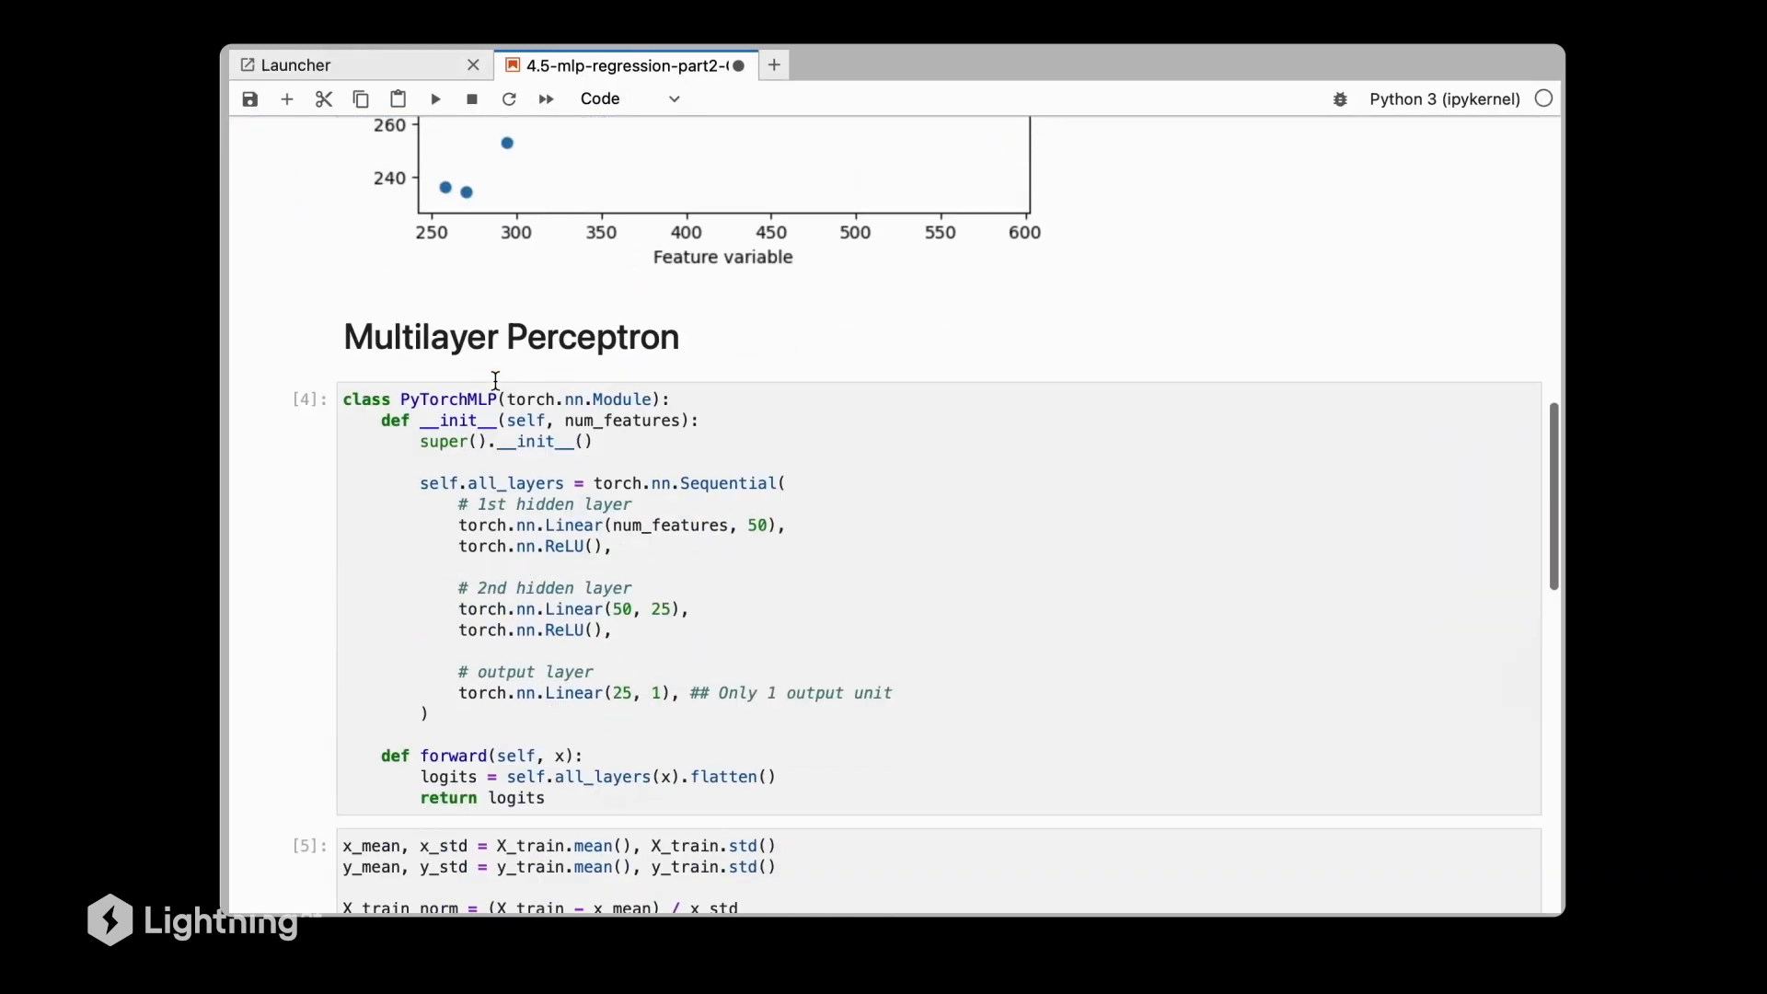
{"action": "scroll", "scroll_direction": "down", "scroll_amount": 3}
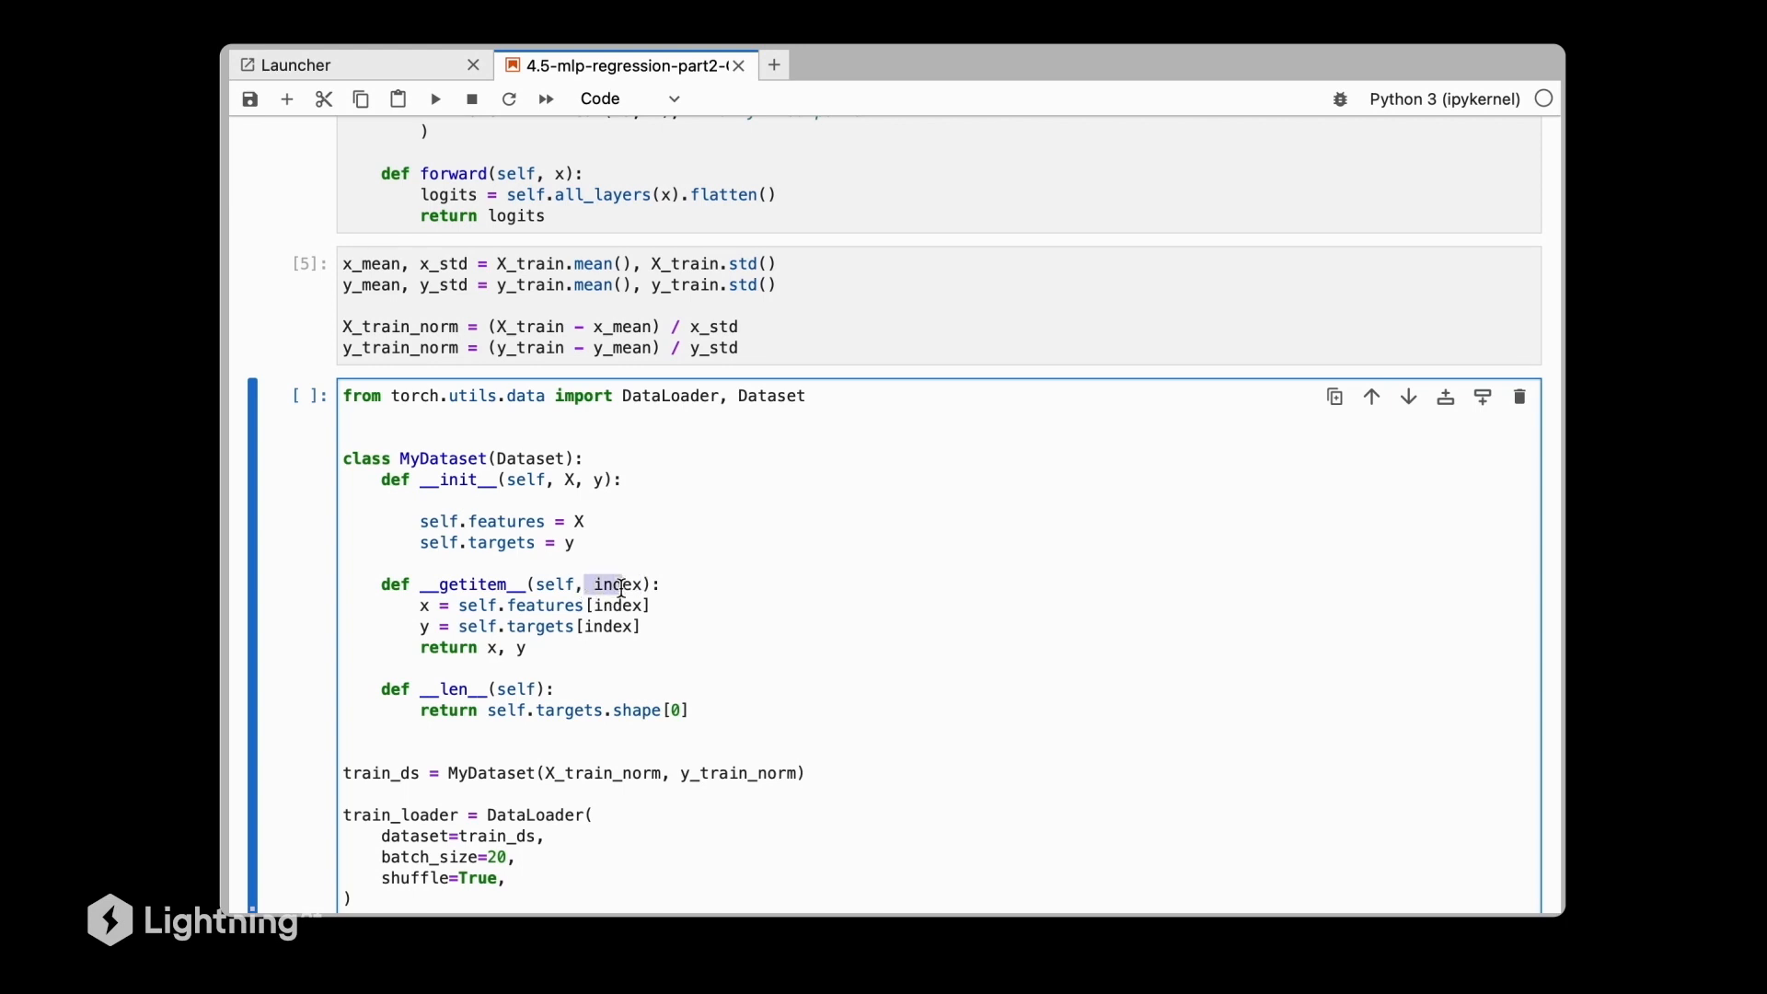
{"action": "left_click", "coordinate": [489, 648]}
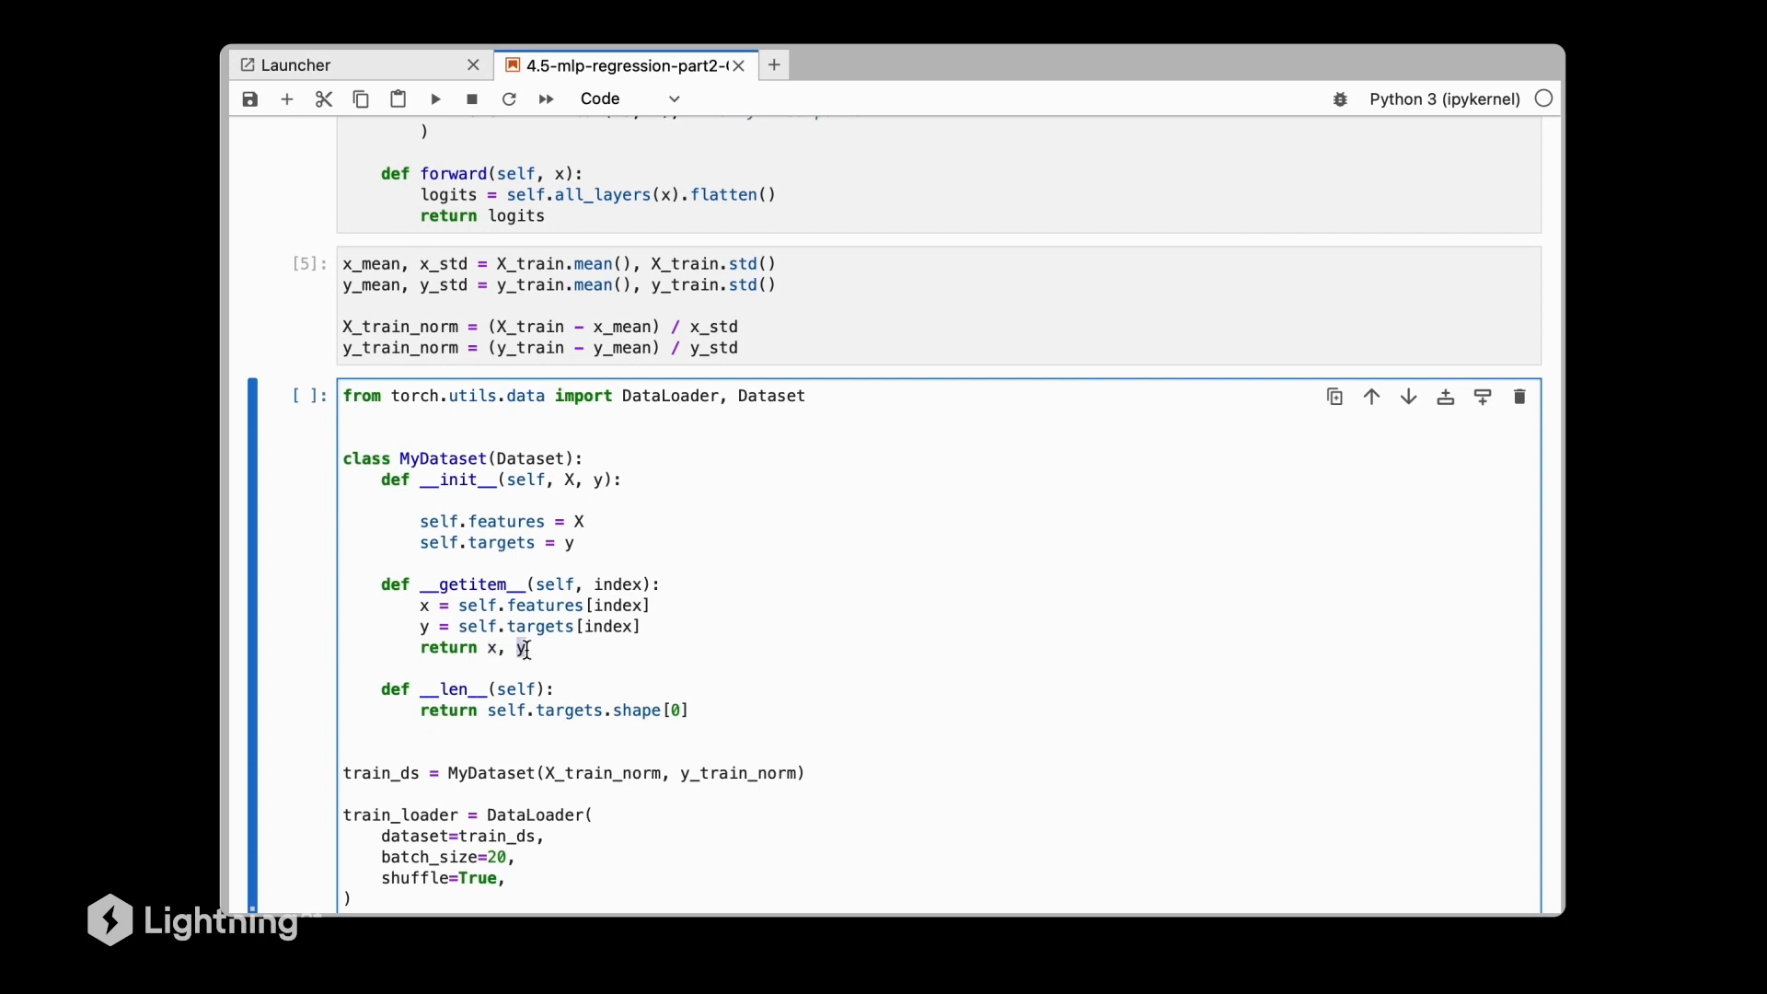
{"action": "scroll", "scroll_direction": "down", "scroll_amount": 3}
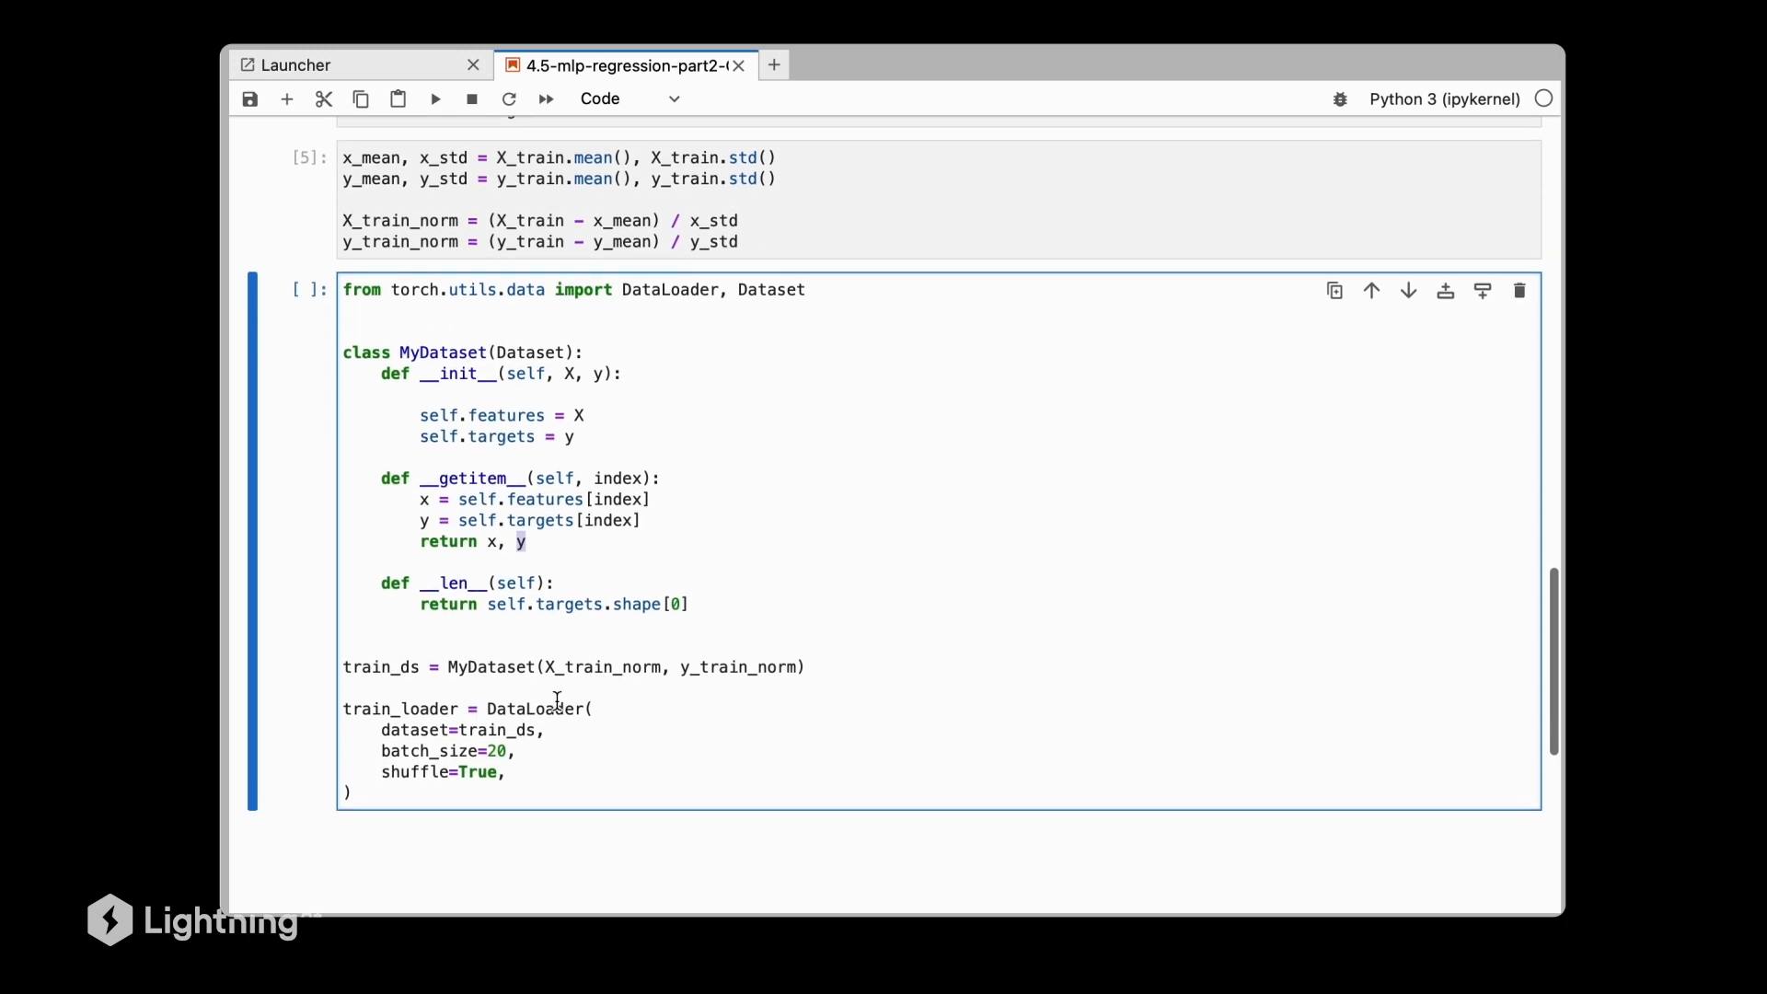
{"action": "double_click", "coordinate": [537, 708]}
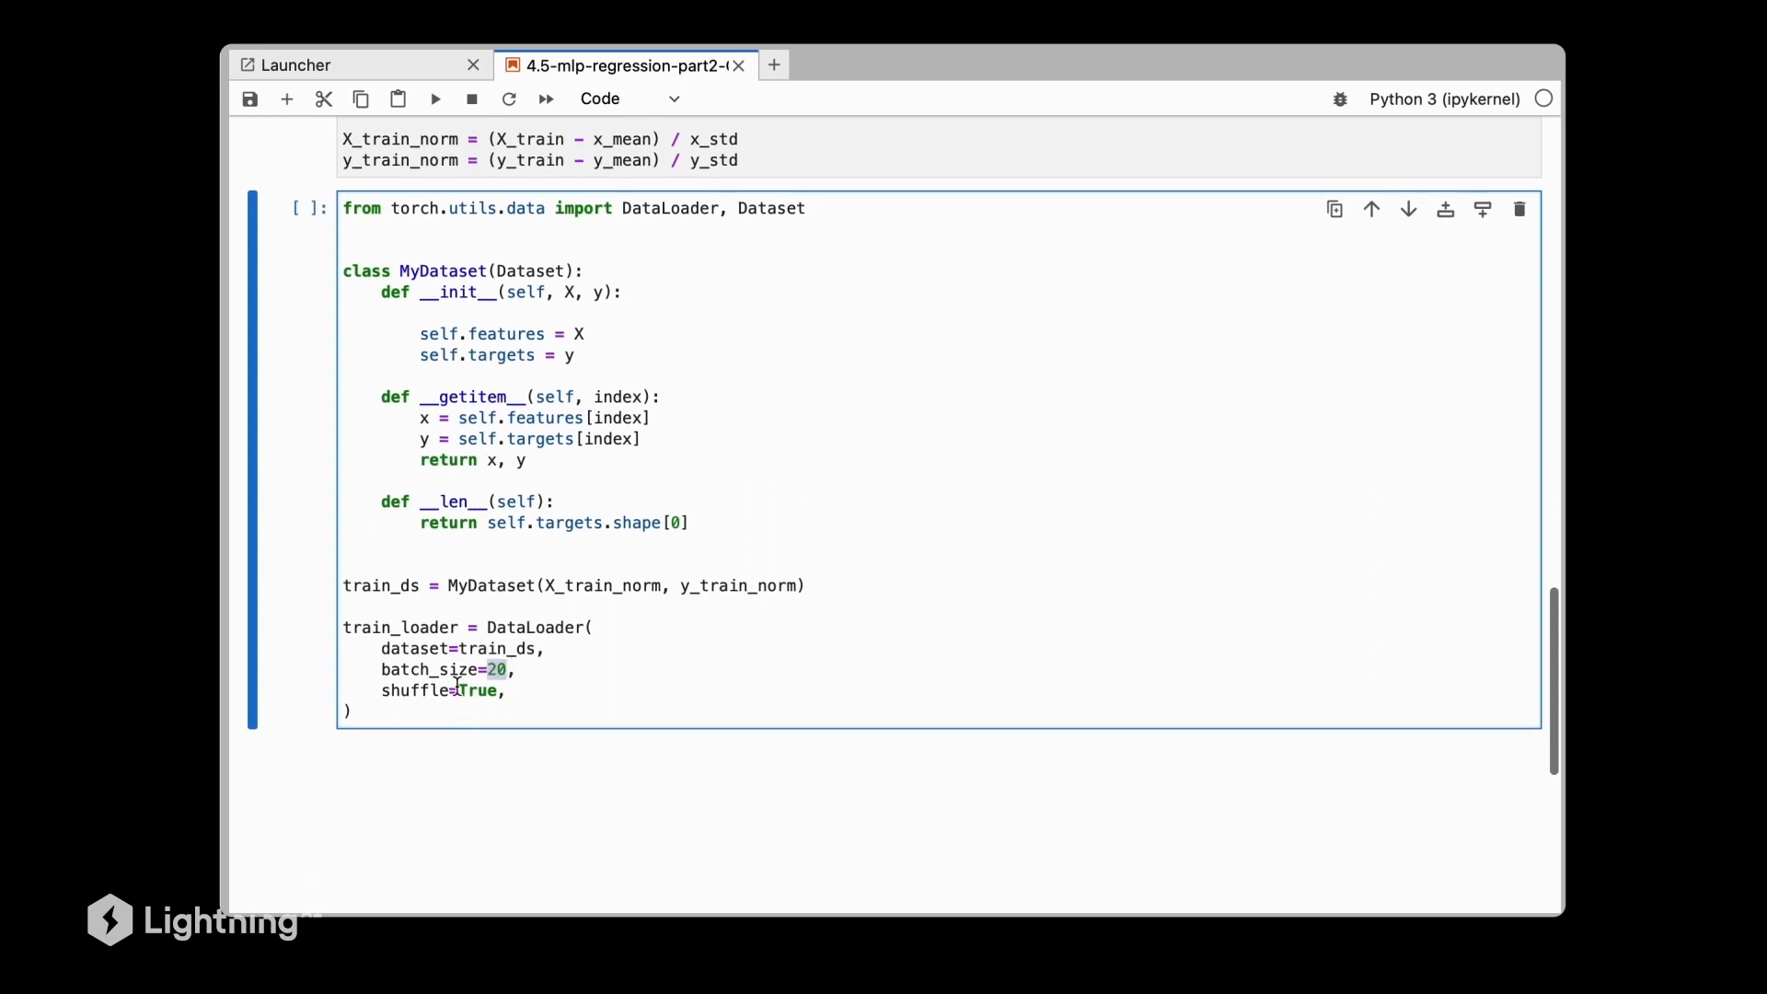
{"action": "key", "text": "shift+enter"}
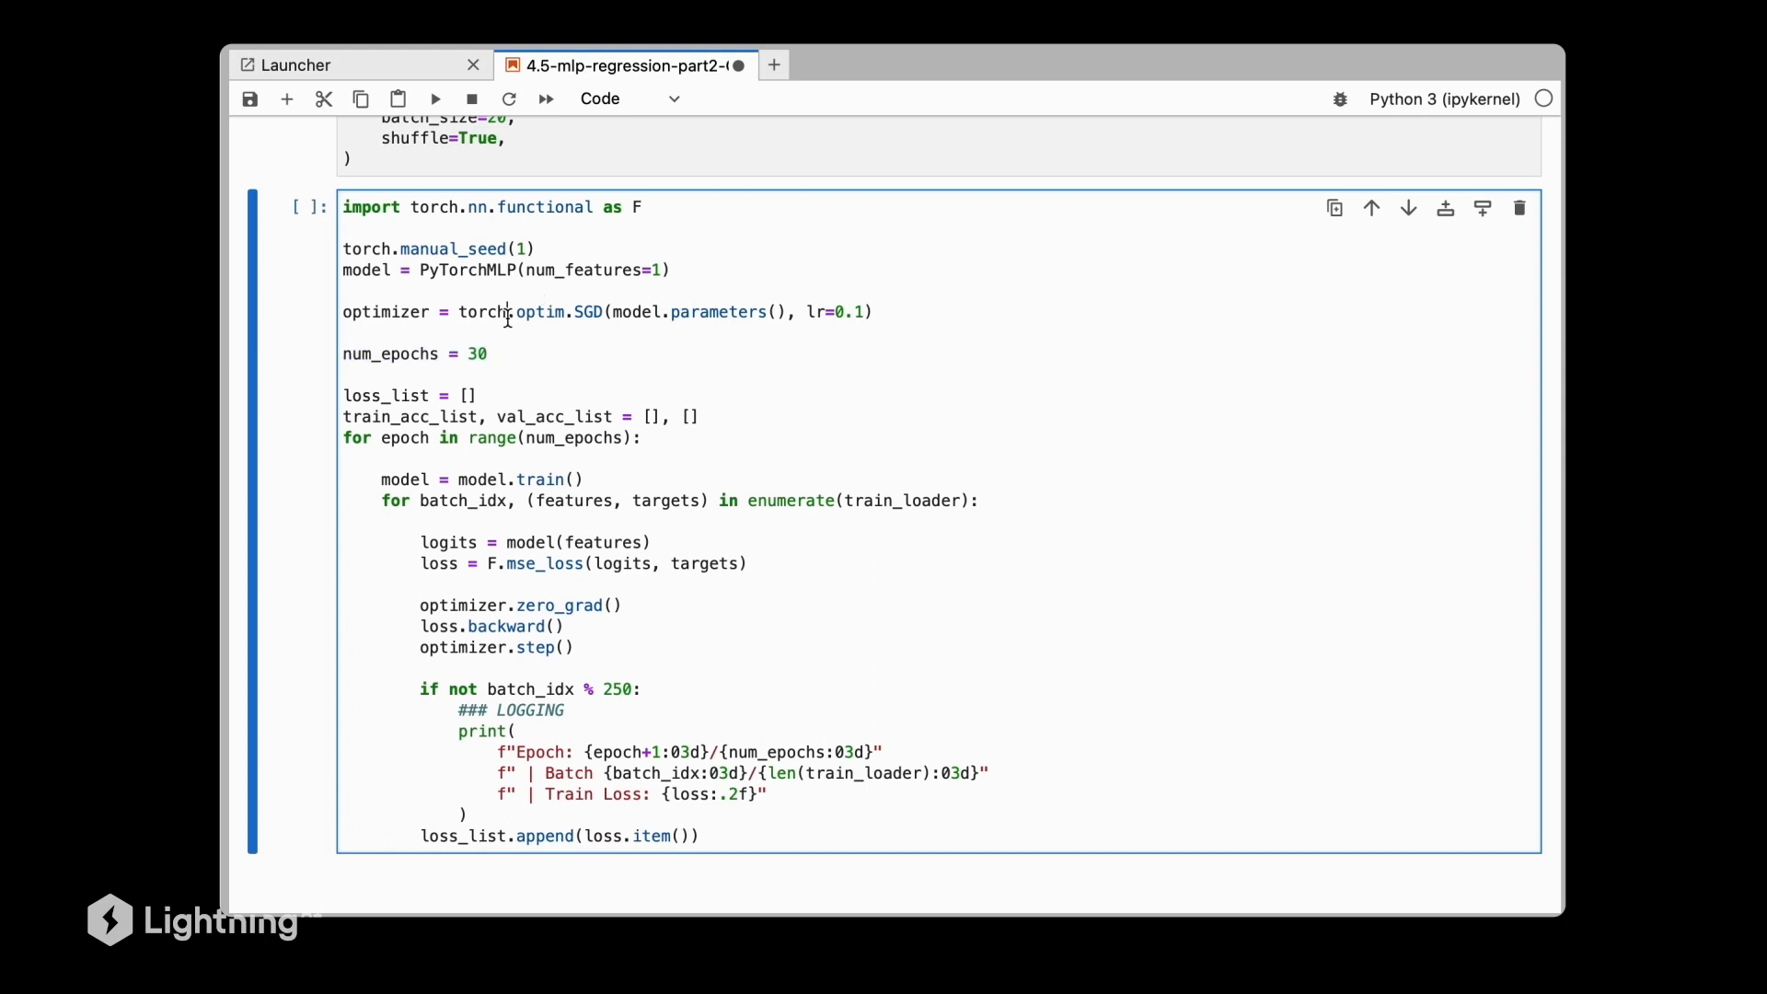
Write the 30-epoch training loop with SGD lr 0.1, F.mse_loss, and zero_grad/backward/step.
{"action": "double_click", "coordinate": [554, 312]}
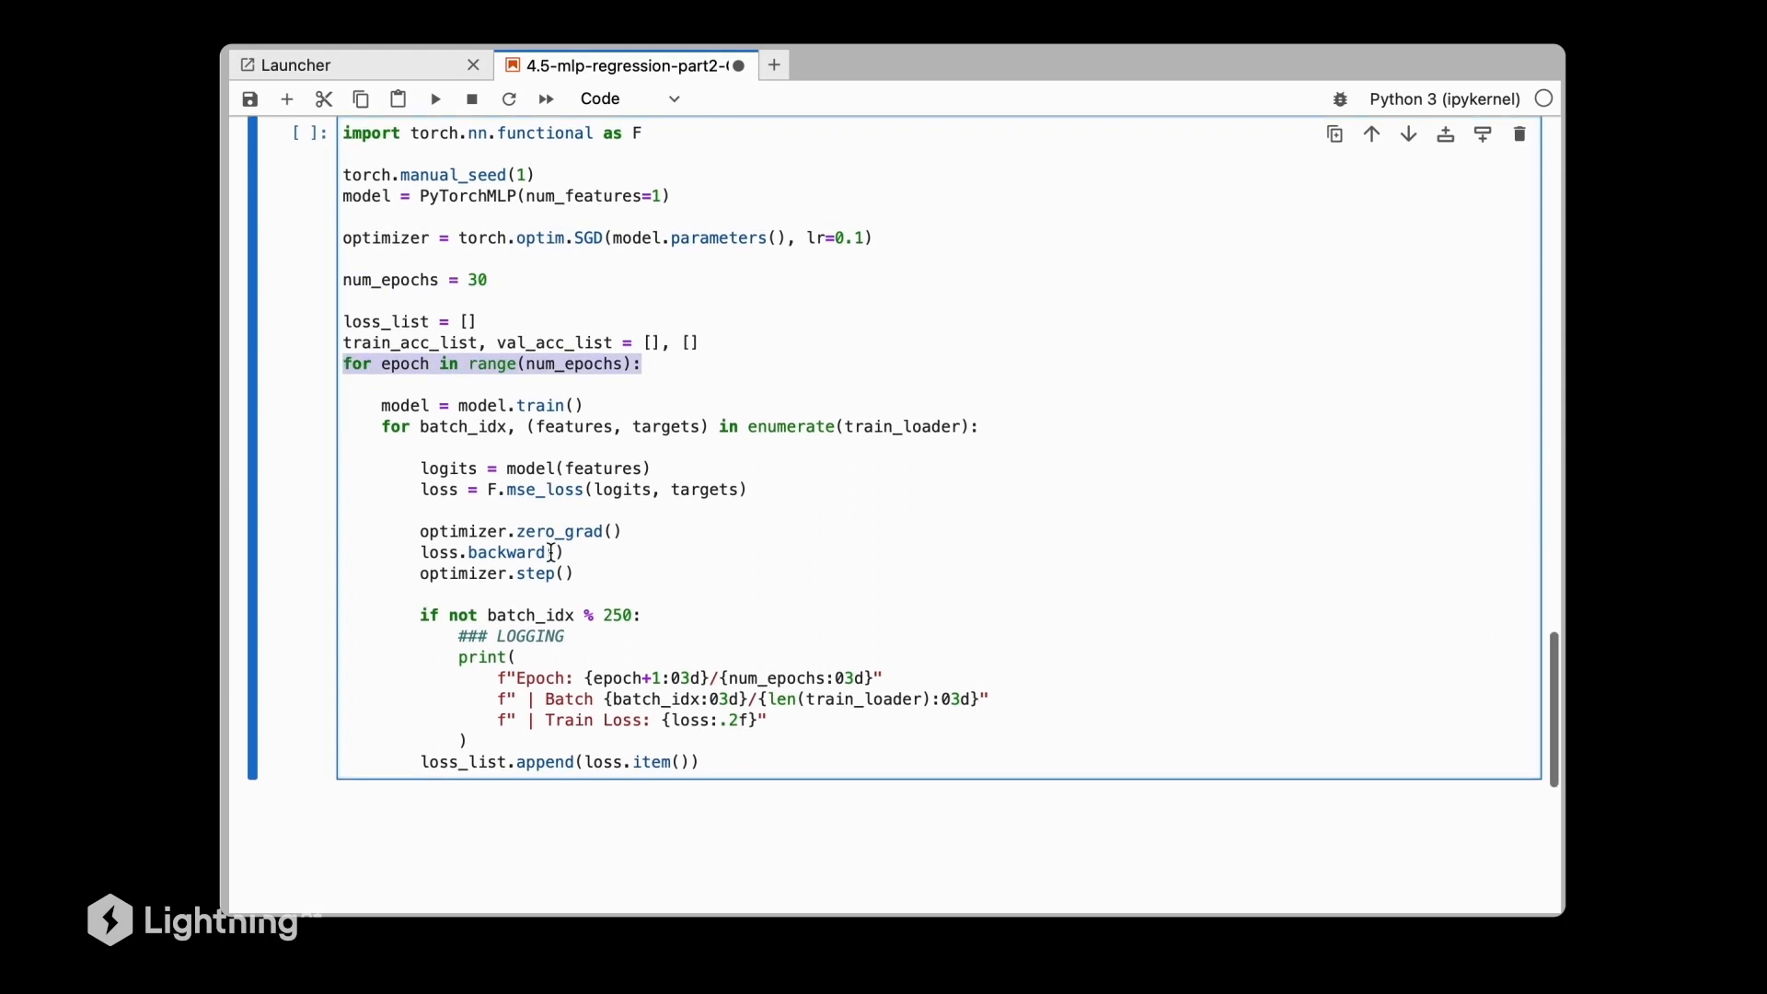
{"action": "scroll", "scroll_direction": "down", "scroll_amount": 3}
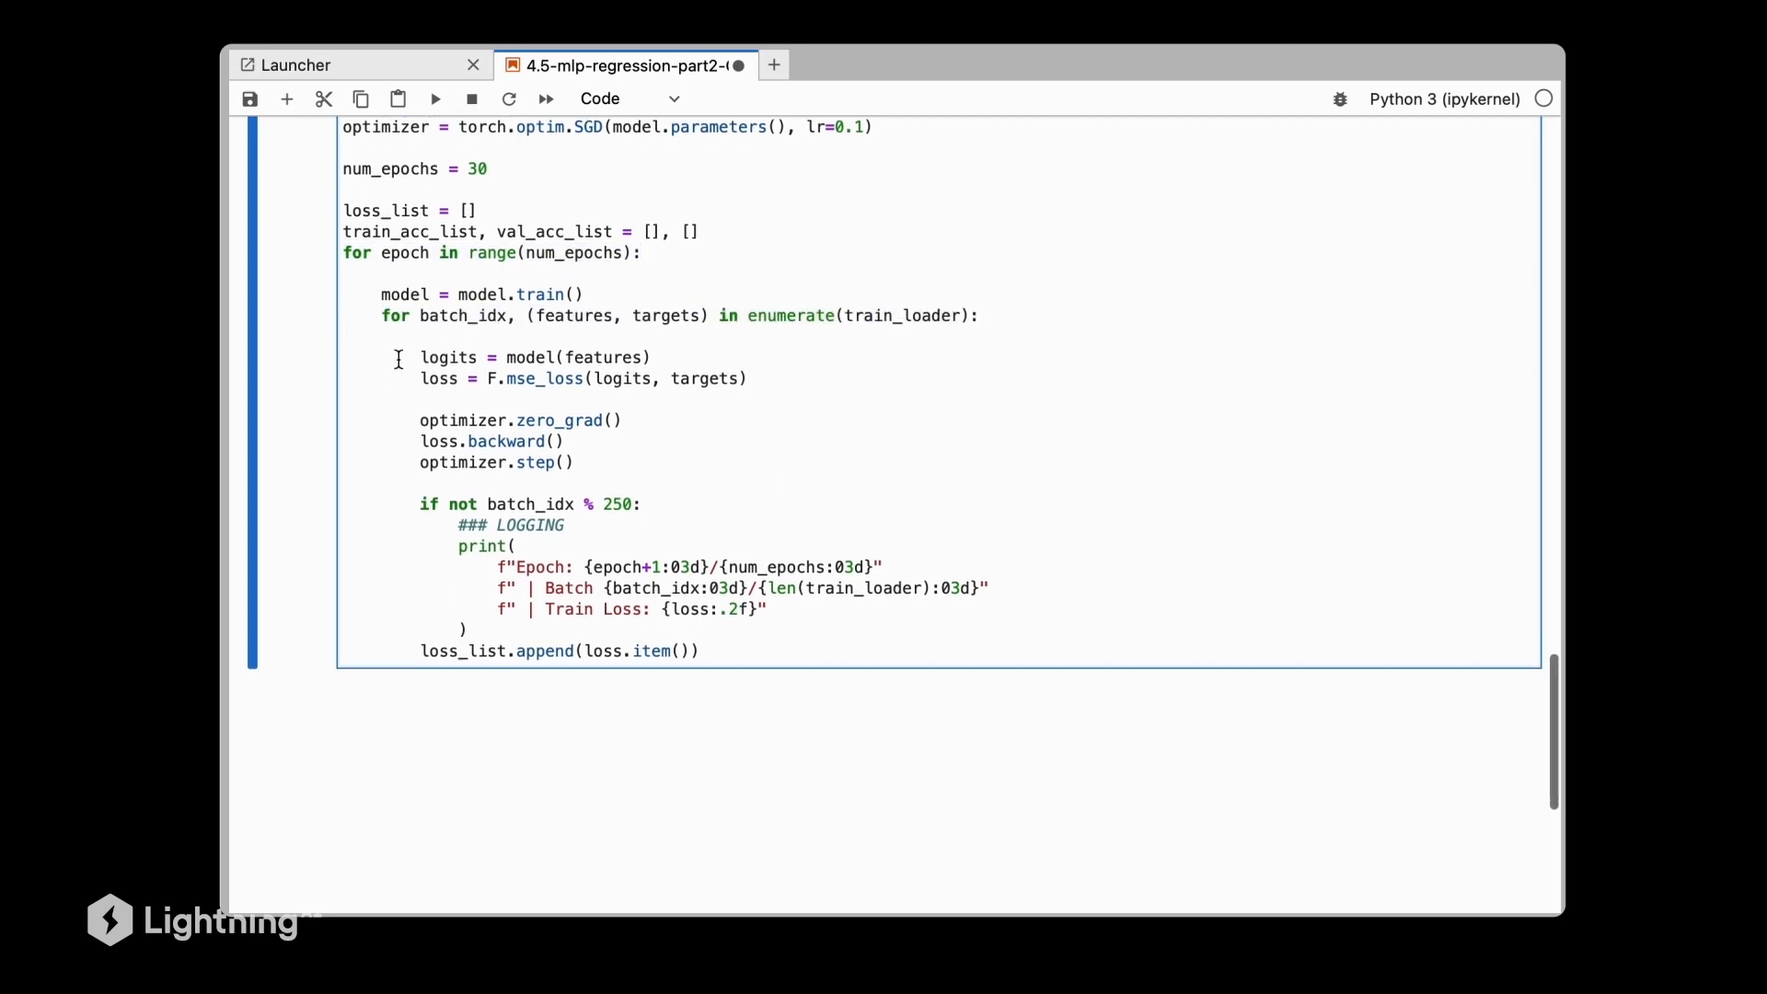
{"action": "left_click_drag", "start_coordinate": [420, 357], "coordinate": [574, 463]}
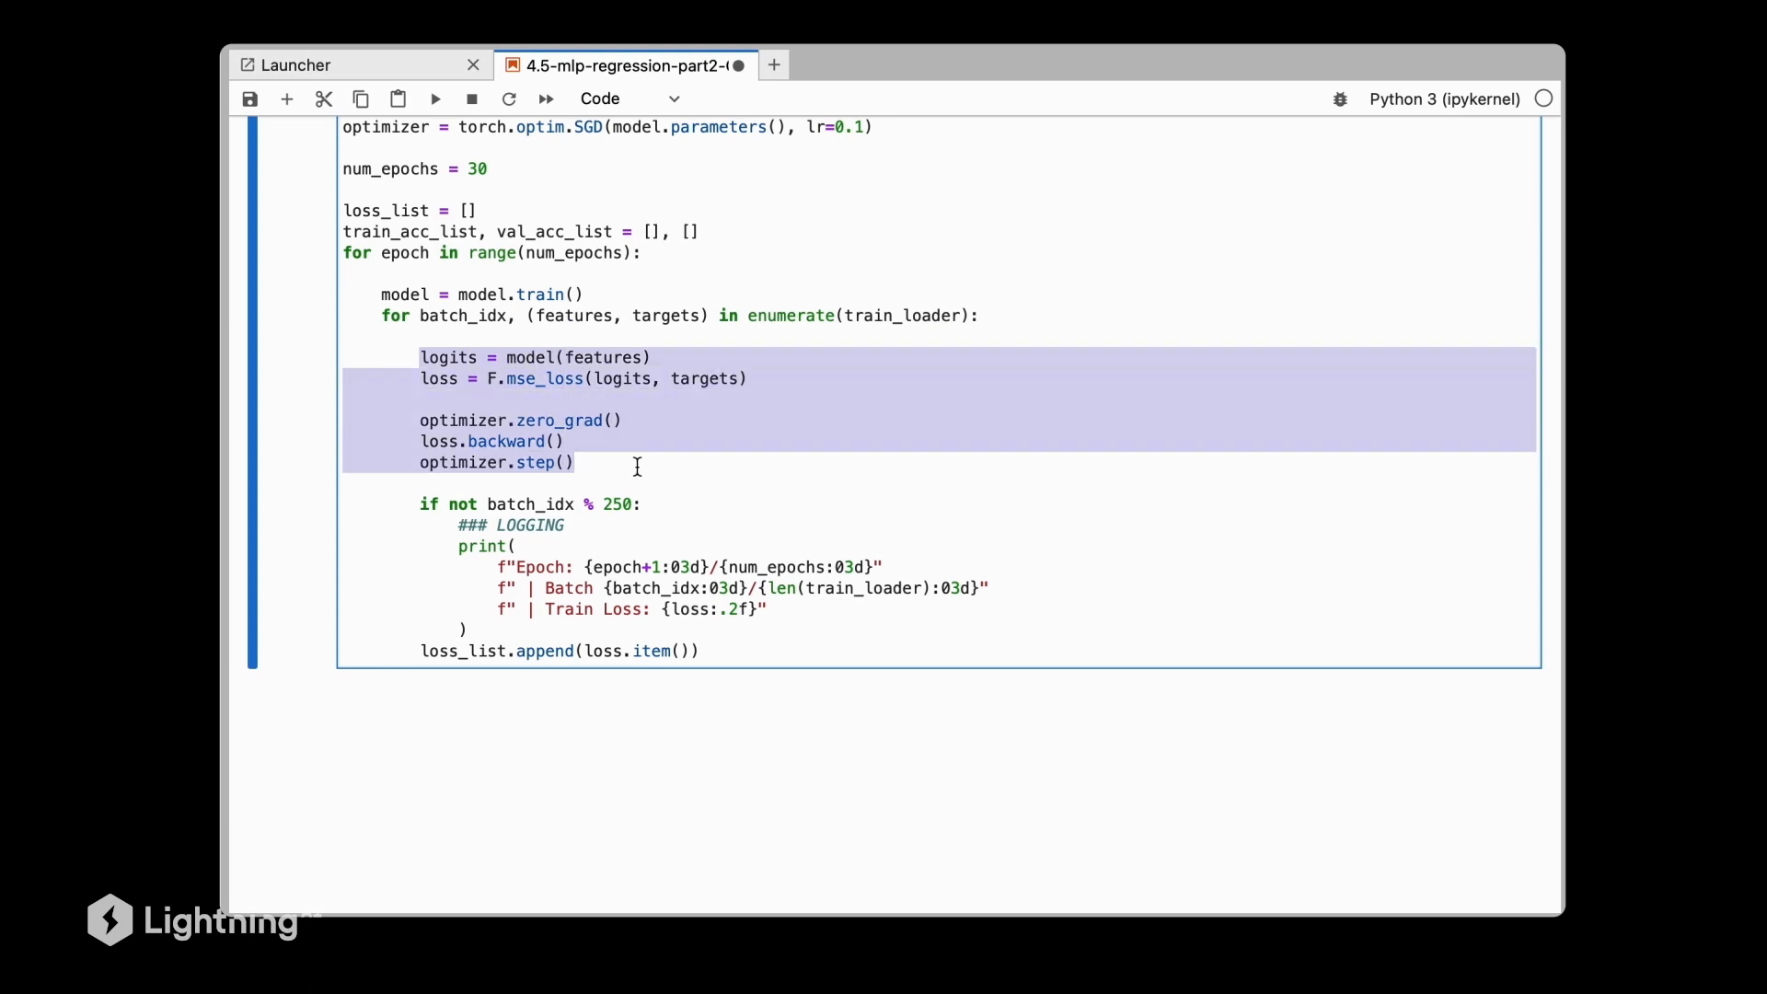
{"action": "left_click", "coordinate": [493, 377]}
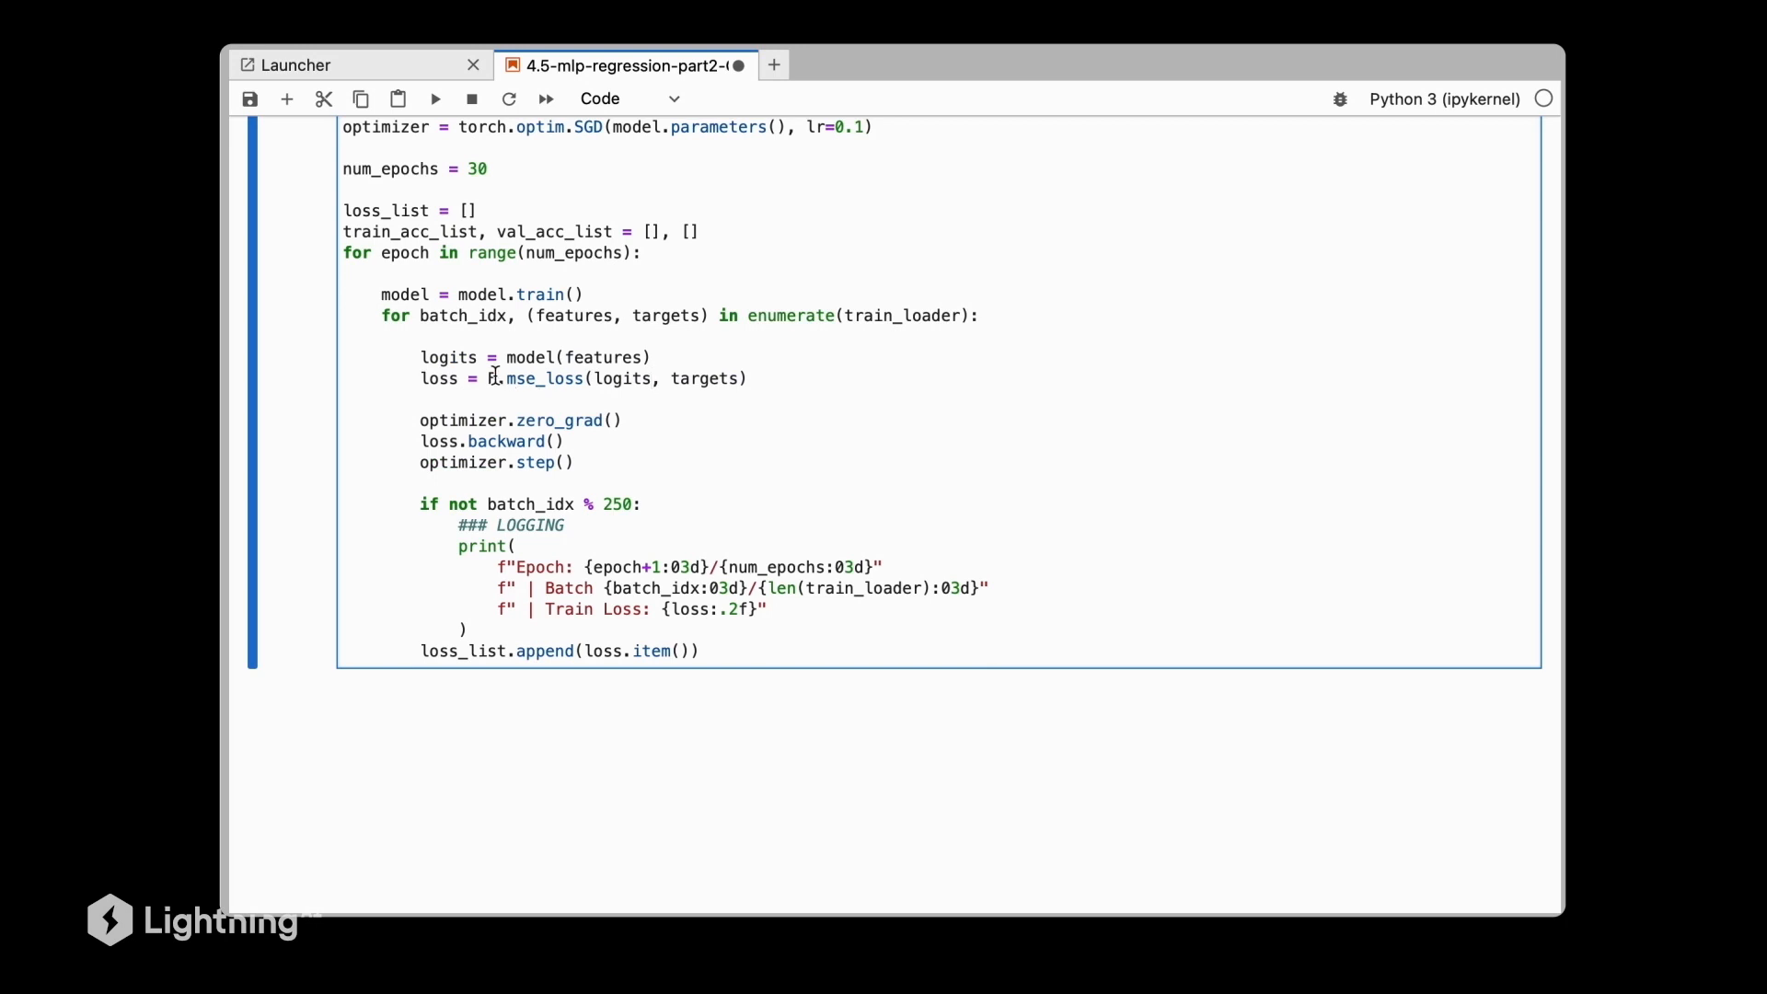
{"action": "double_click", "coordinate": [545, 377]}
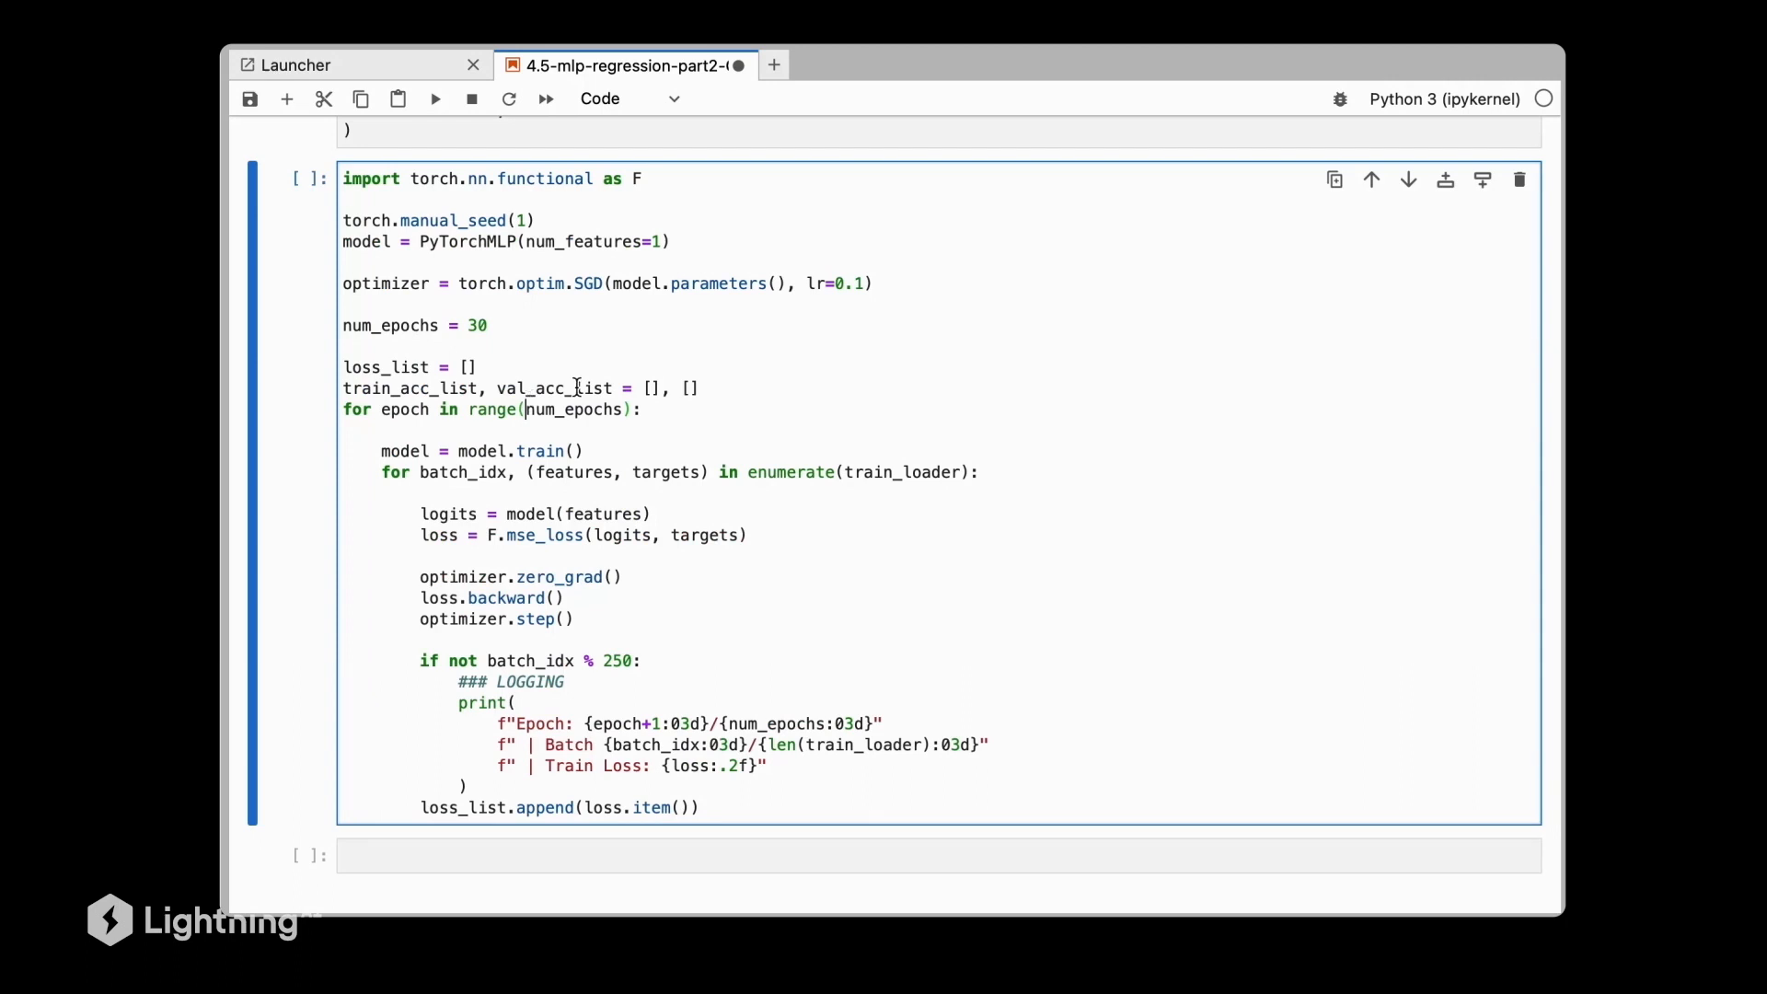
Run the training cell, with loss dropping from 0.86 to 0.01 over 30 epochs.
{"action": "left_click", "coordinate": [436, 99]}
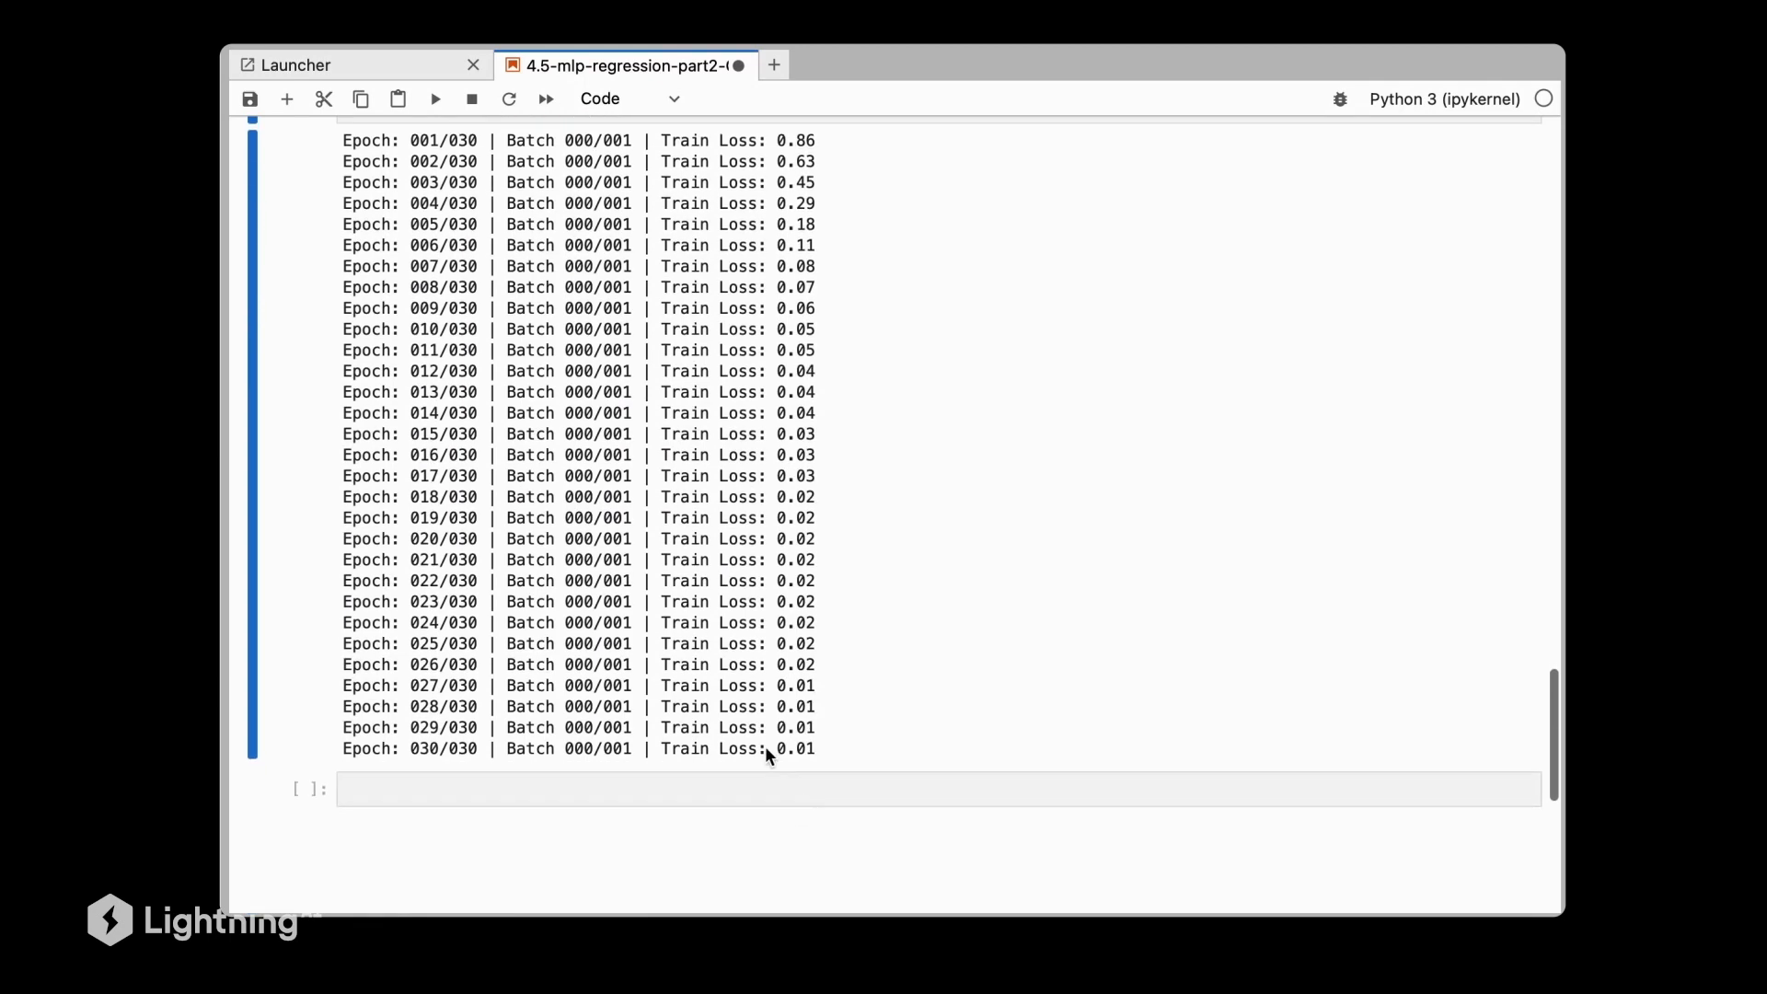
{"action": "double_click", "coordinate": [791, 748]}
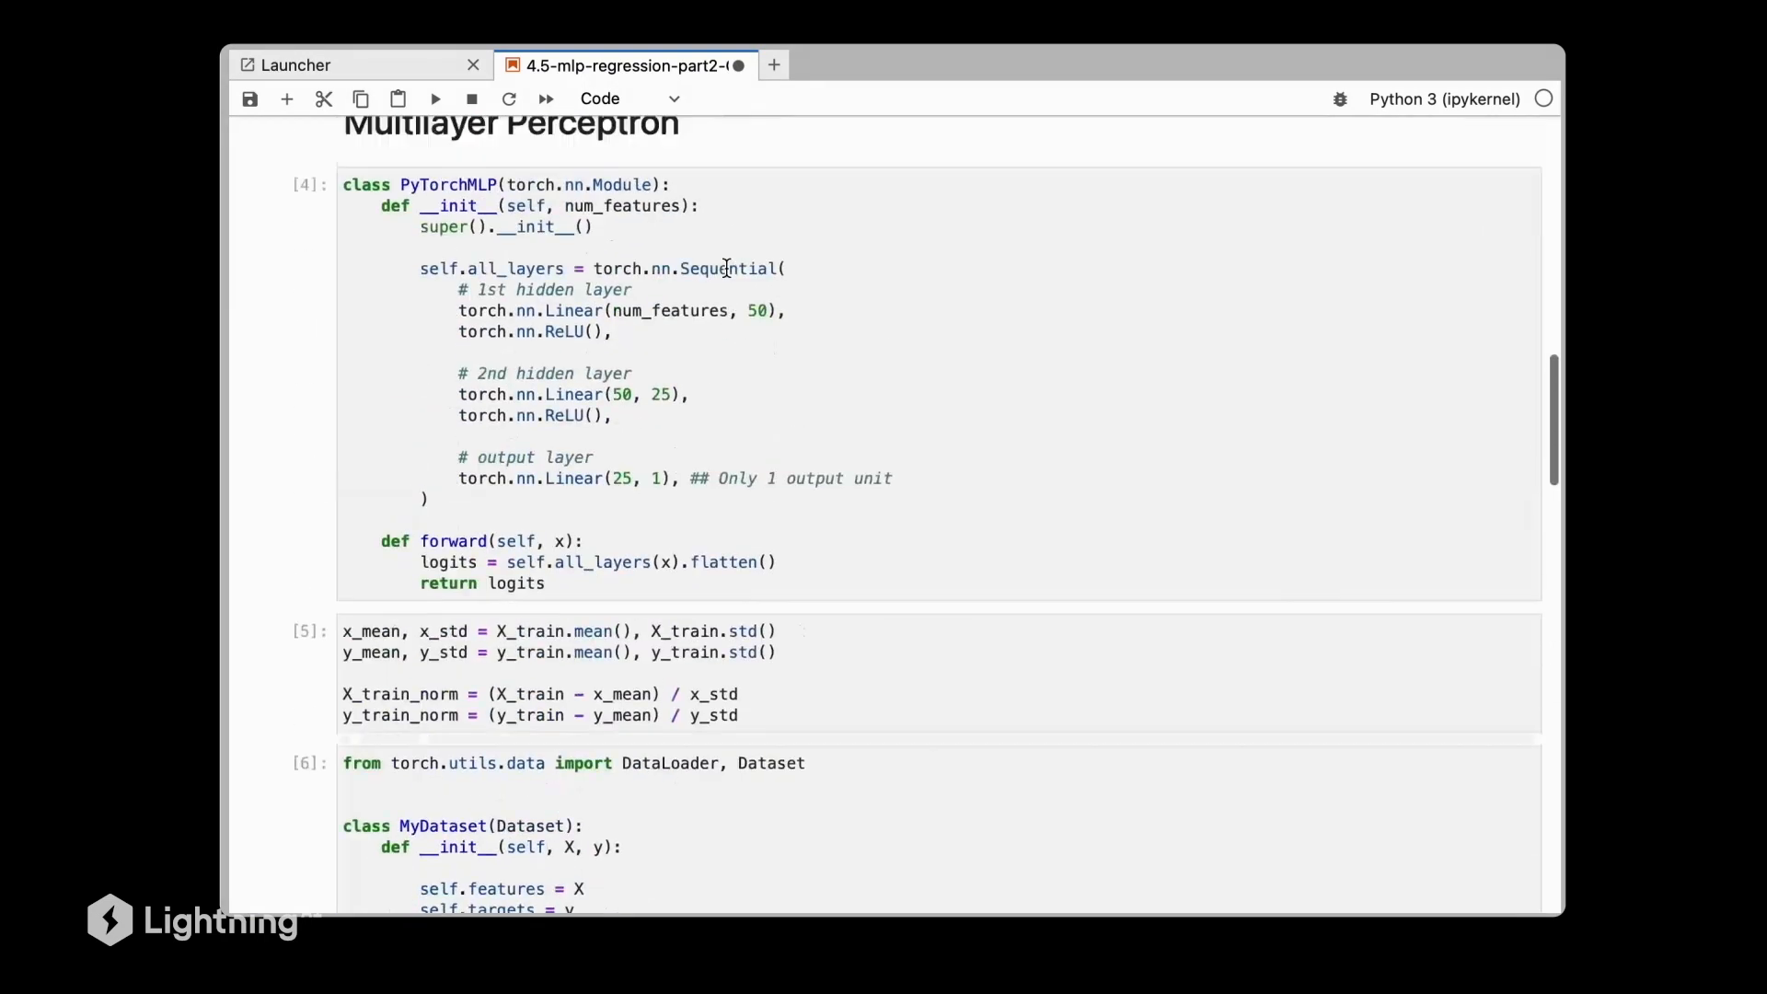
{"action": "scroll", "scroll_direction": "up", "scroll_amount": 3}
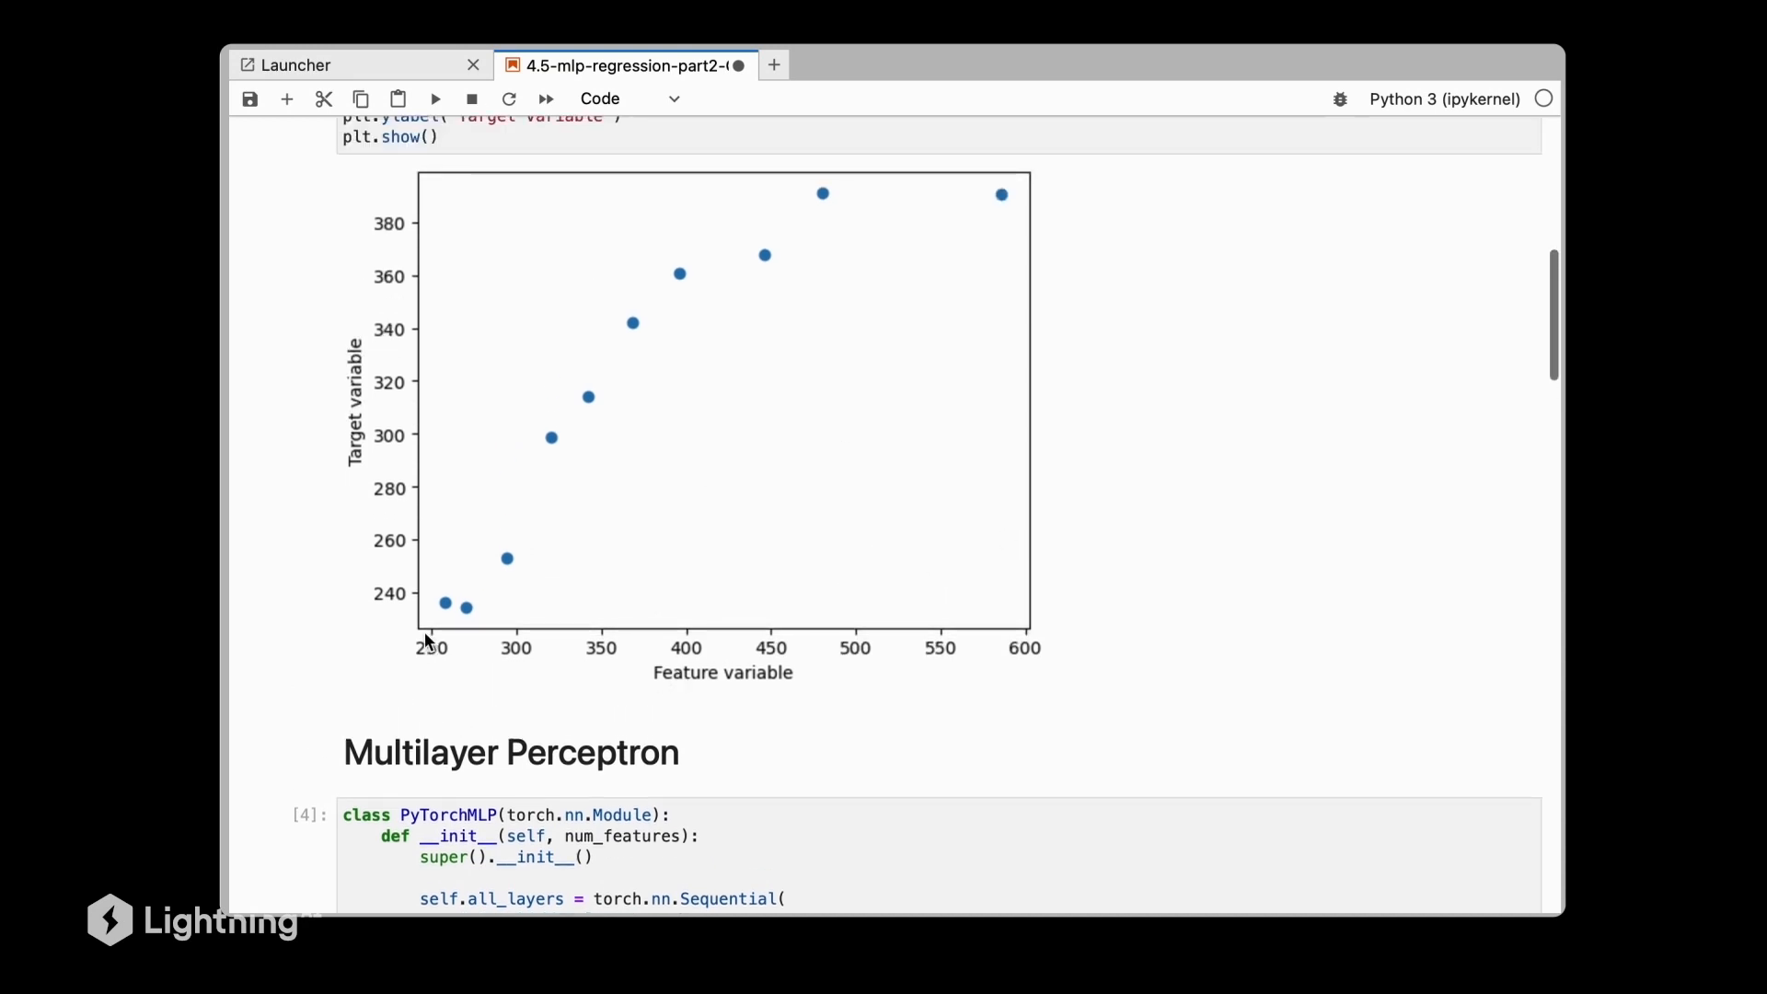
{"action": "mouse_move", "coordinate": [502, 652]}
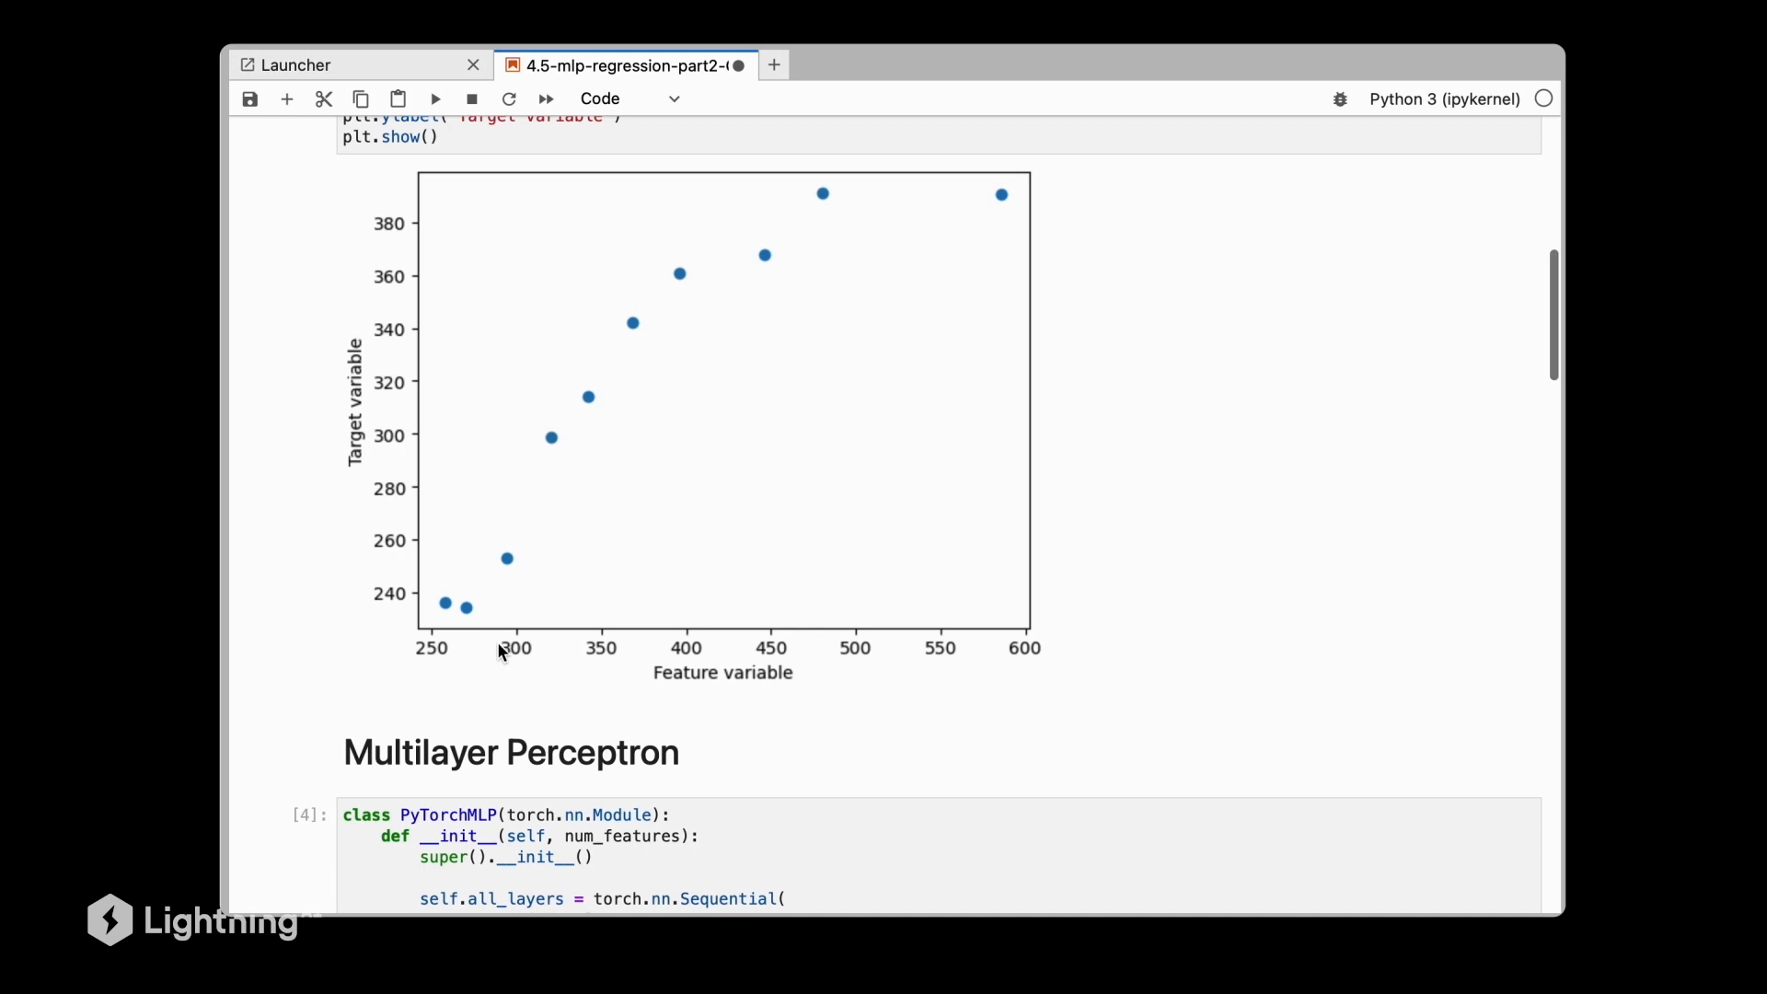
{"action": "mouse_move", "coordinate": [541, 373]}
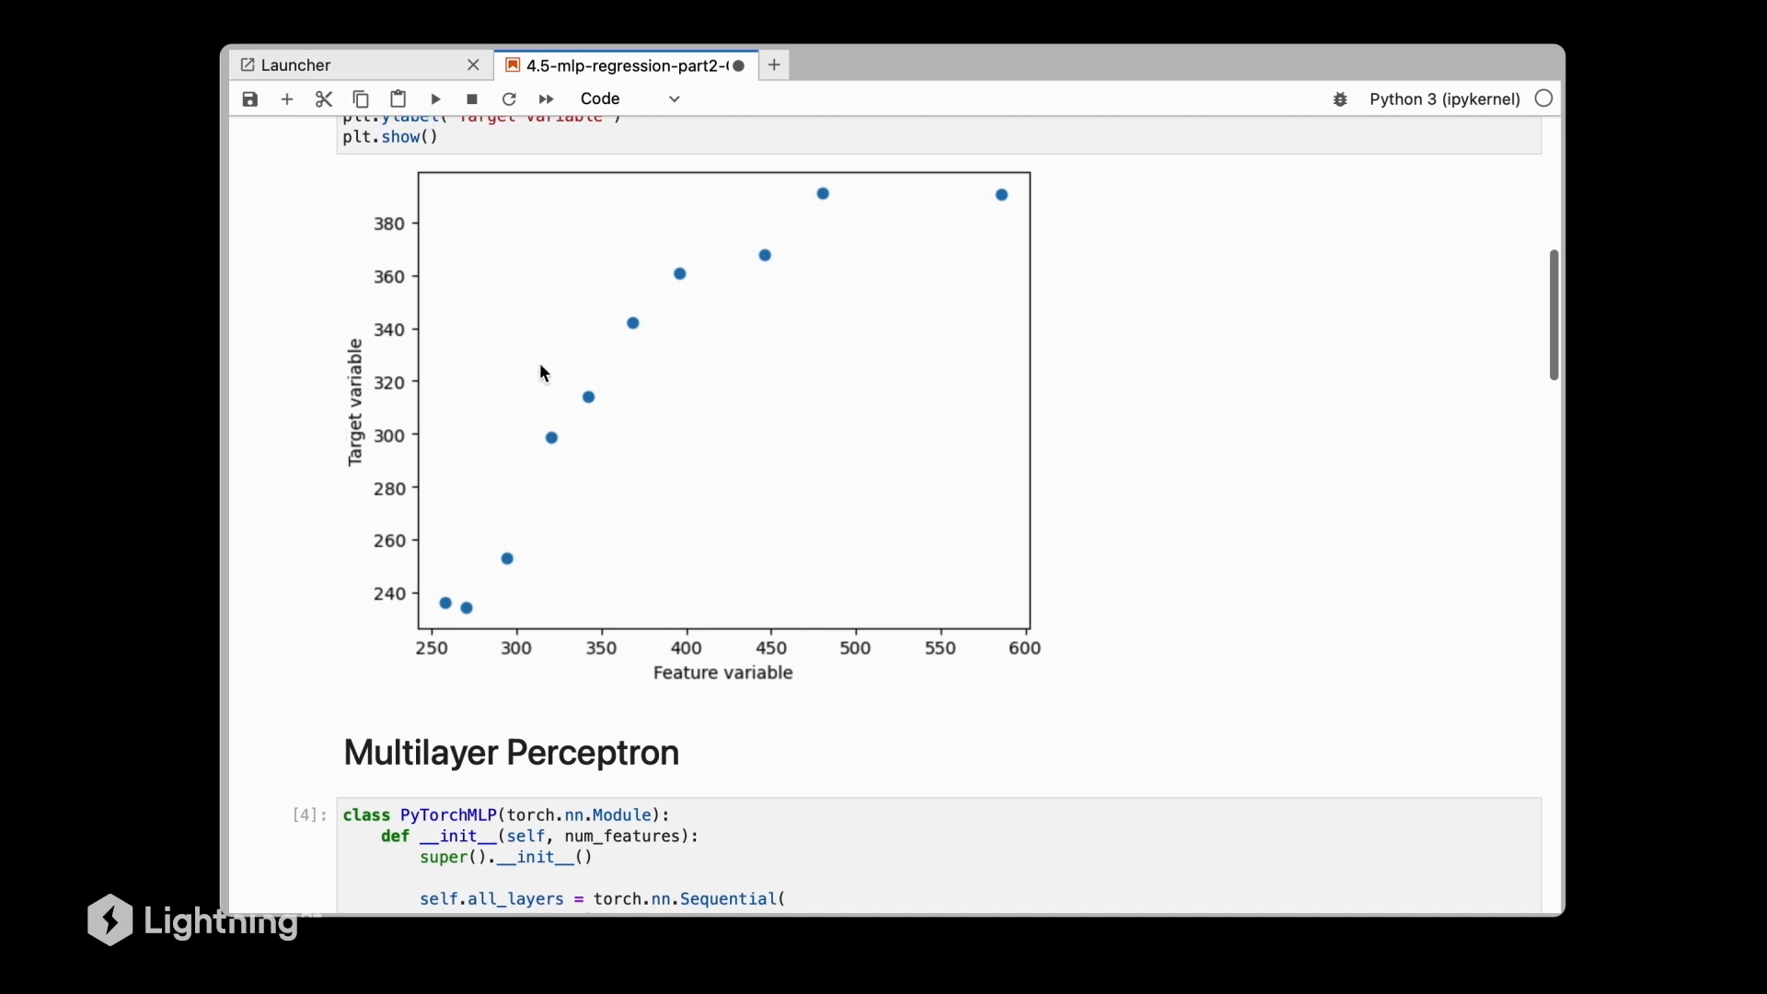
{"action": "scroll", "scroll_direction": "down", "scroll_amount": 3}
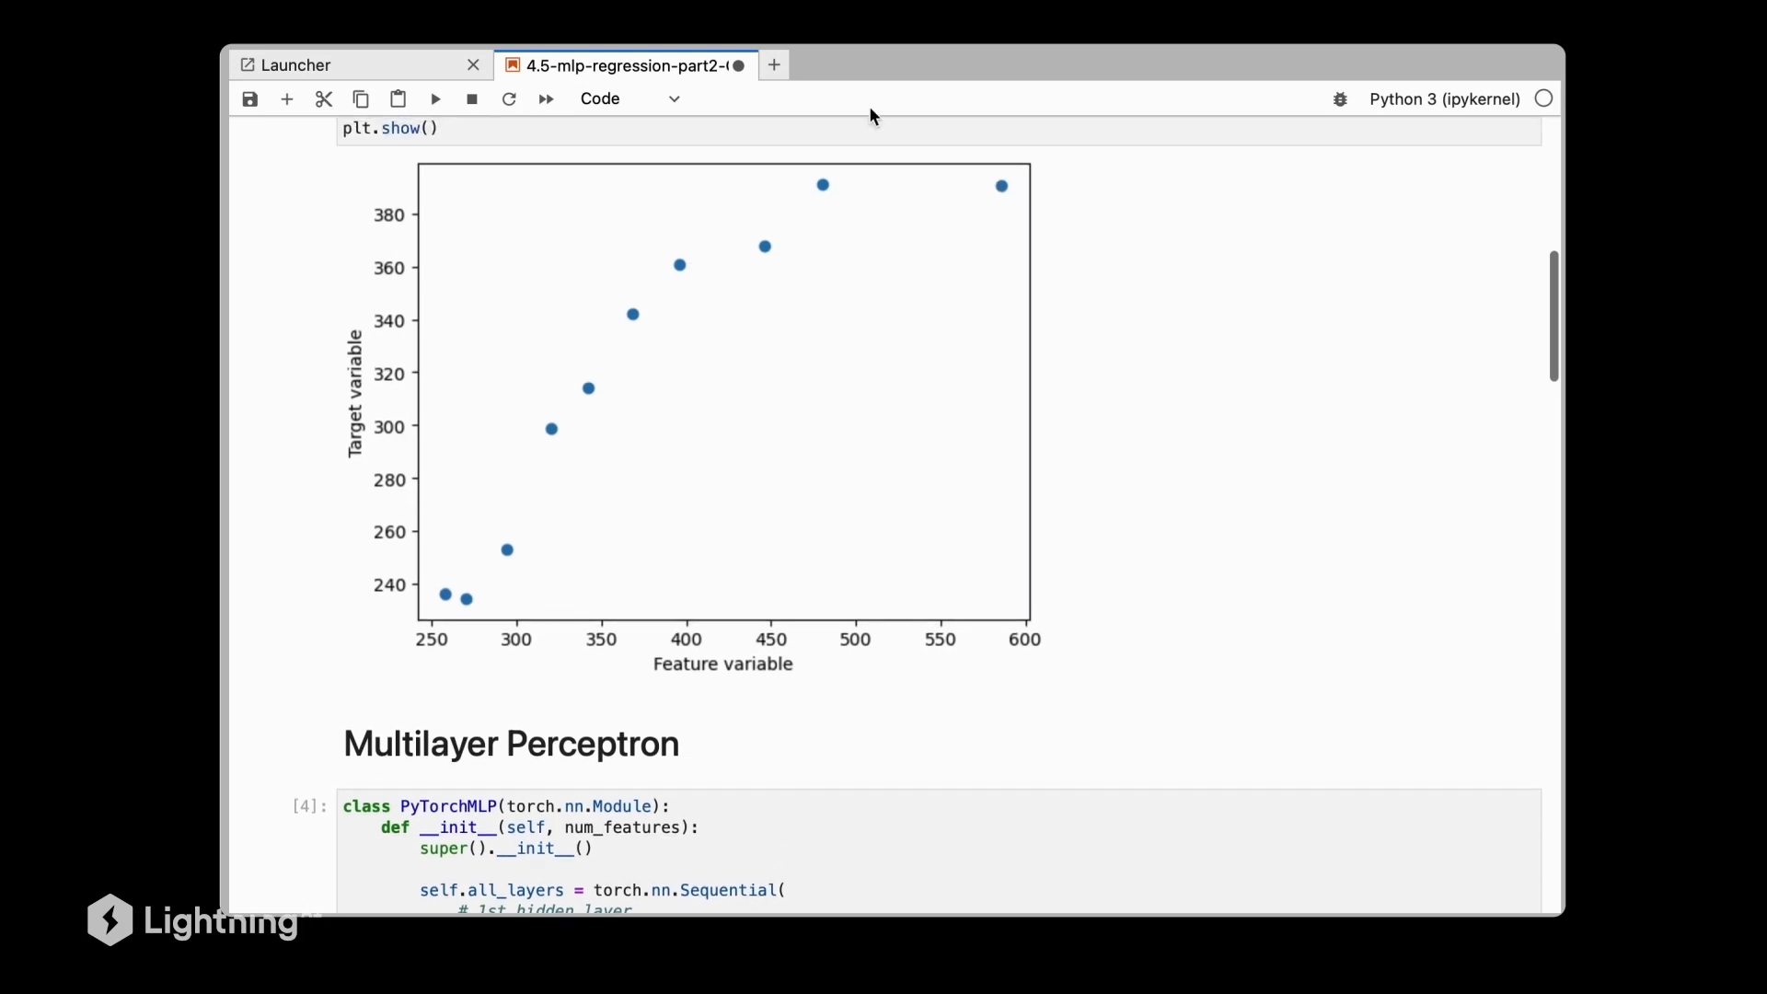
{"action": "scroll", "scroll_direction": "down", "scroll_amount": 3}
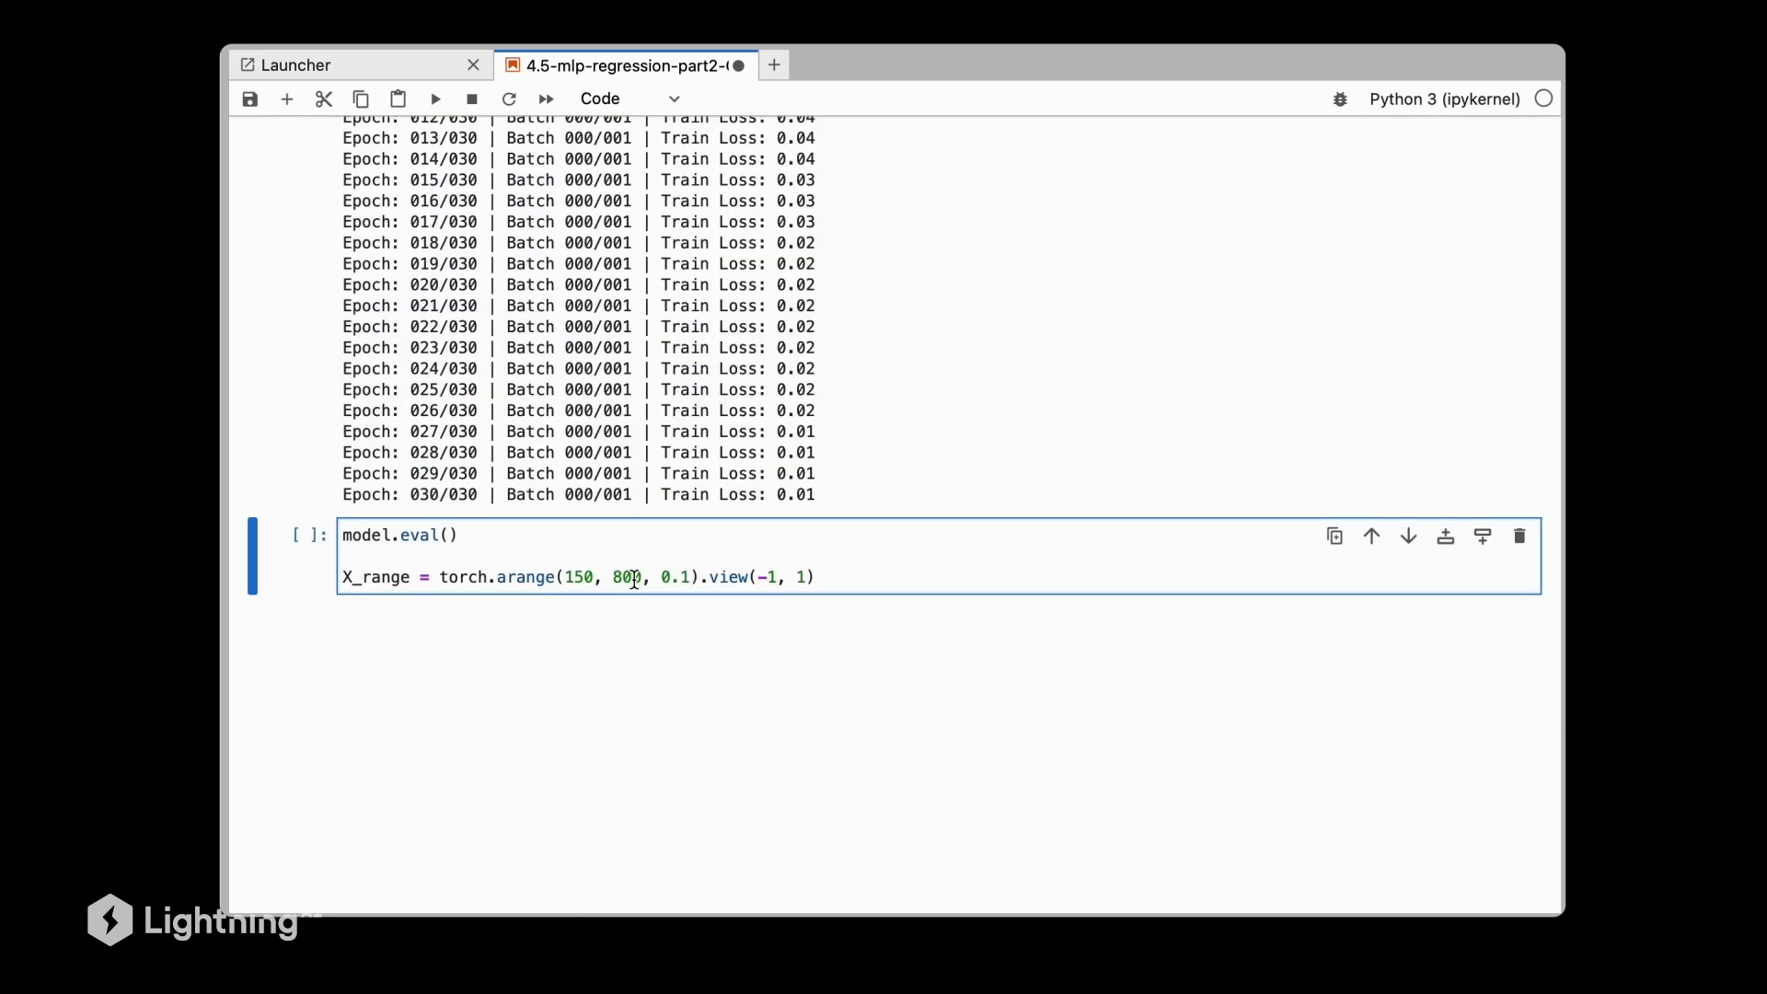
Add X_range_norm = (X_range - x_mean) / x_std to the eval cell and run it.
{"action": "double_click", "coordinate": [578, 576]}
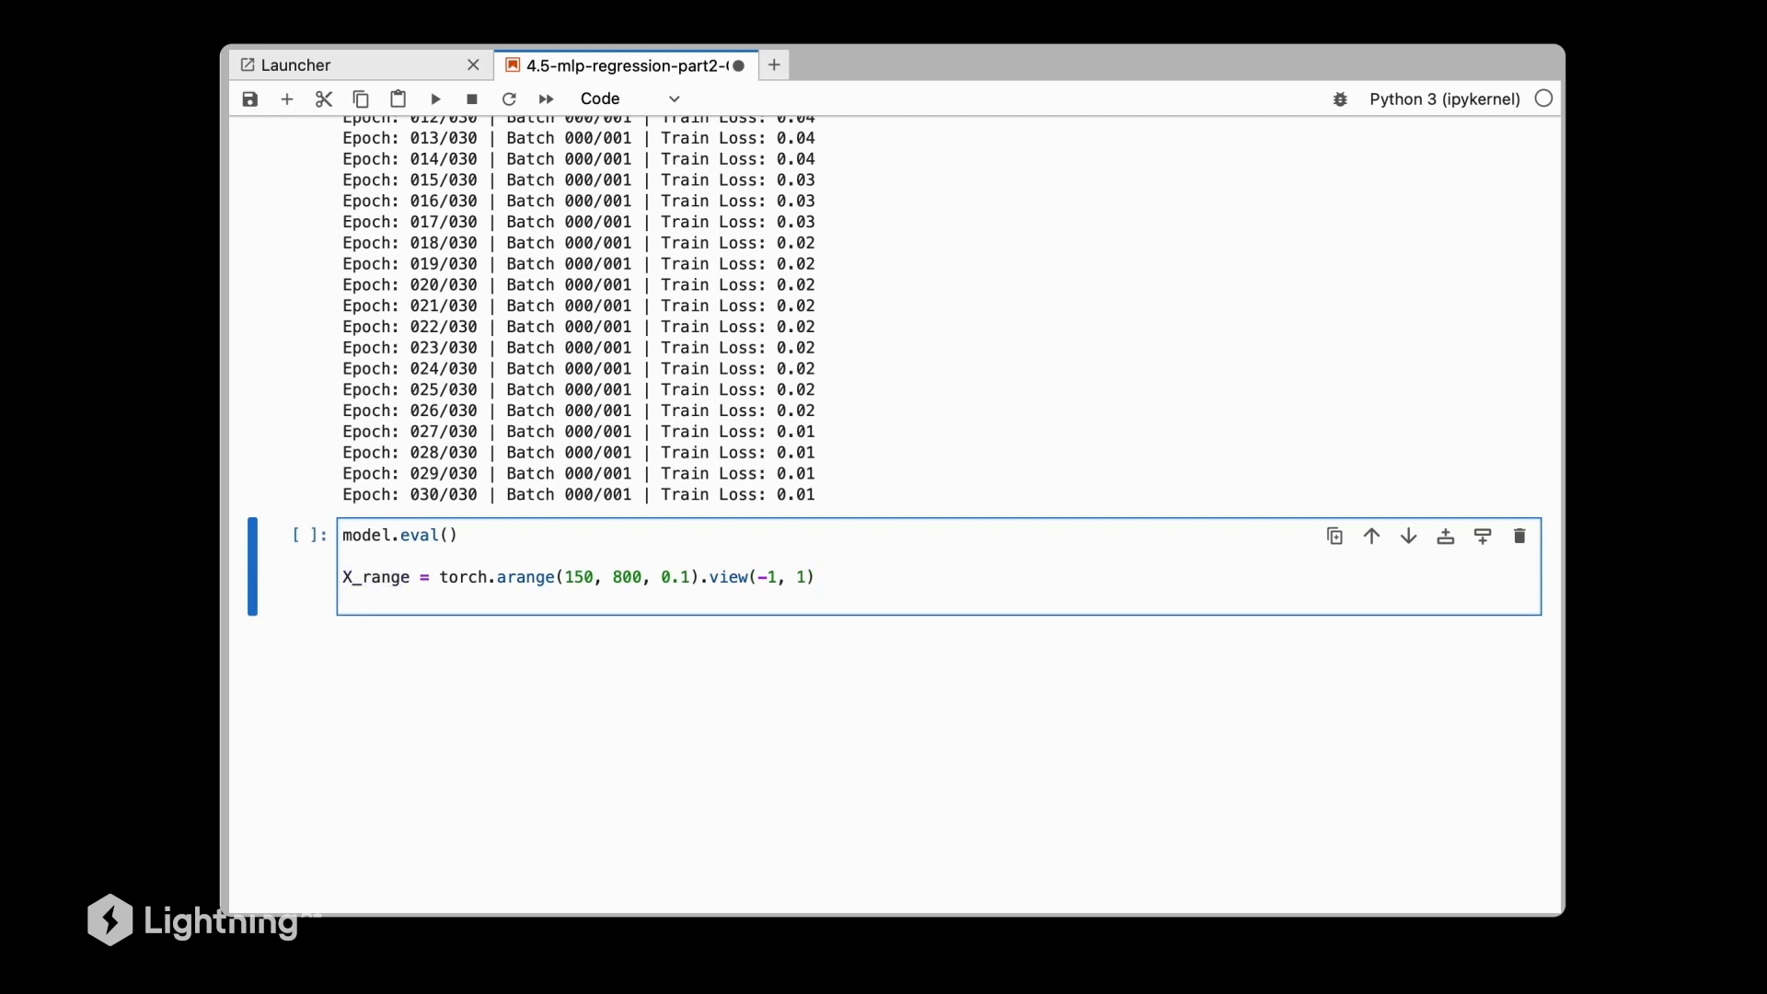
{"action": "mouse_move", "coordinate": [1048, 363]}
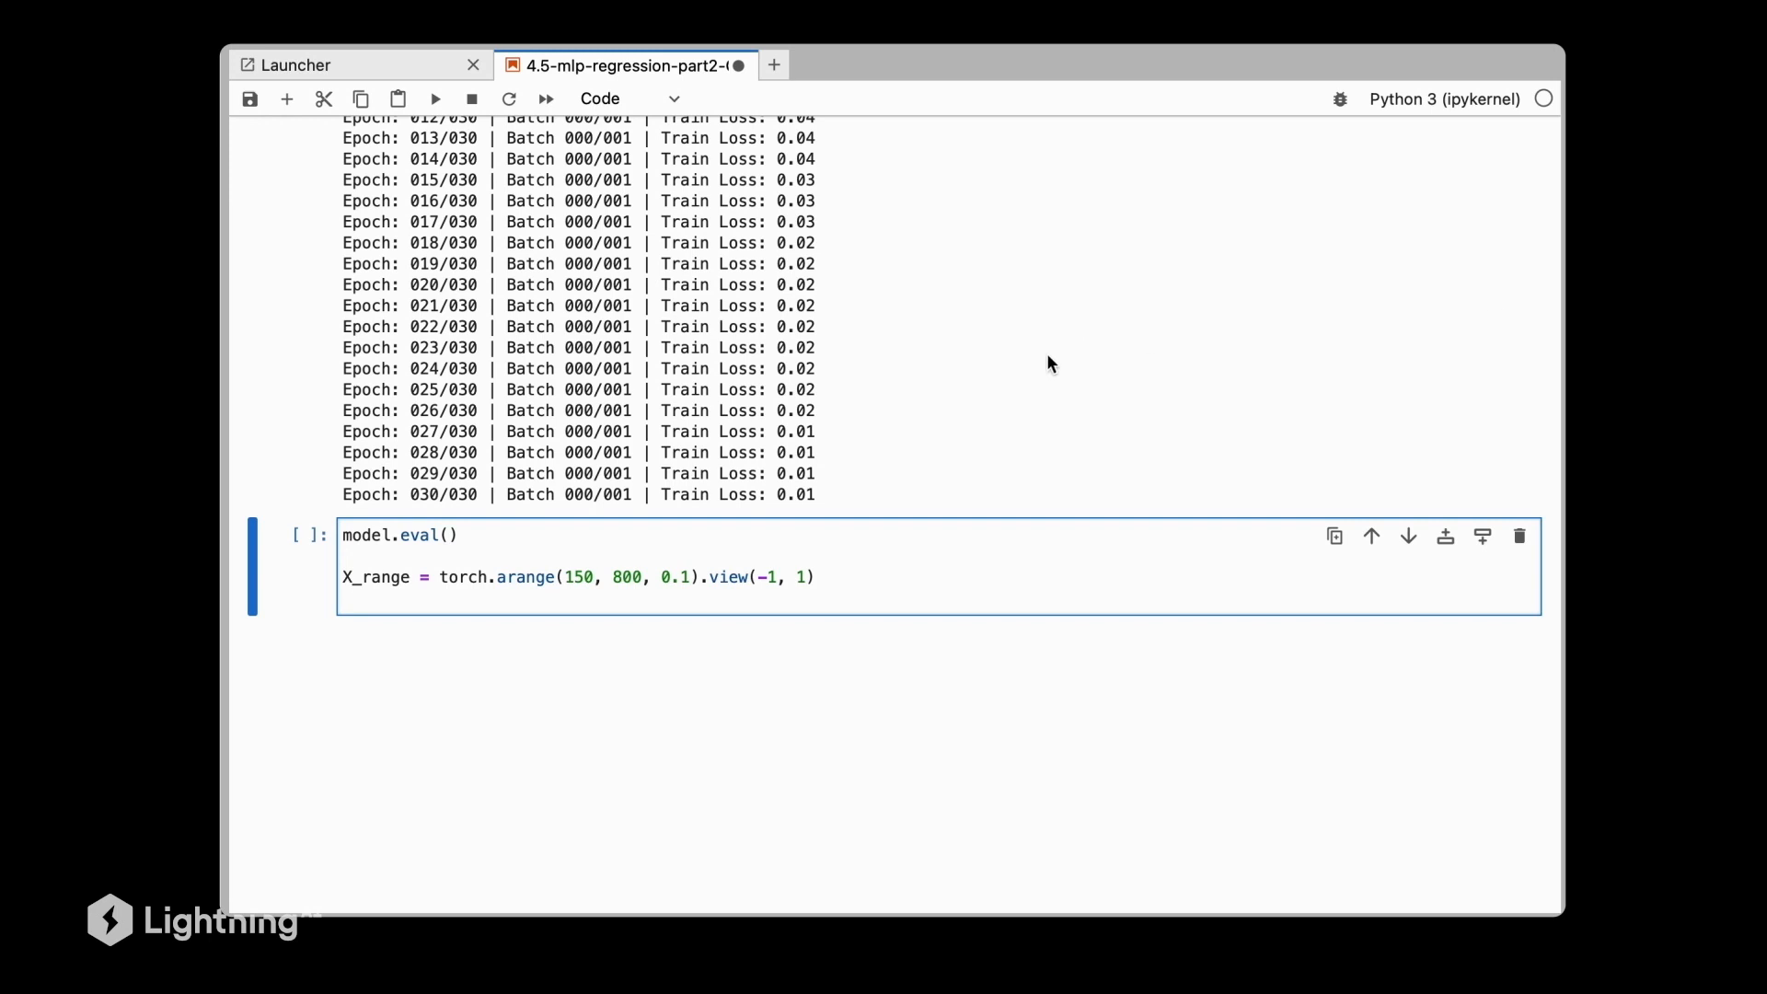
{"action": "type", "text": "X_range_norm = (X_range - x_mean) / x_std"}
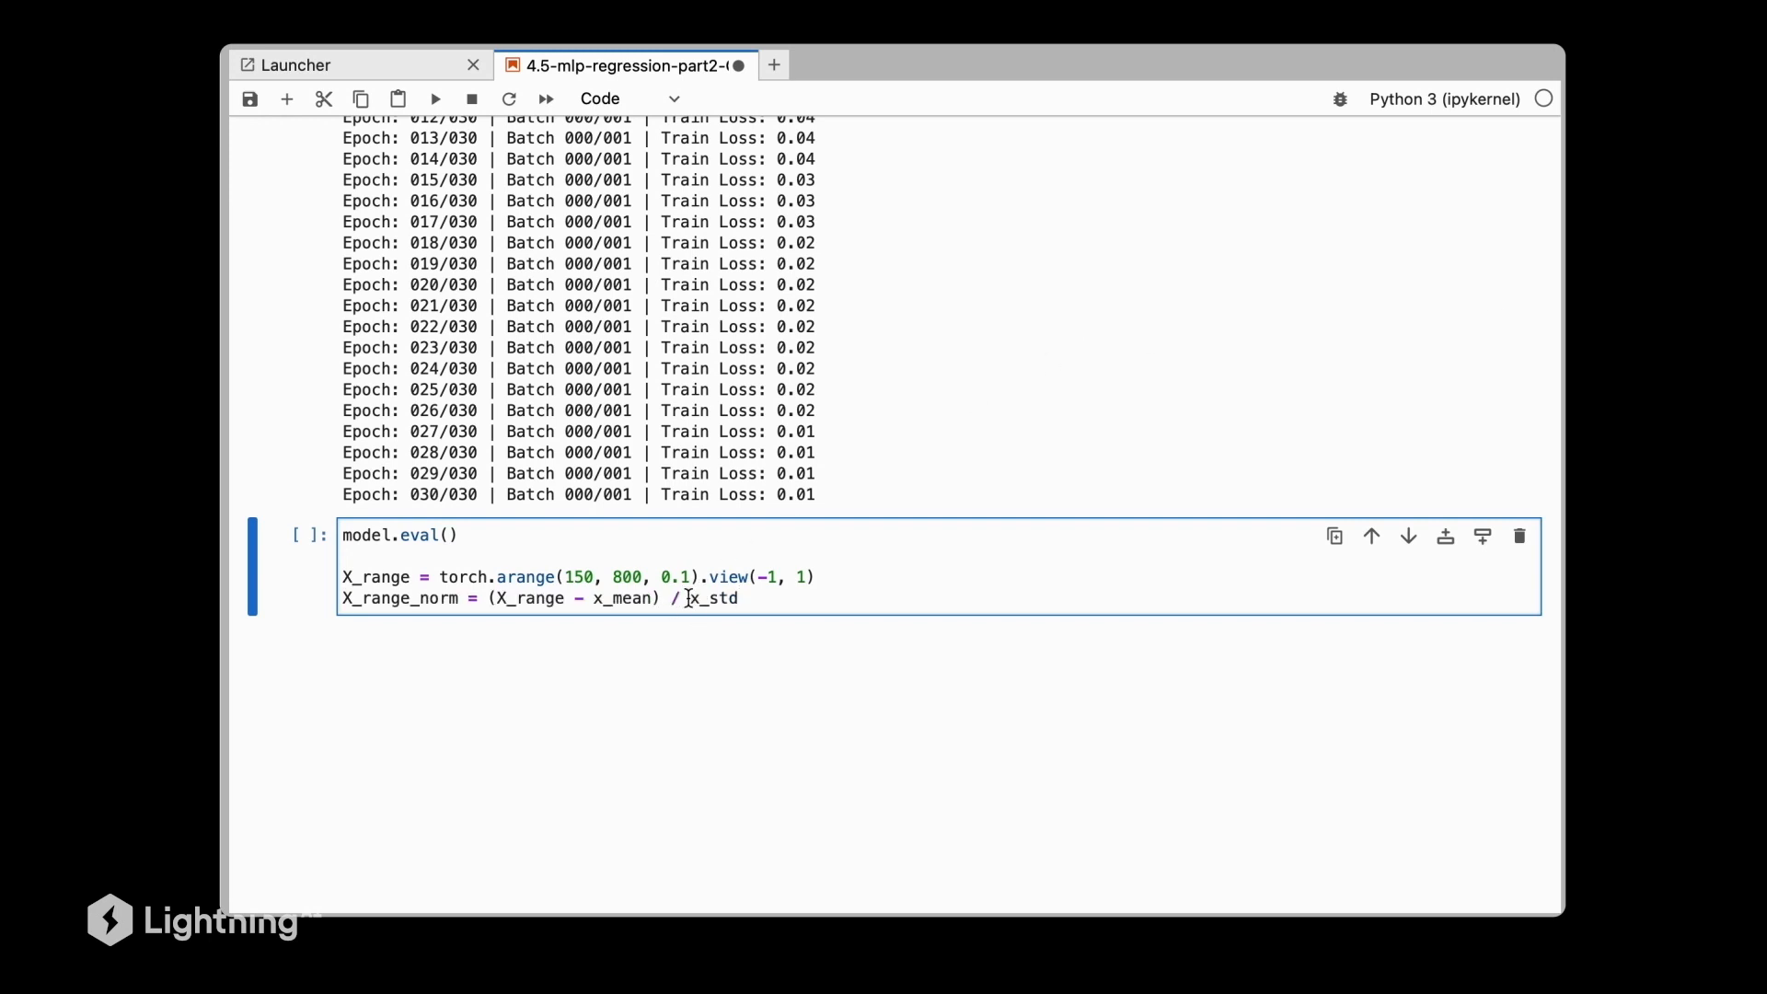
{"action": "double_click", "coordinate": [714, 599]}
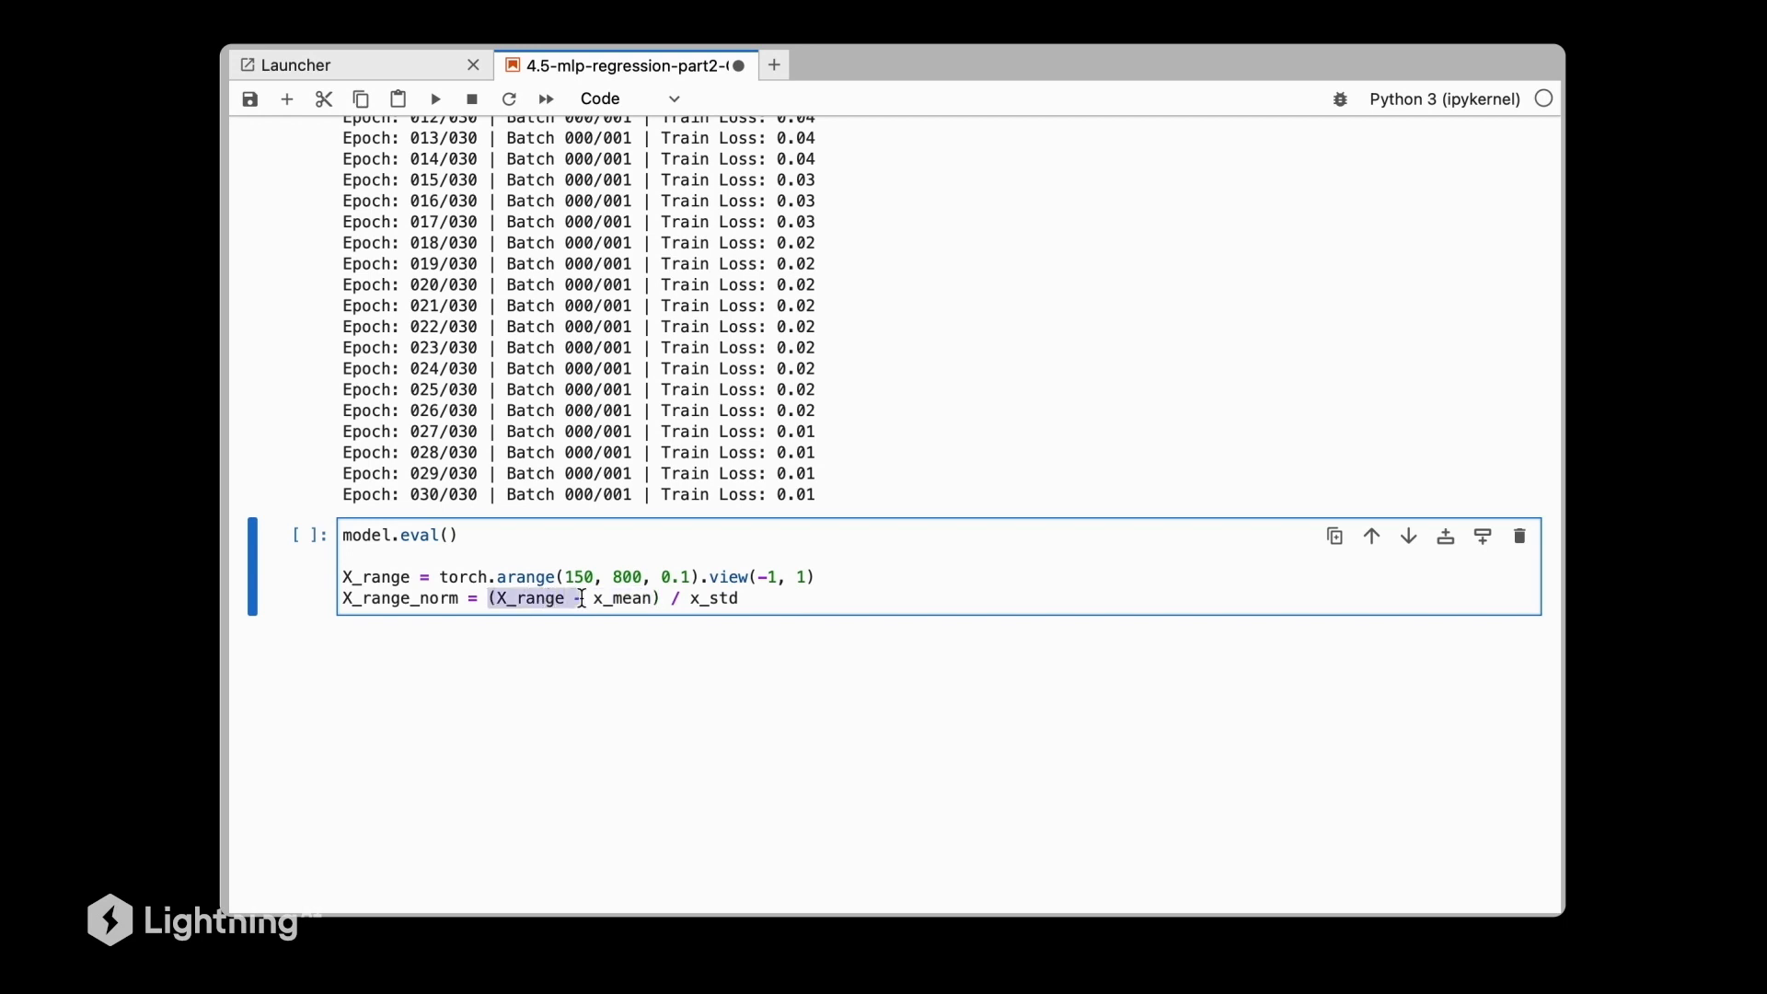
{"action": "key", "text": "Shift+Enter"}
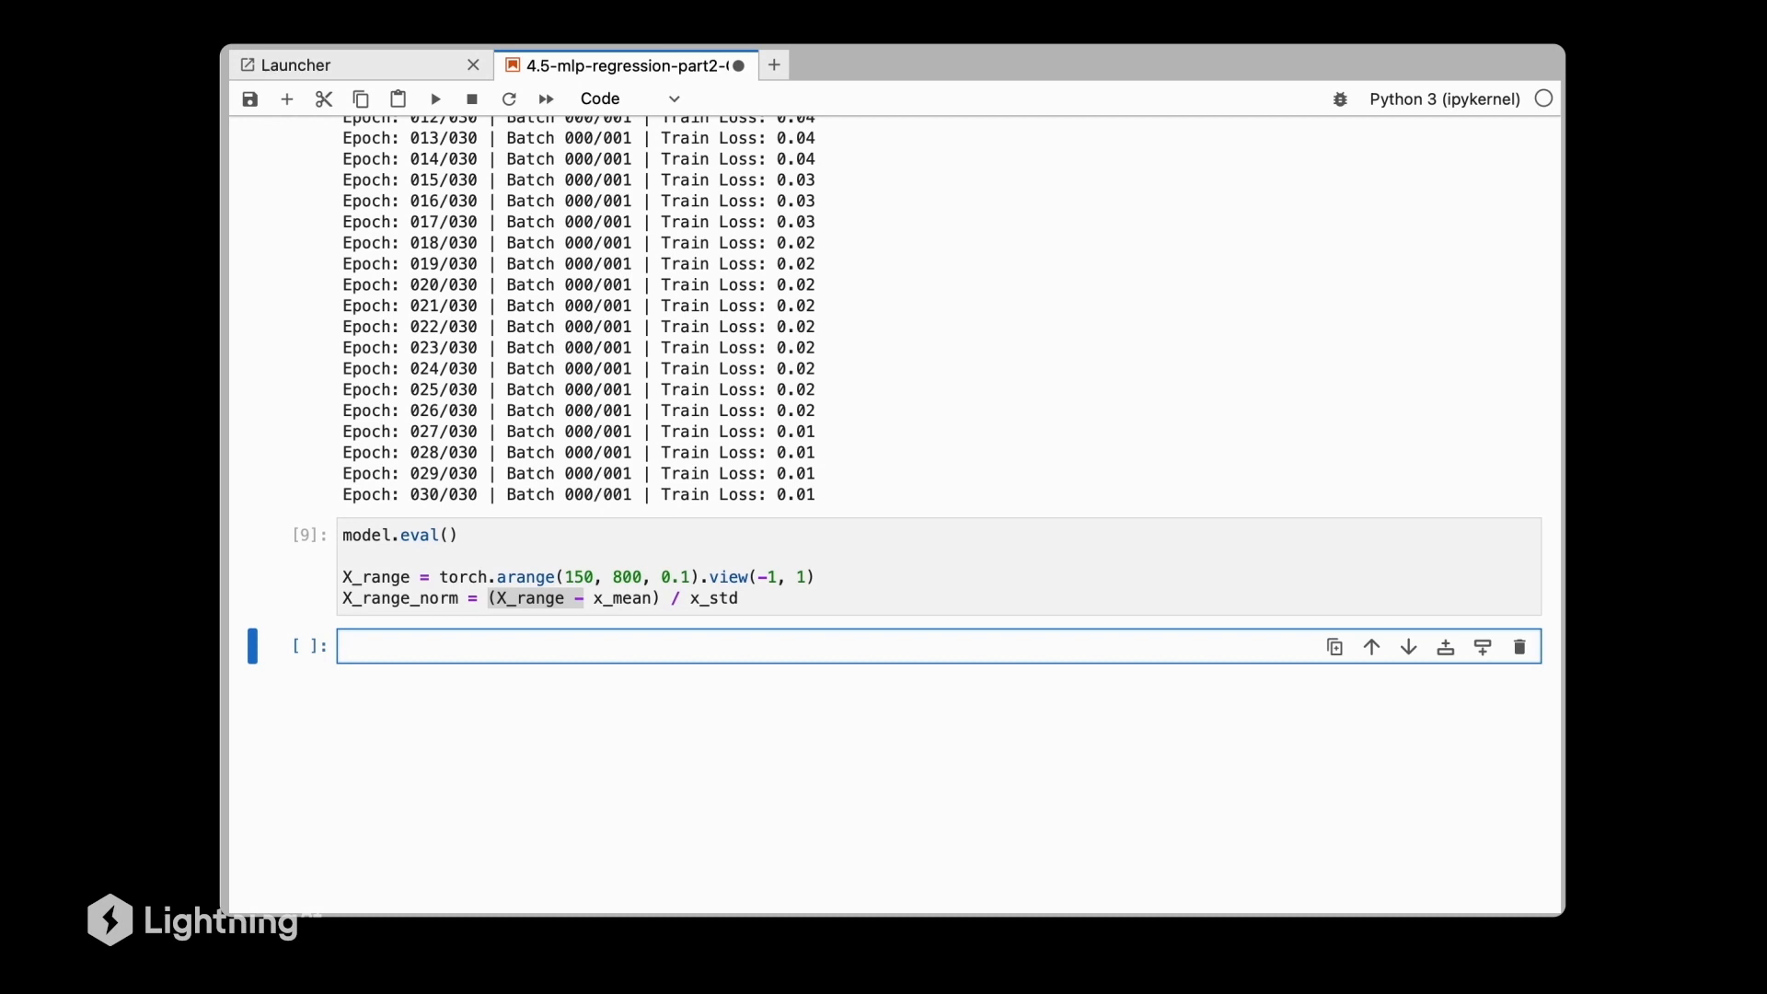
Add a '# predict' cell computing y_mlp_norm = model(X_range_norm) inside torch.no_inference().
{"action": "type", "text": "# predict"}
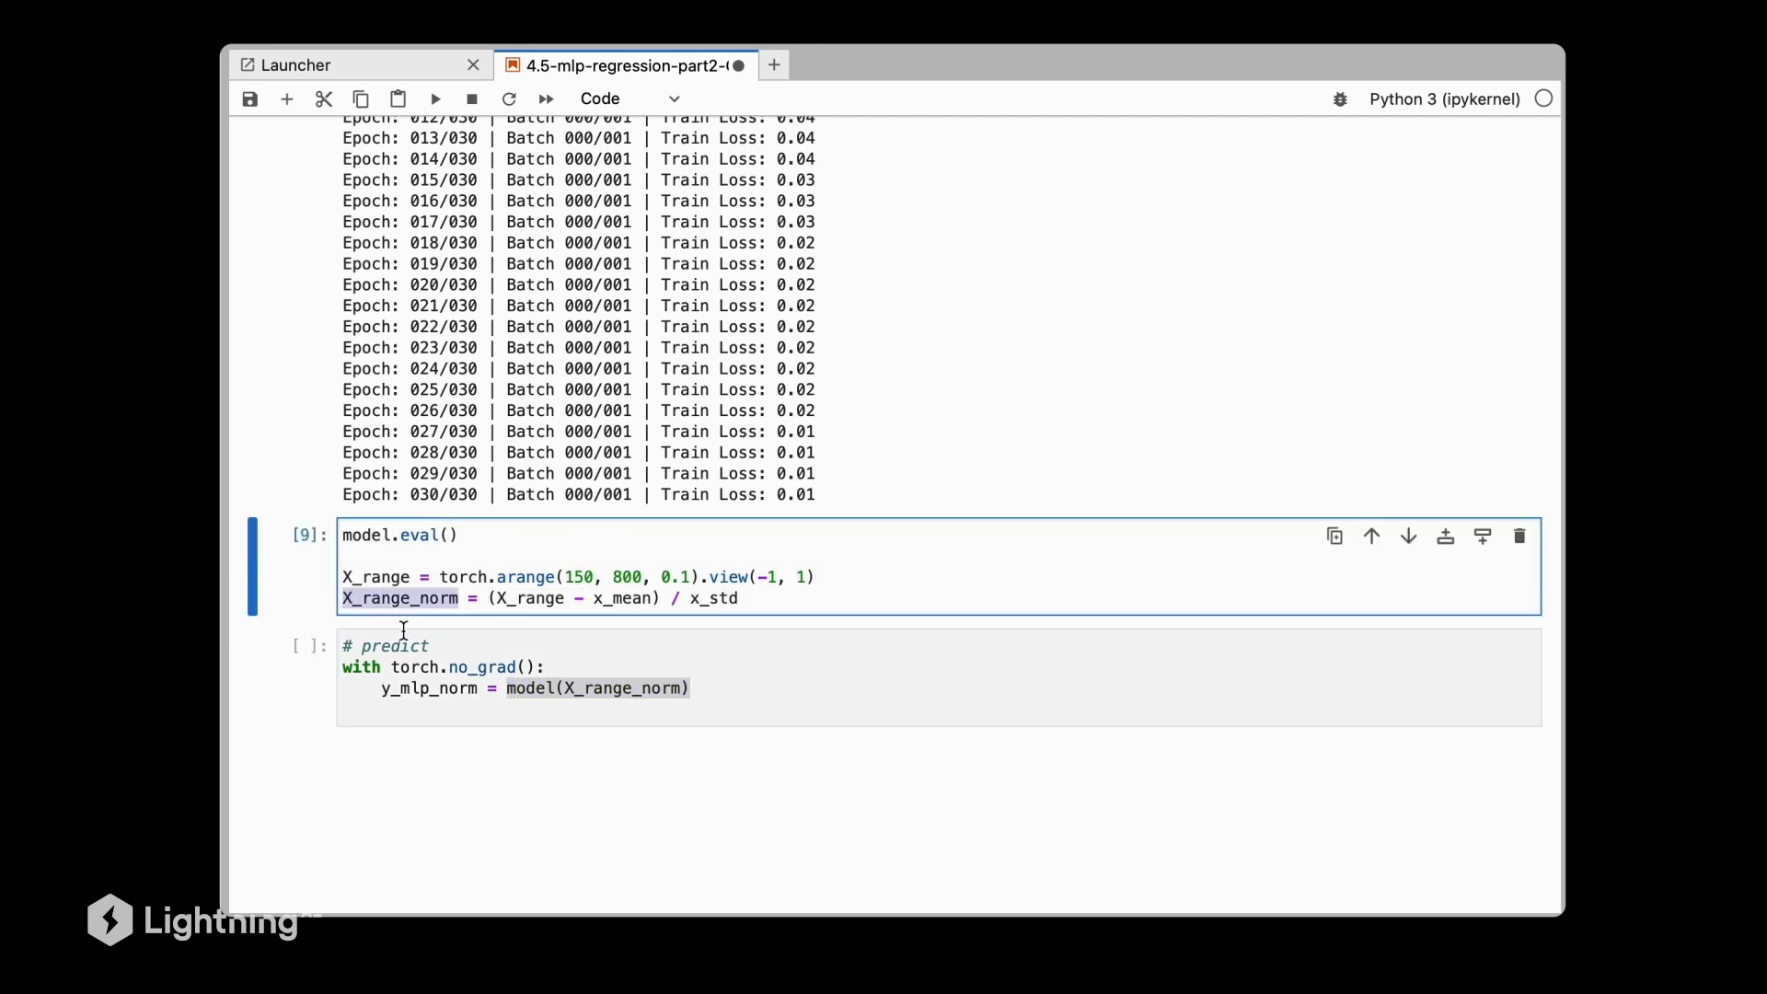
{"action": "left_click", "coordinate": [451, 666]}
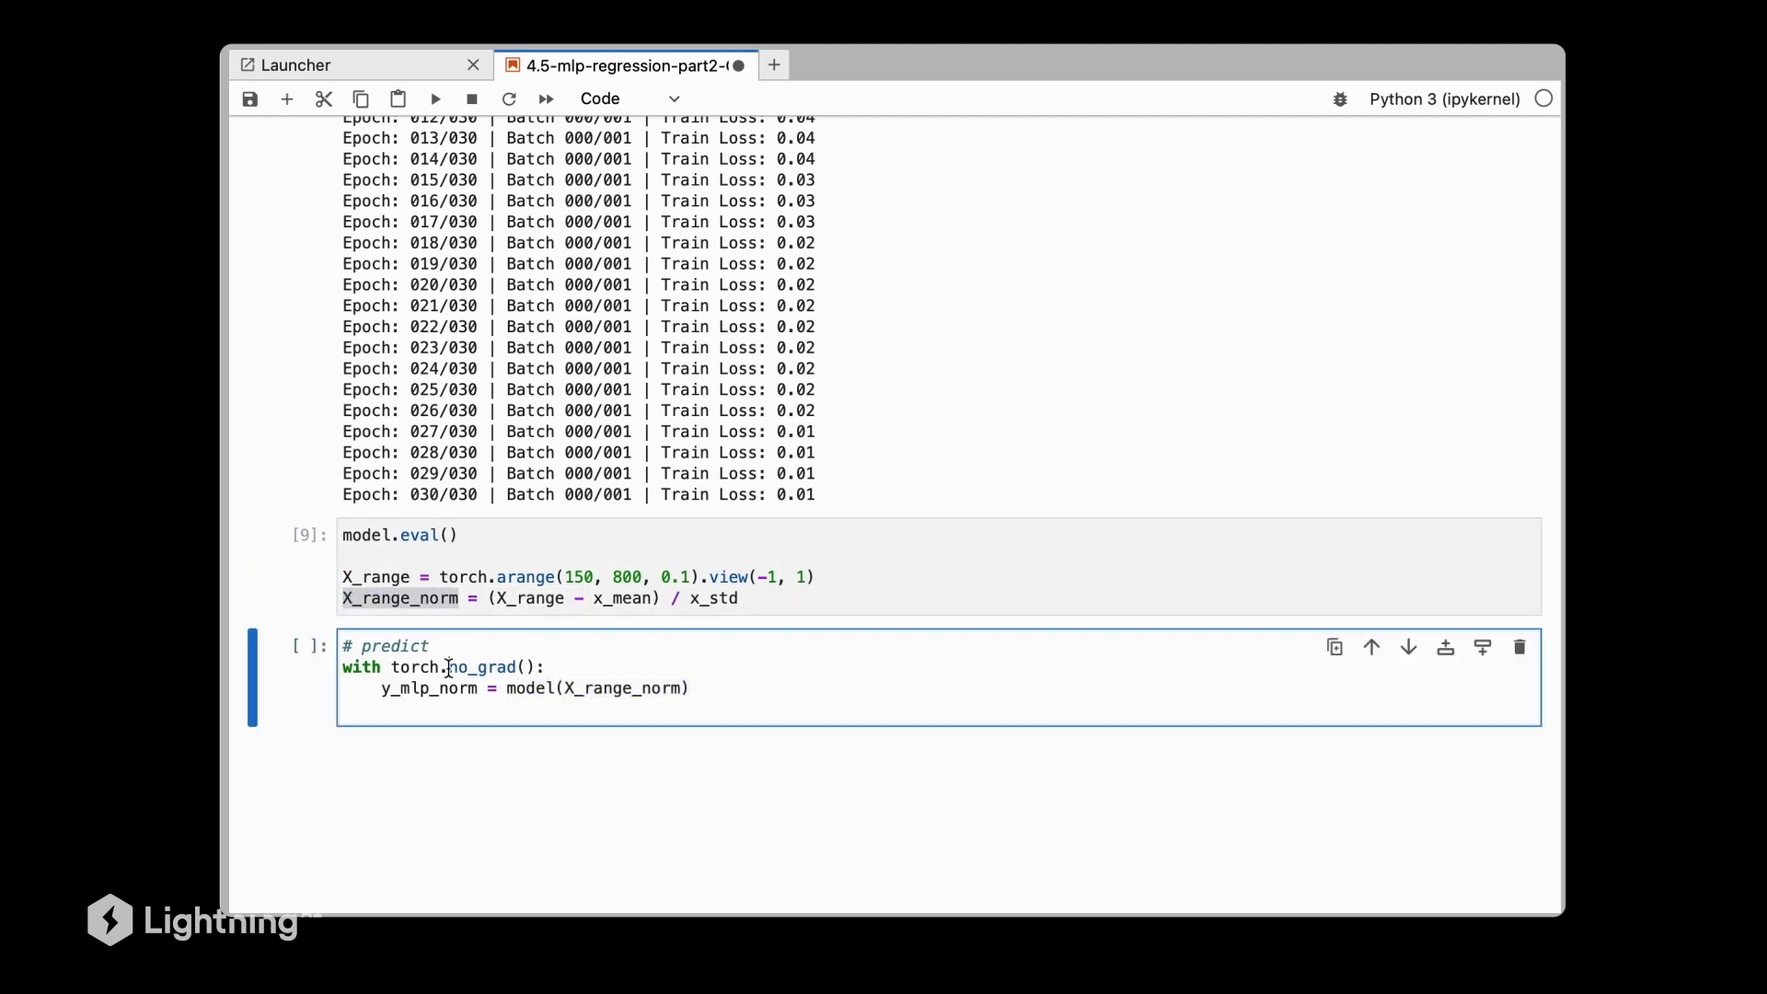
{"action": "double_click", "coordinate": [482, 666]}
{"action": "type", "text": "in"}
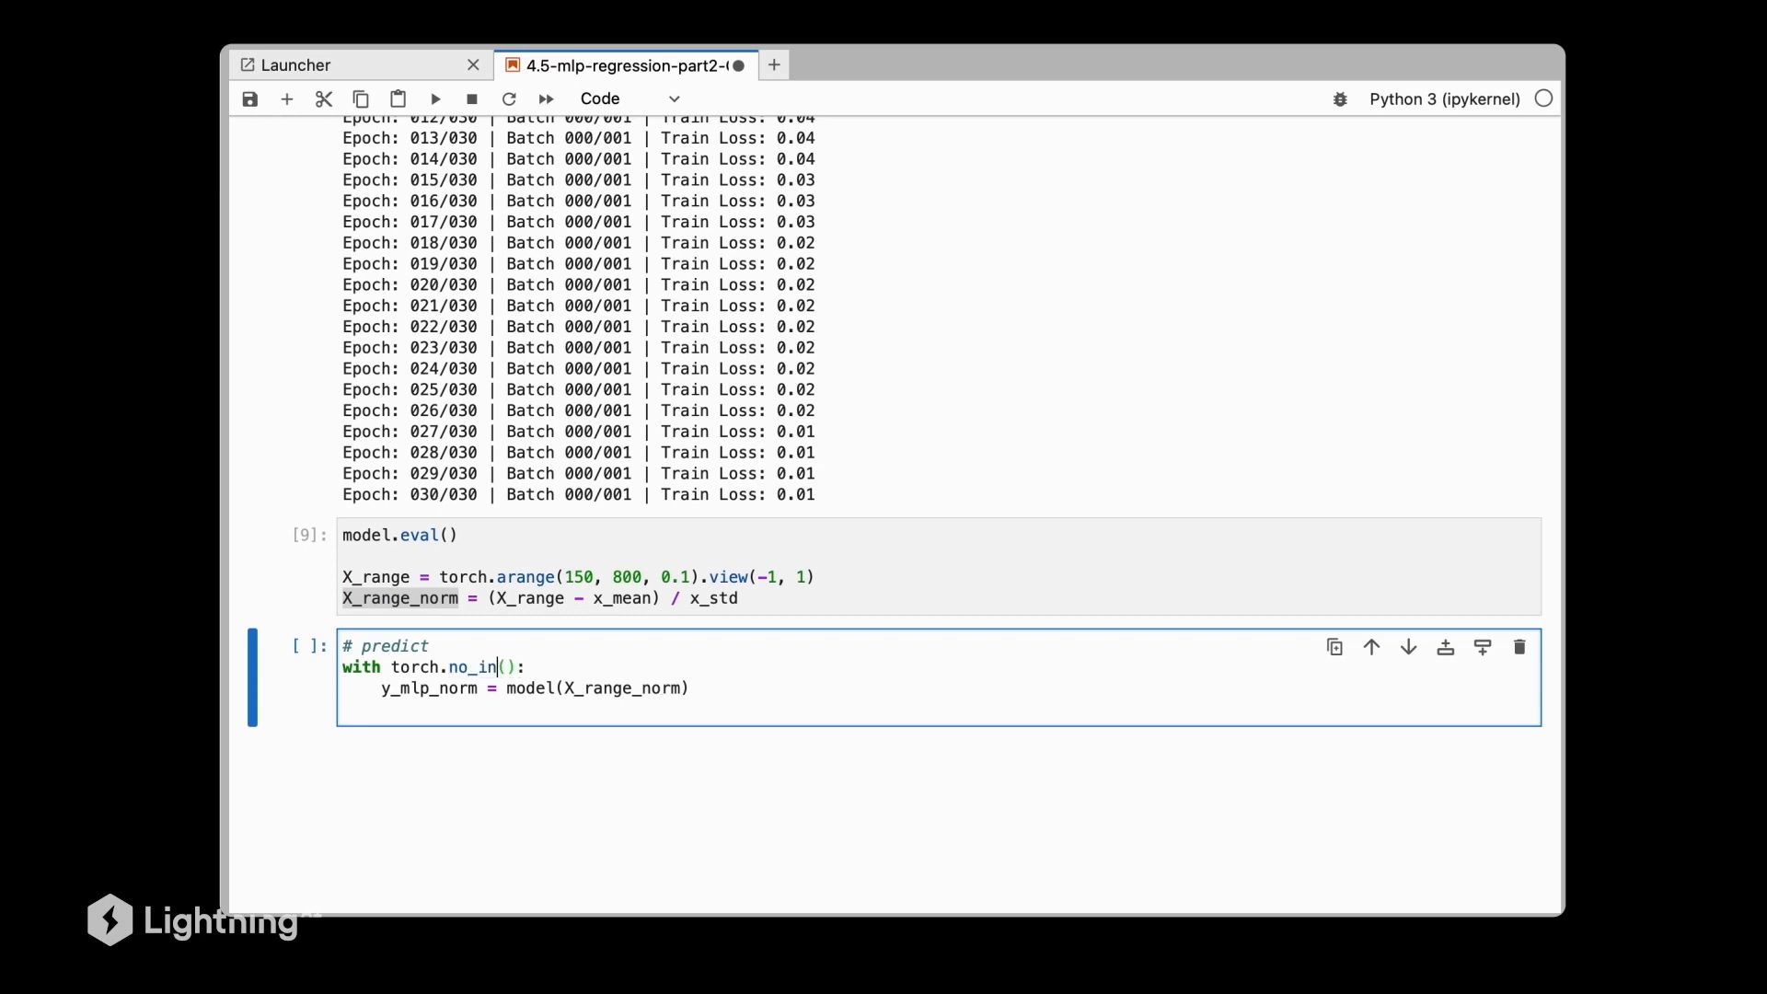
{"action": "type", "text": "ference"}
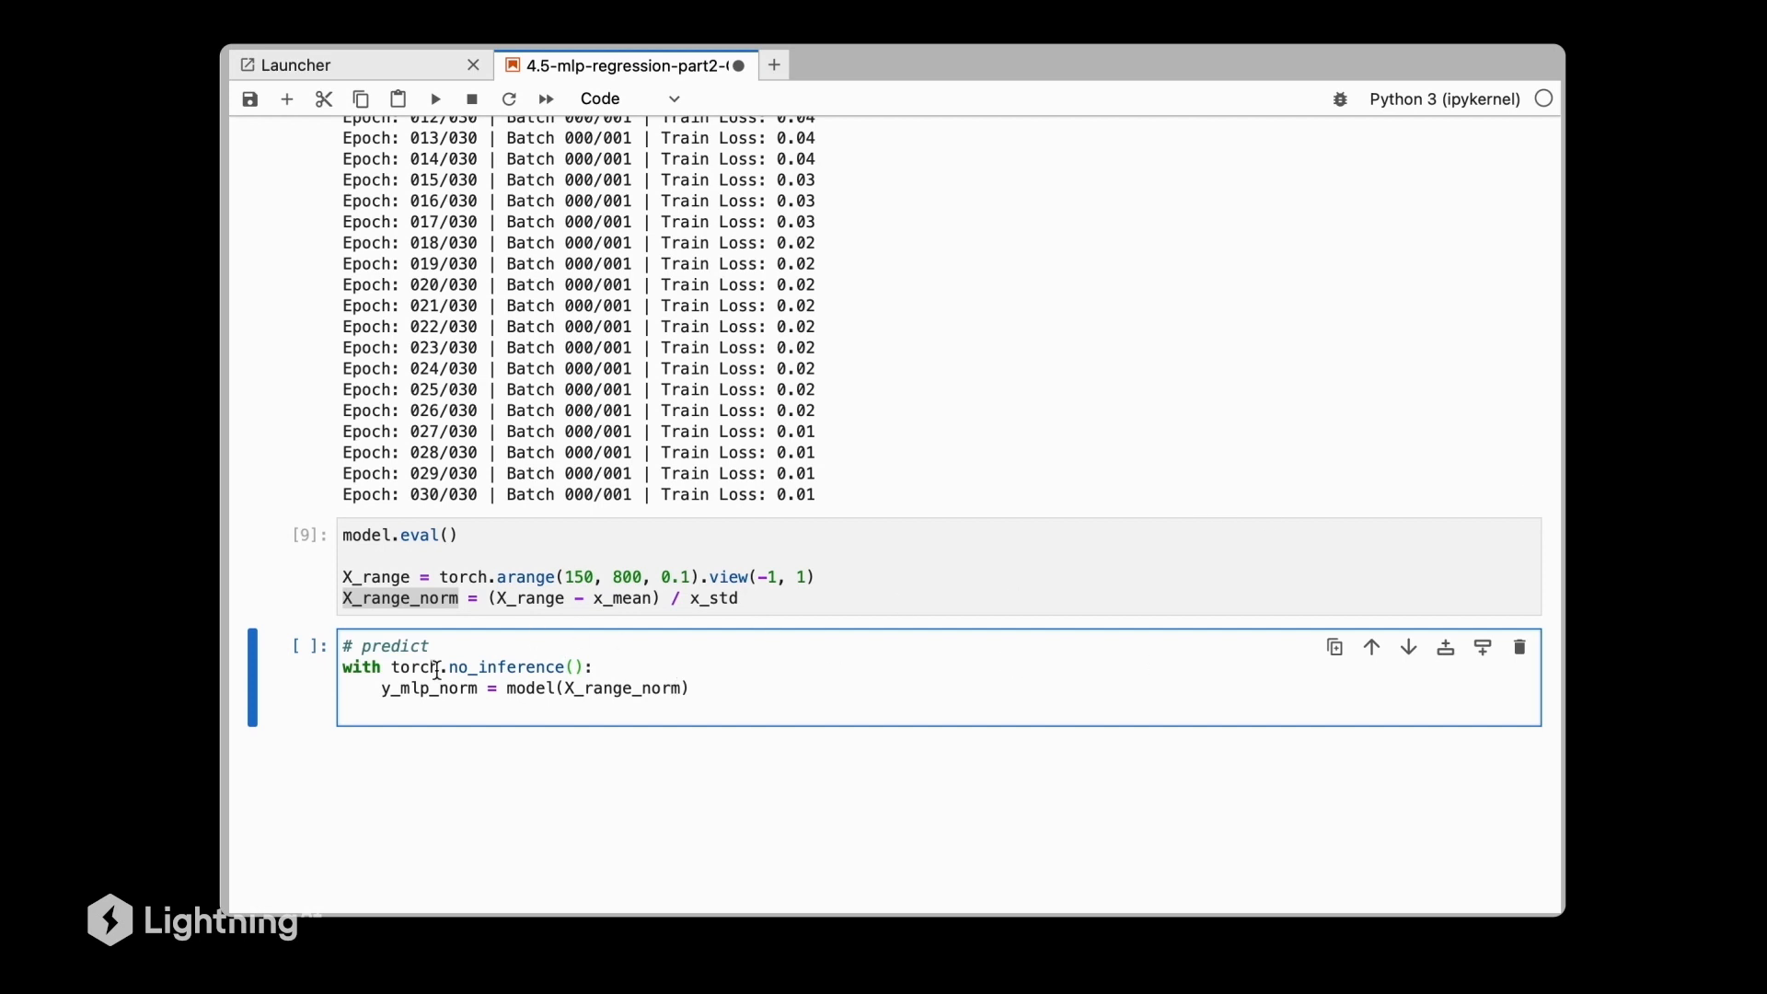
{"action": "double_click", "coordinate": [506, 666]}
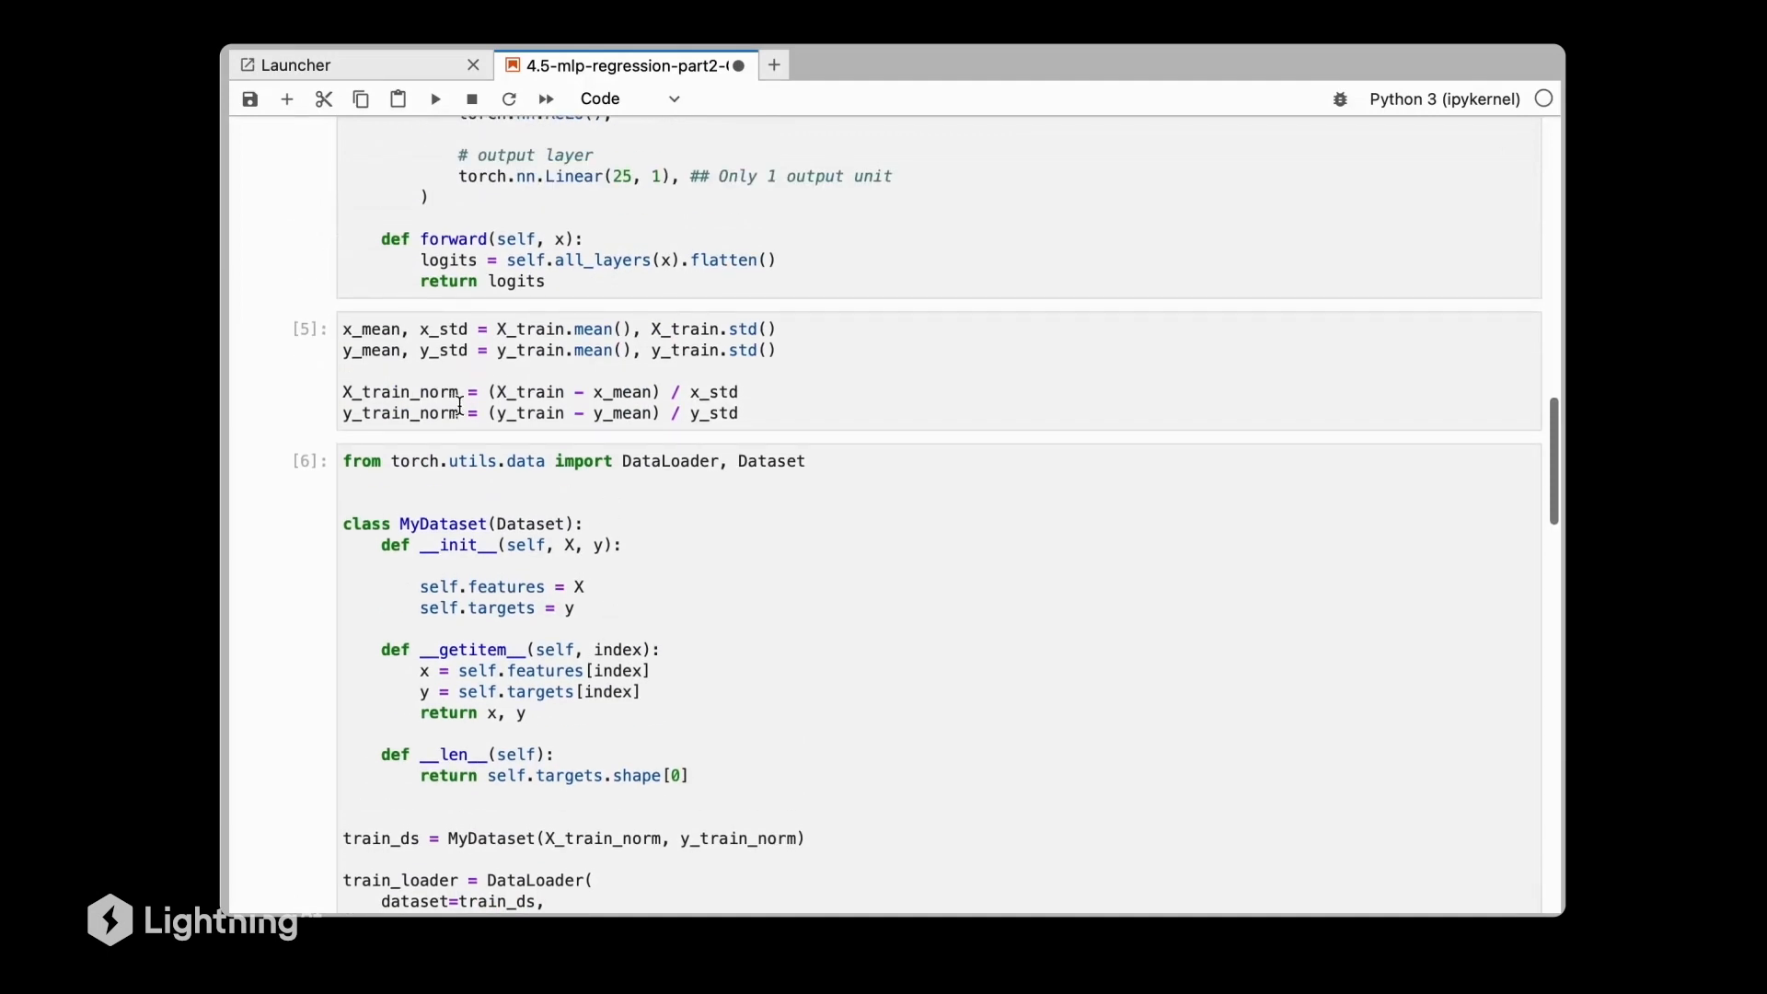
{"action": "double_click", "coordinate": [398, 412]}
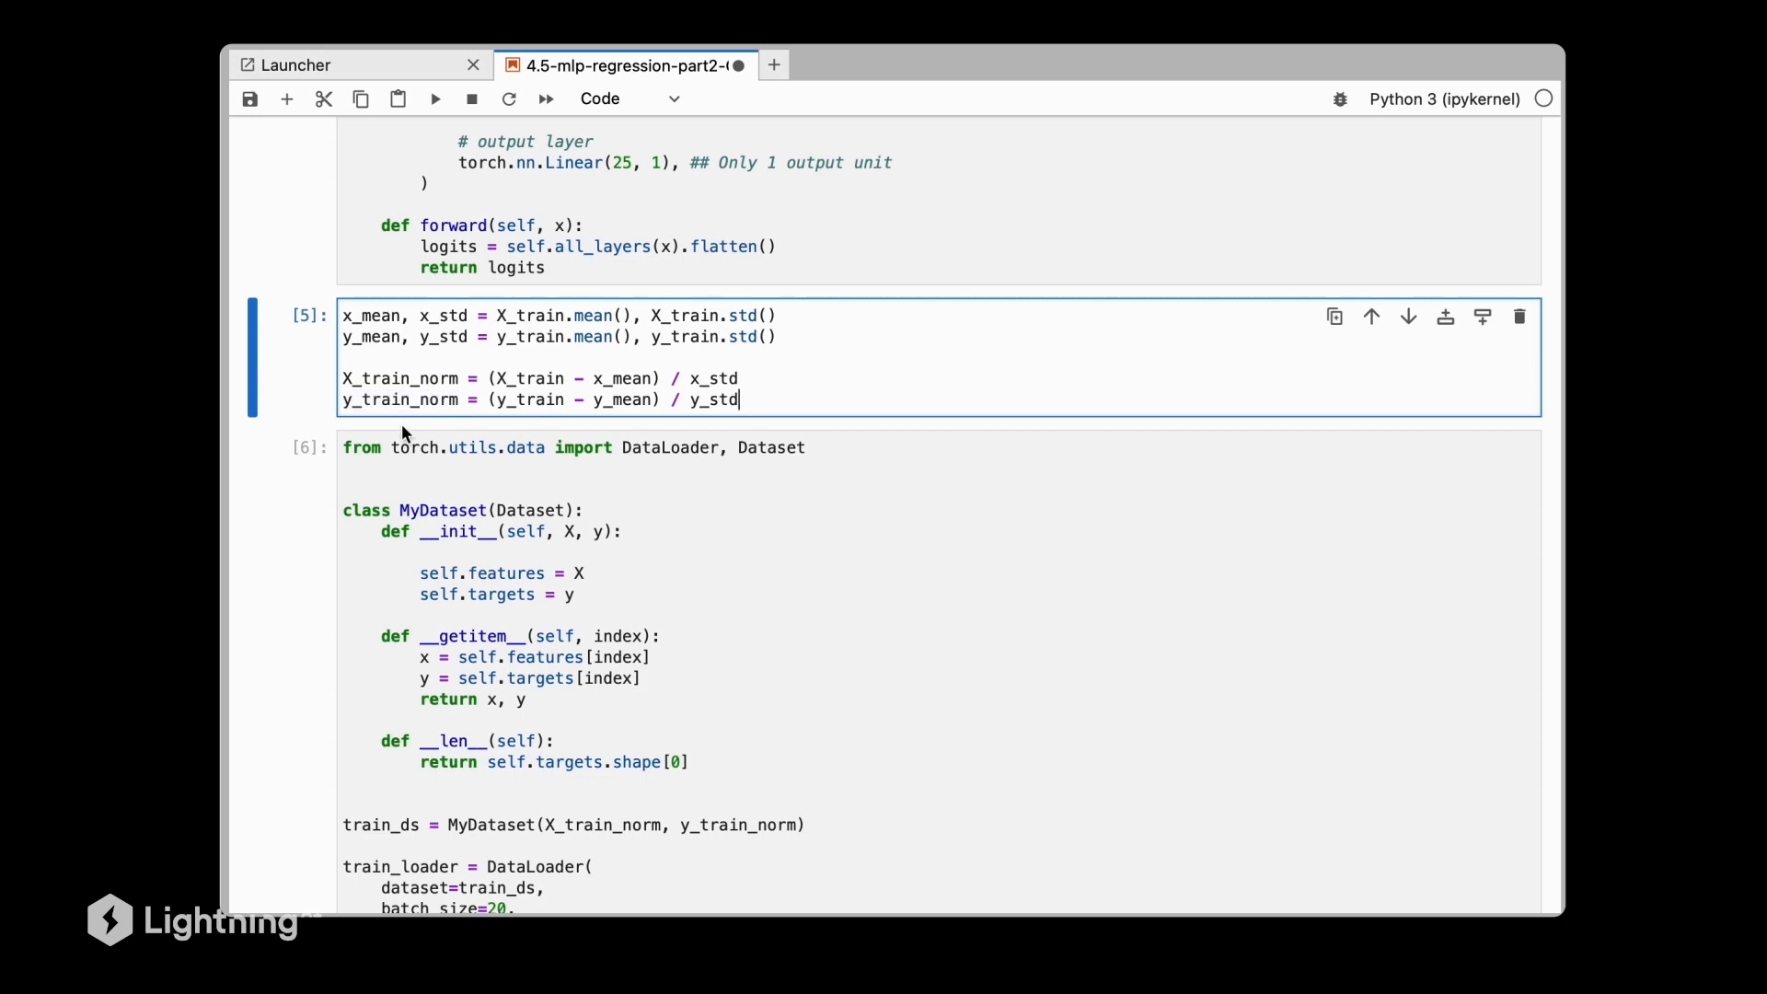
{"action": "triple_click", "coordinate": [541, 399]}
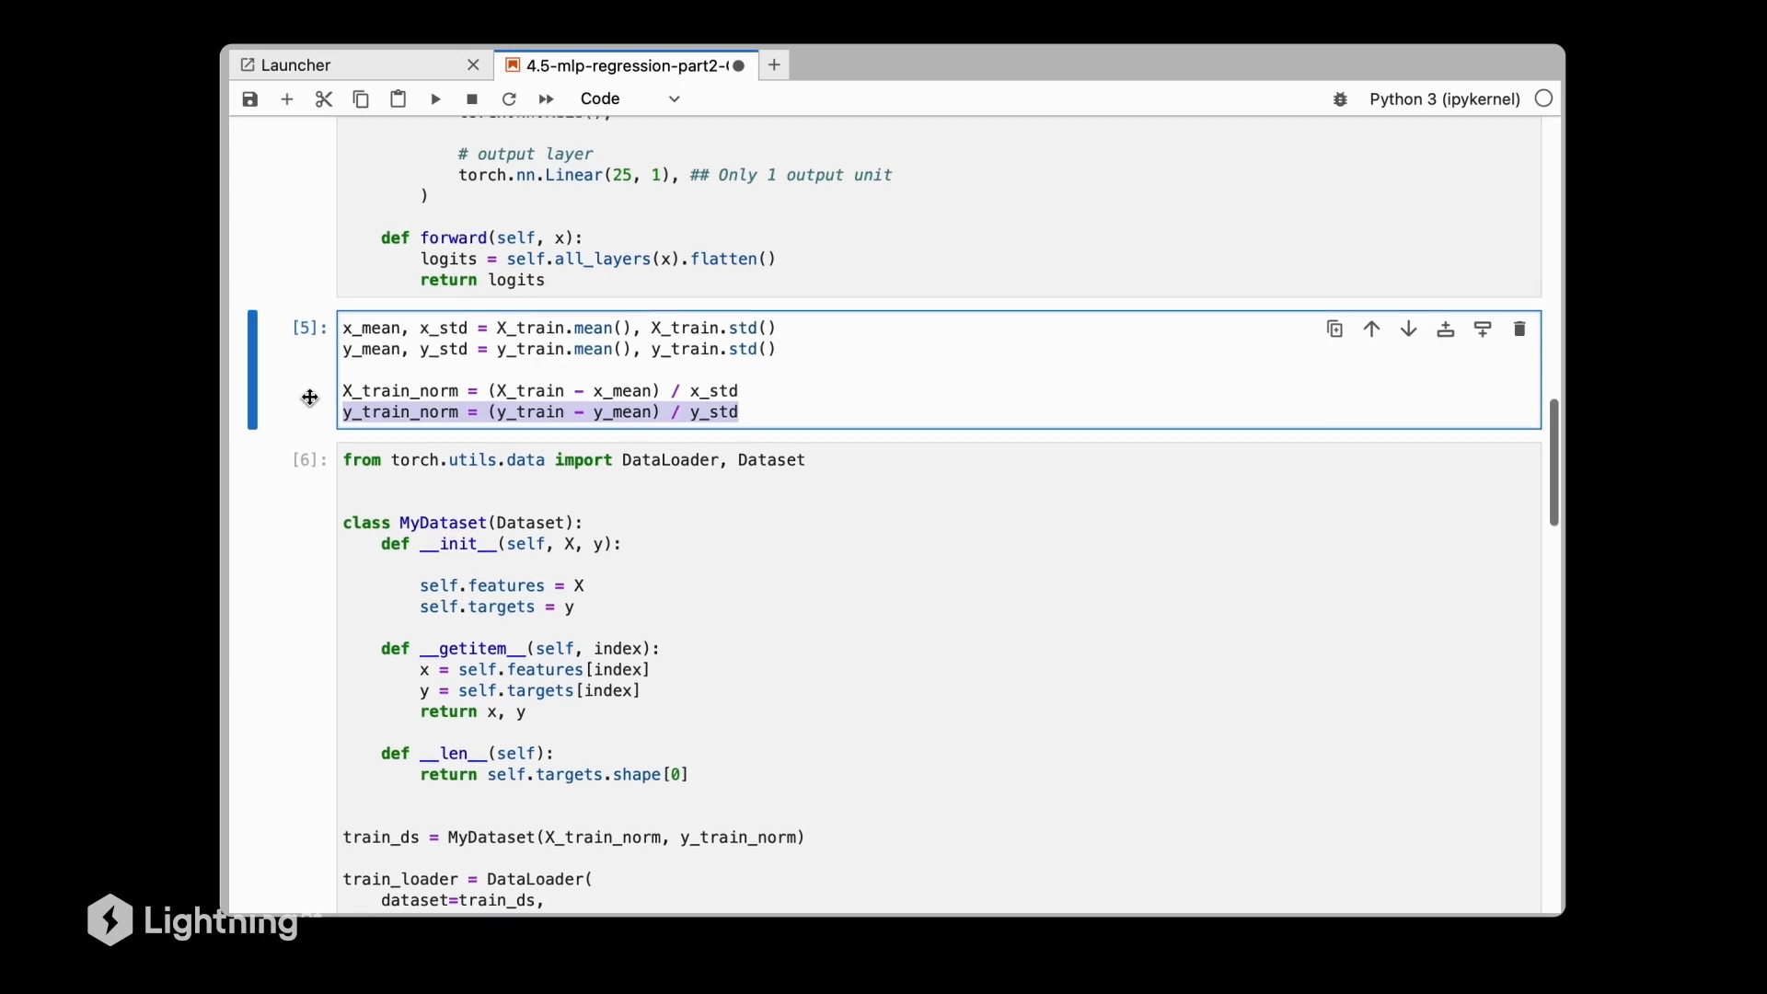
{"action": "scroll", "scroll_direction": "down", "scroll_amount": 3}
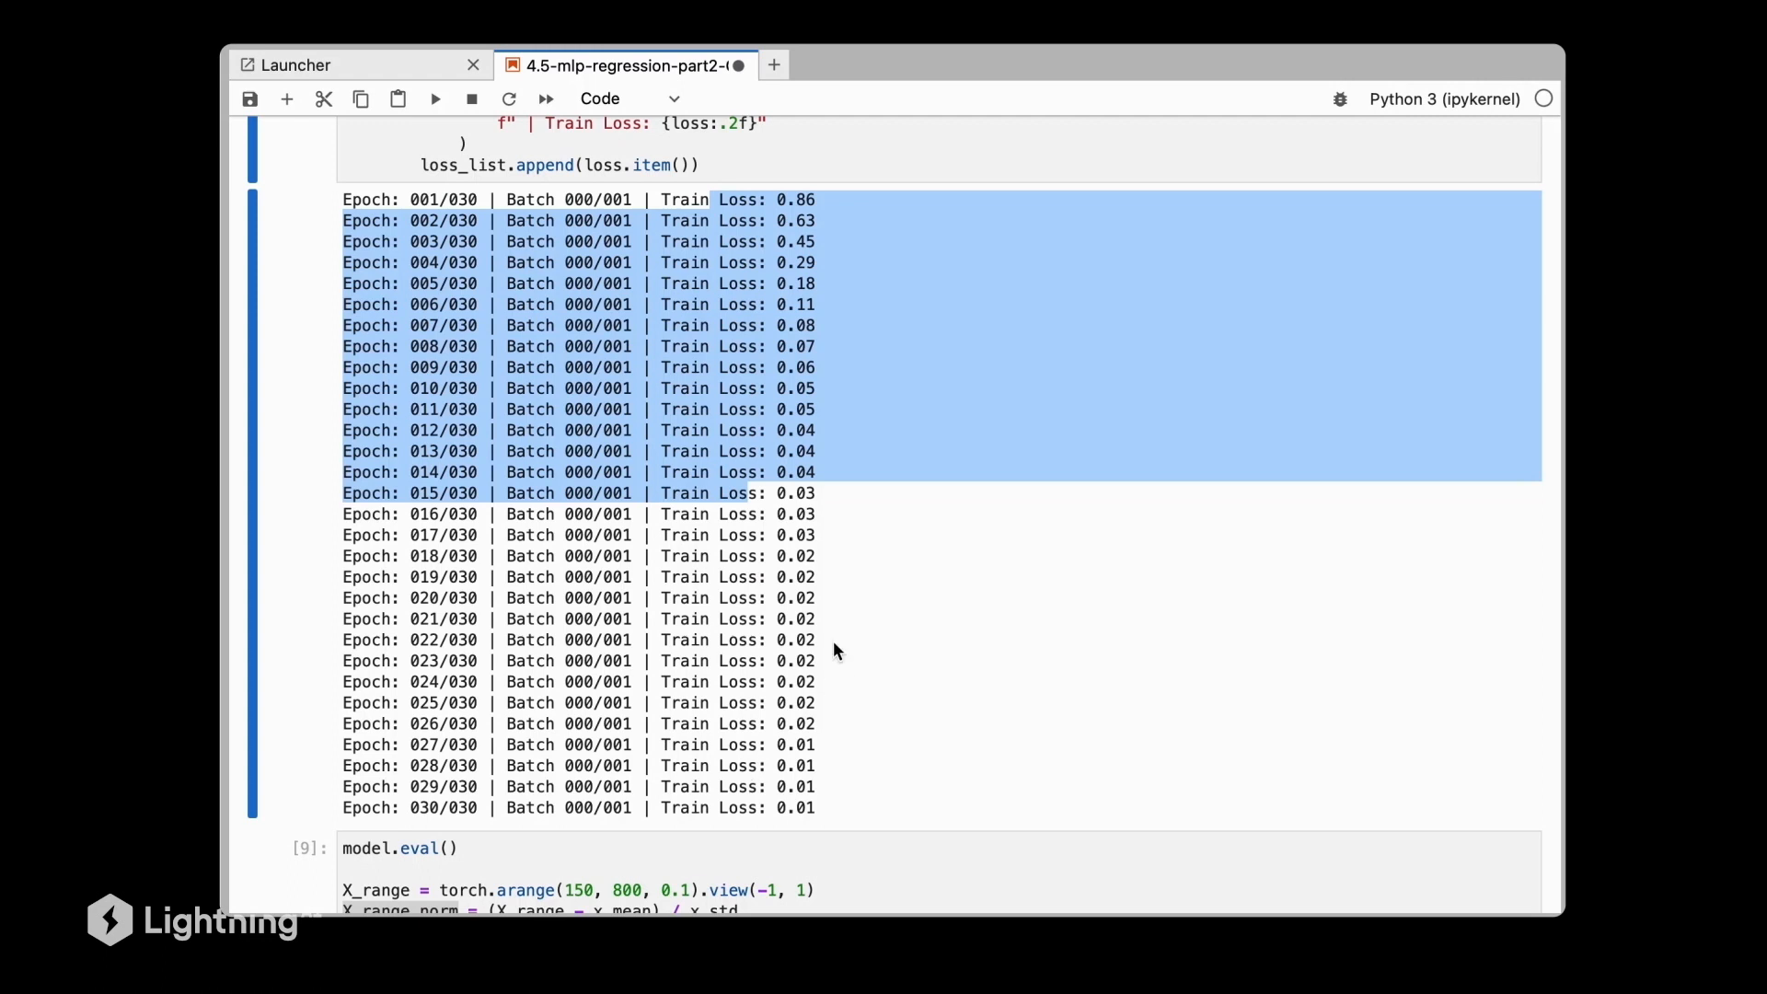
{"action": "scroll", "scroll_direction": "down", "scroll_amount": 3}
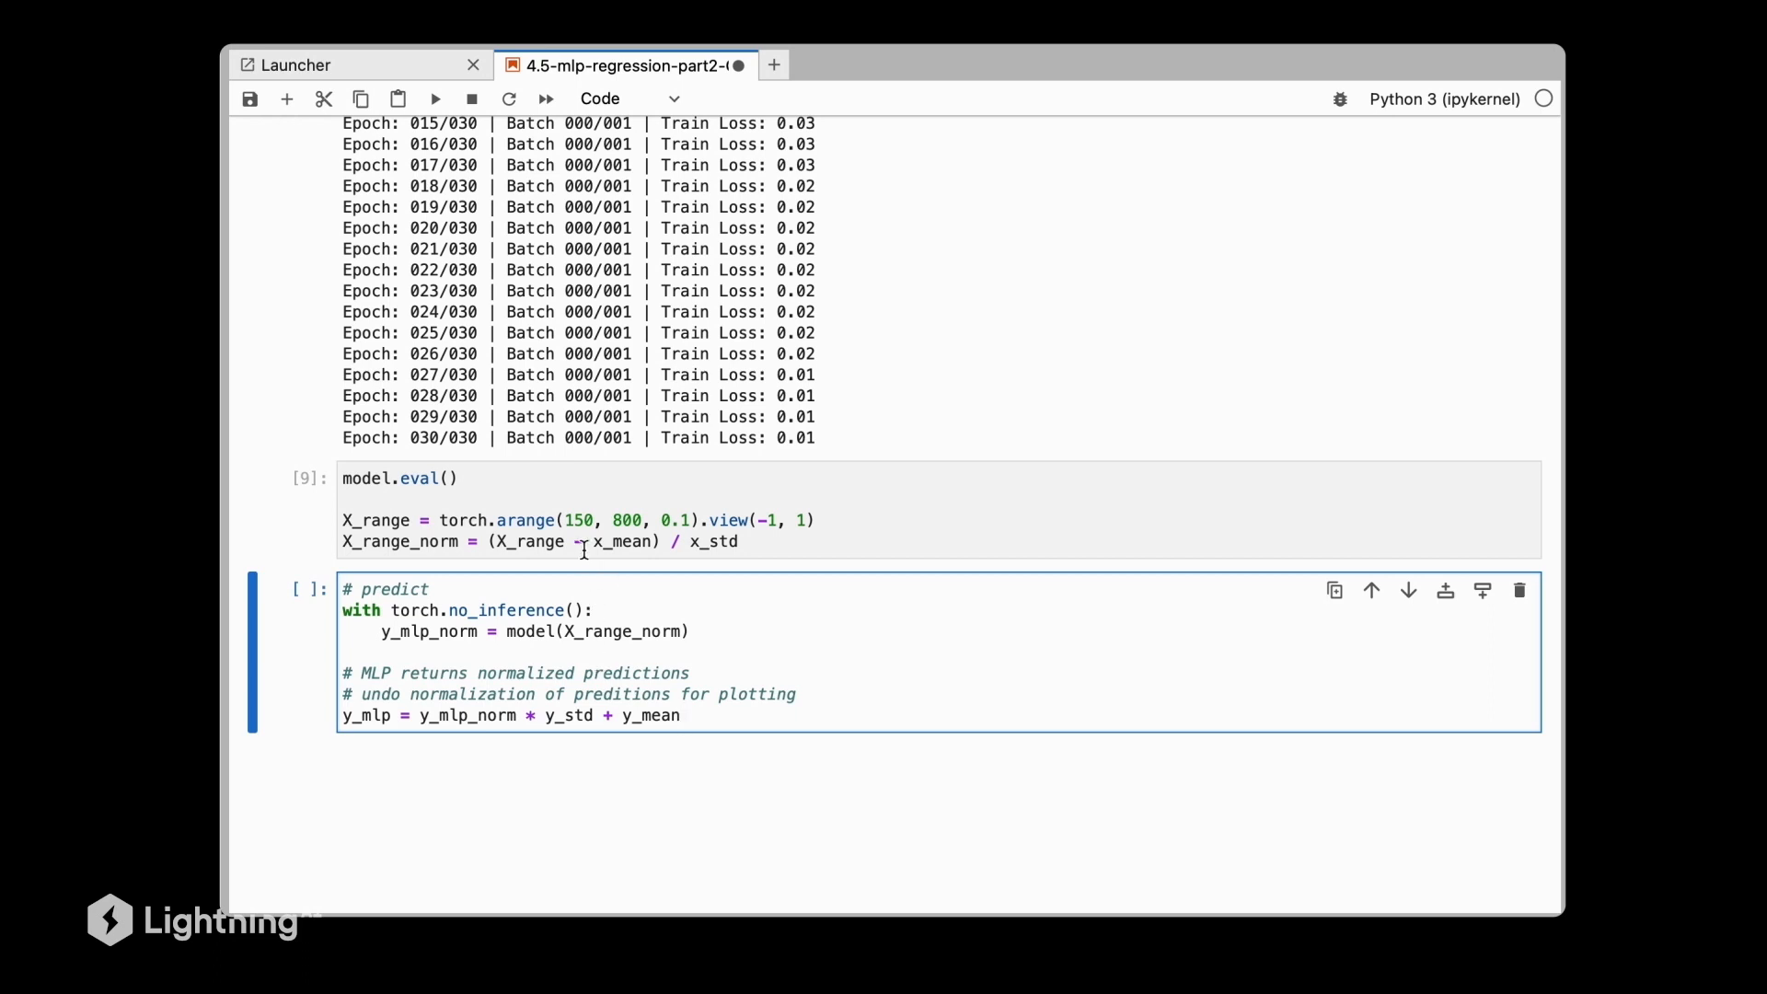
{"action": "mouse_move", "coordinate": [579, 541]}
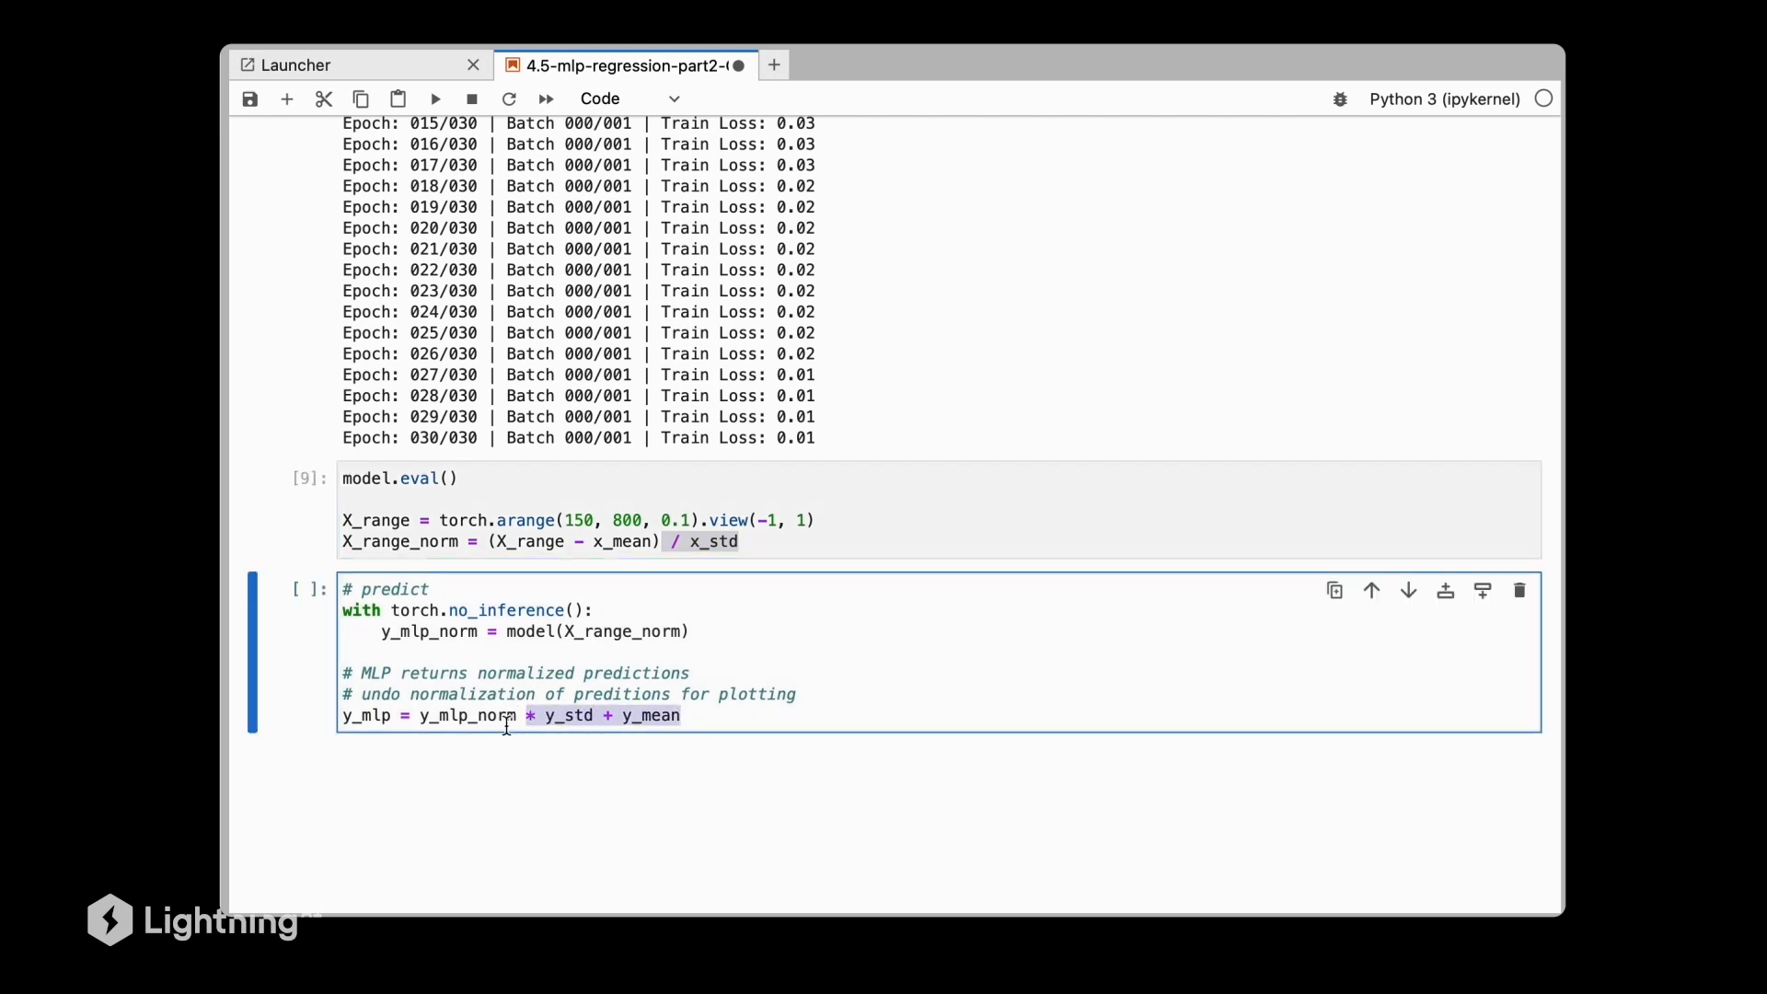
Rescale predictions with y_mlp = y_mlp_norm * y_std + y_mean in the prediction cell.
{"action": "double_click", "coordinate": [468, 715]}
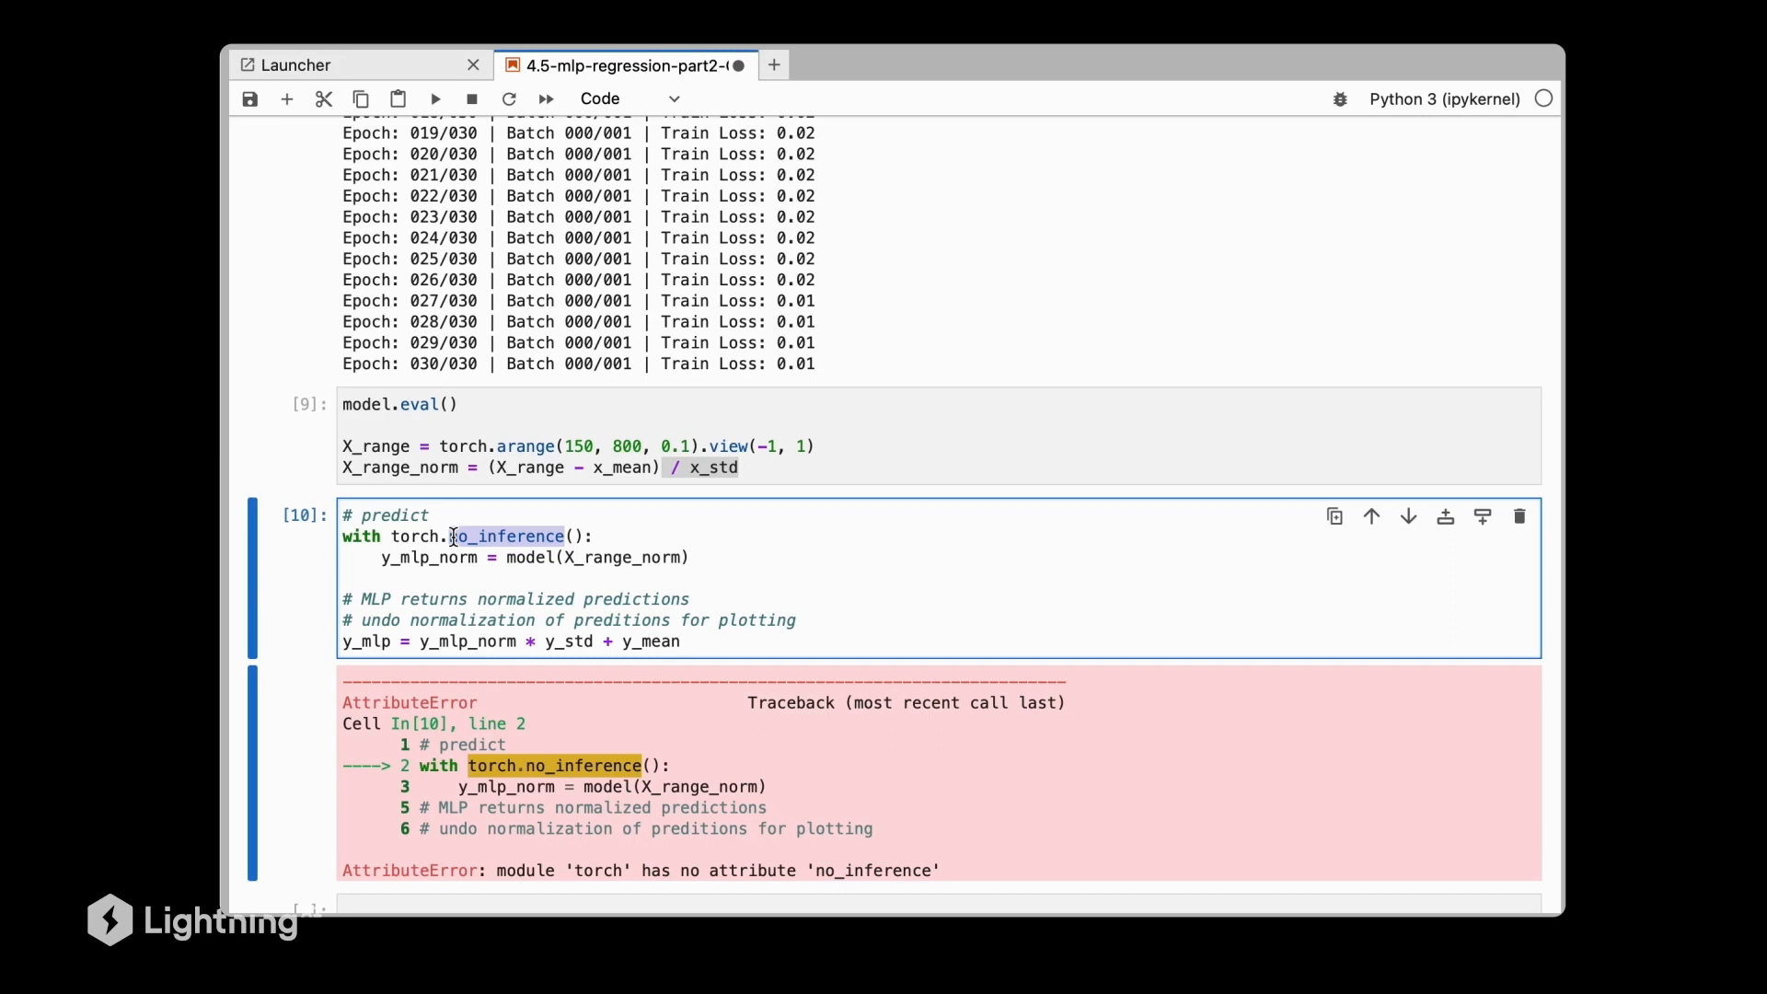
Replace no_inference with torch.inference_mode() in the prediction cell and rerun it without error.
{"action": "type", "text": "no_grad"}
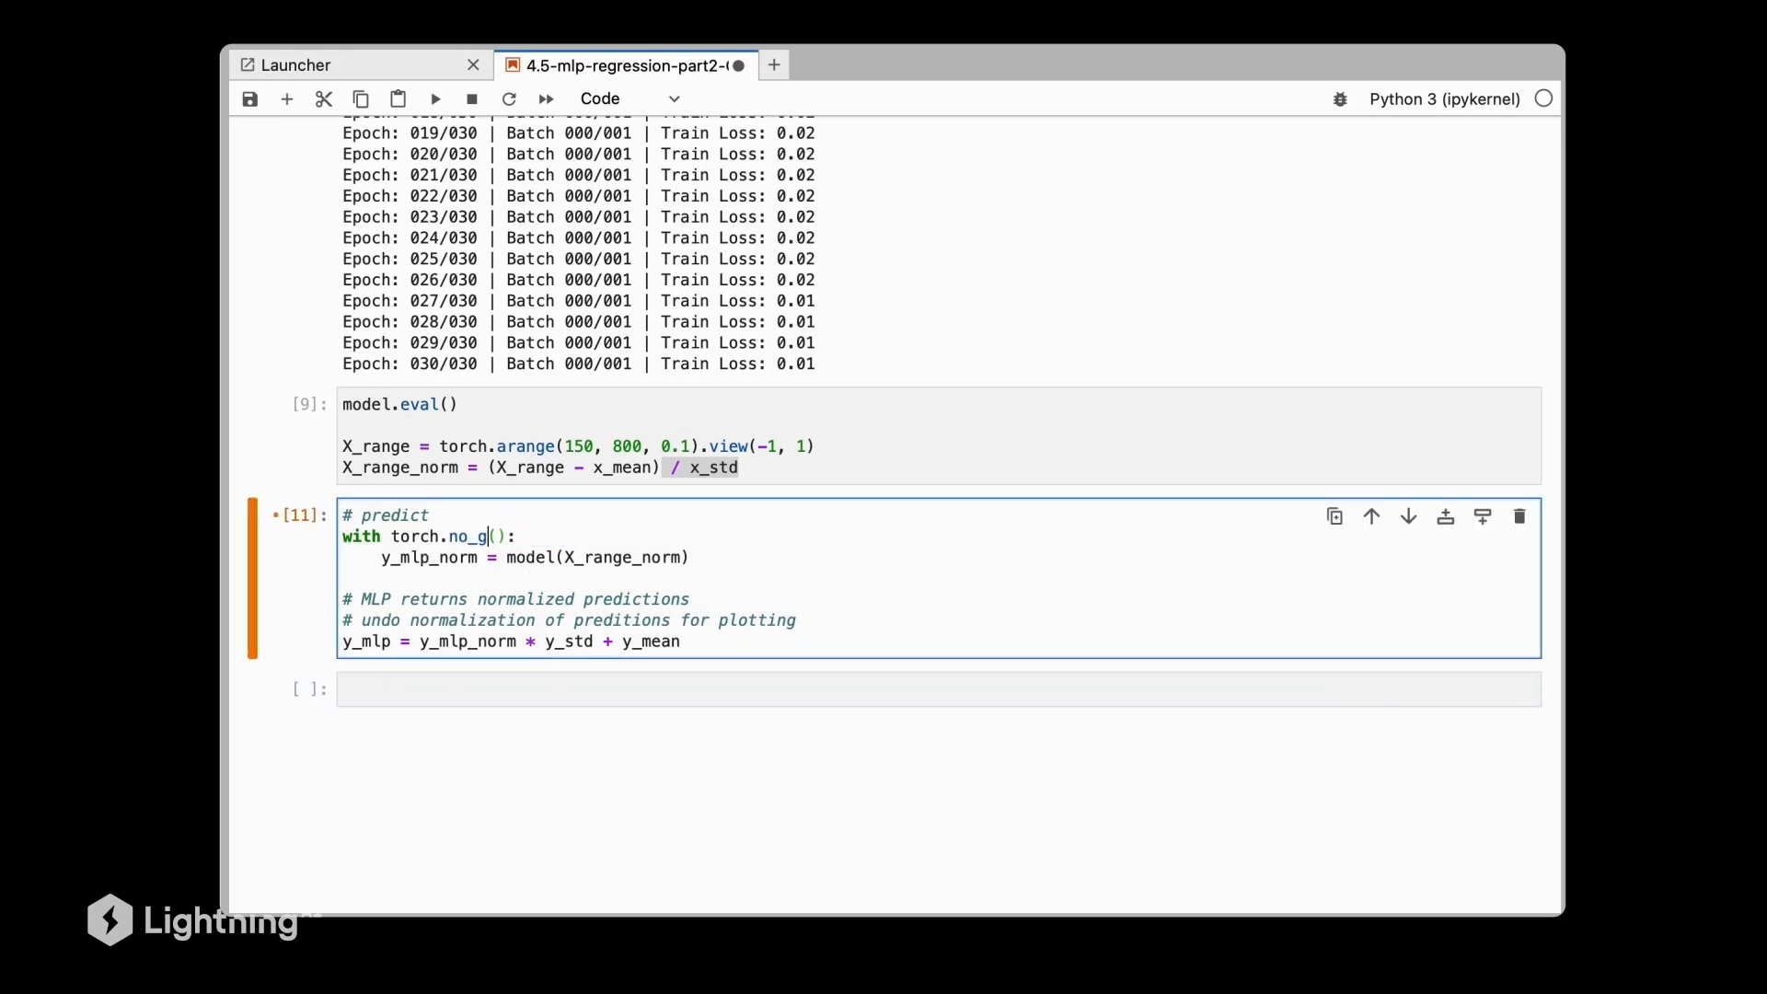
{"action": "type", "text": "inference_mode"}
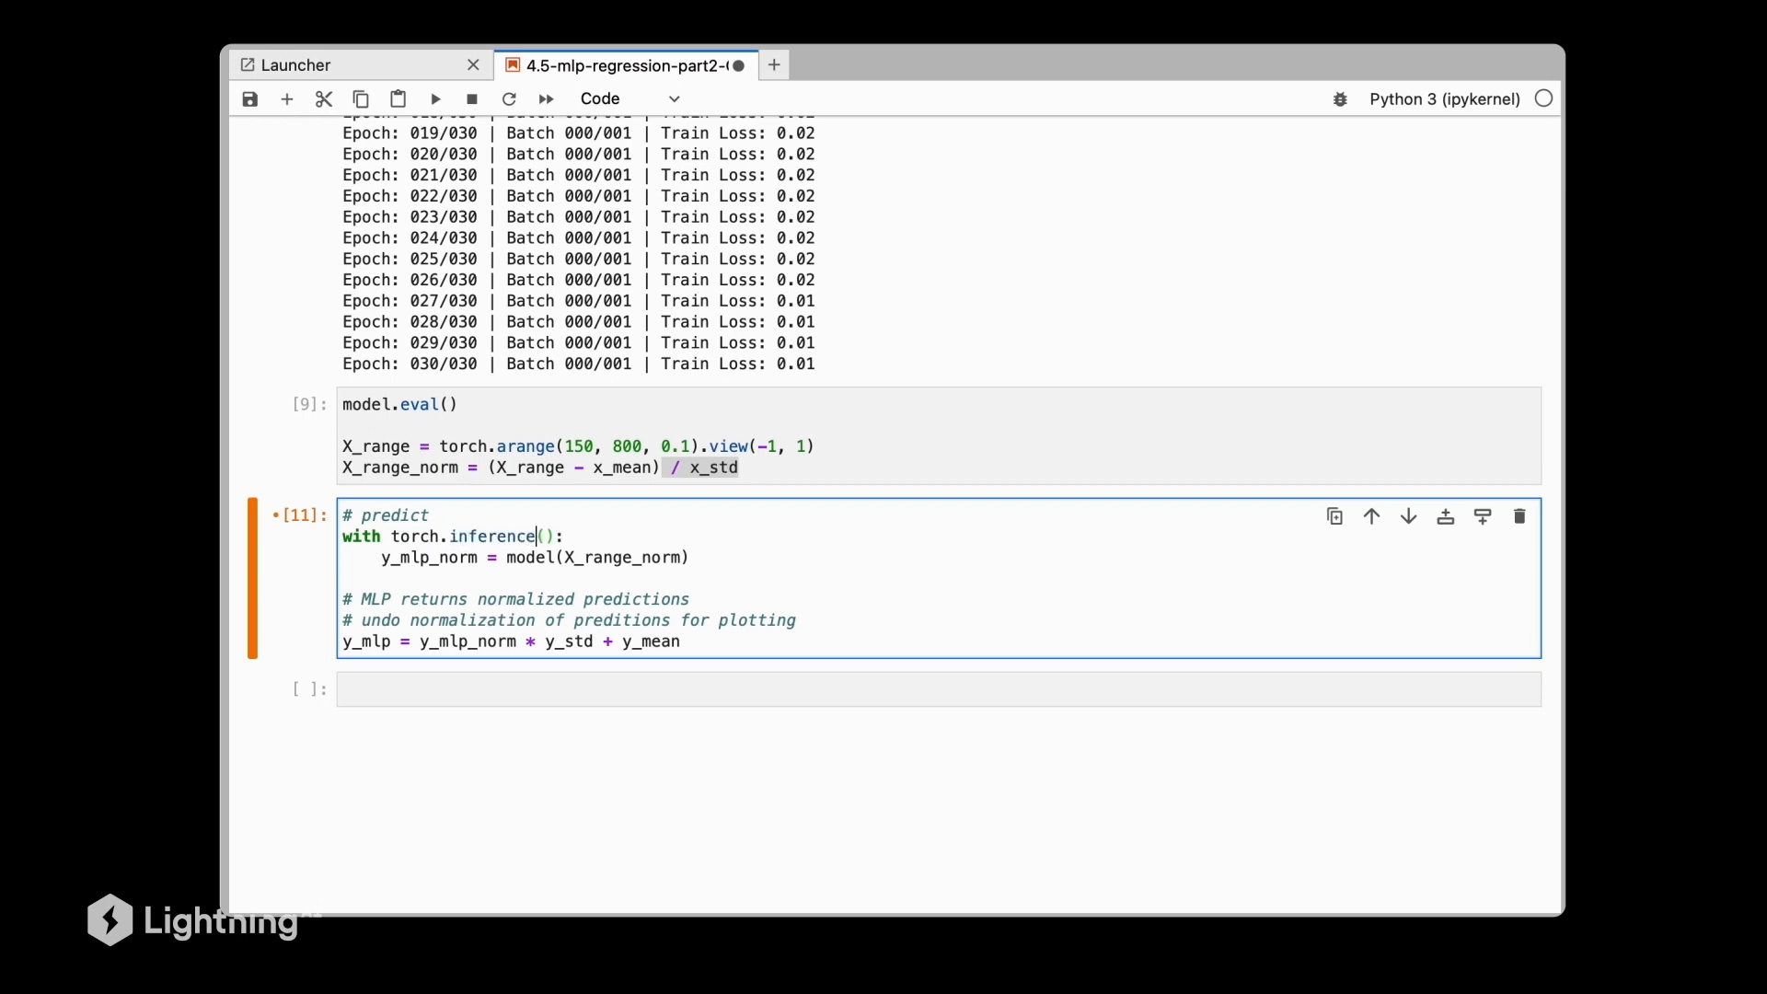
{"action": "type", "text": "_mode"}
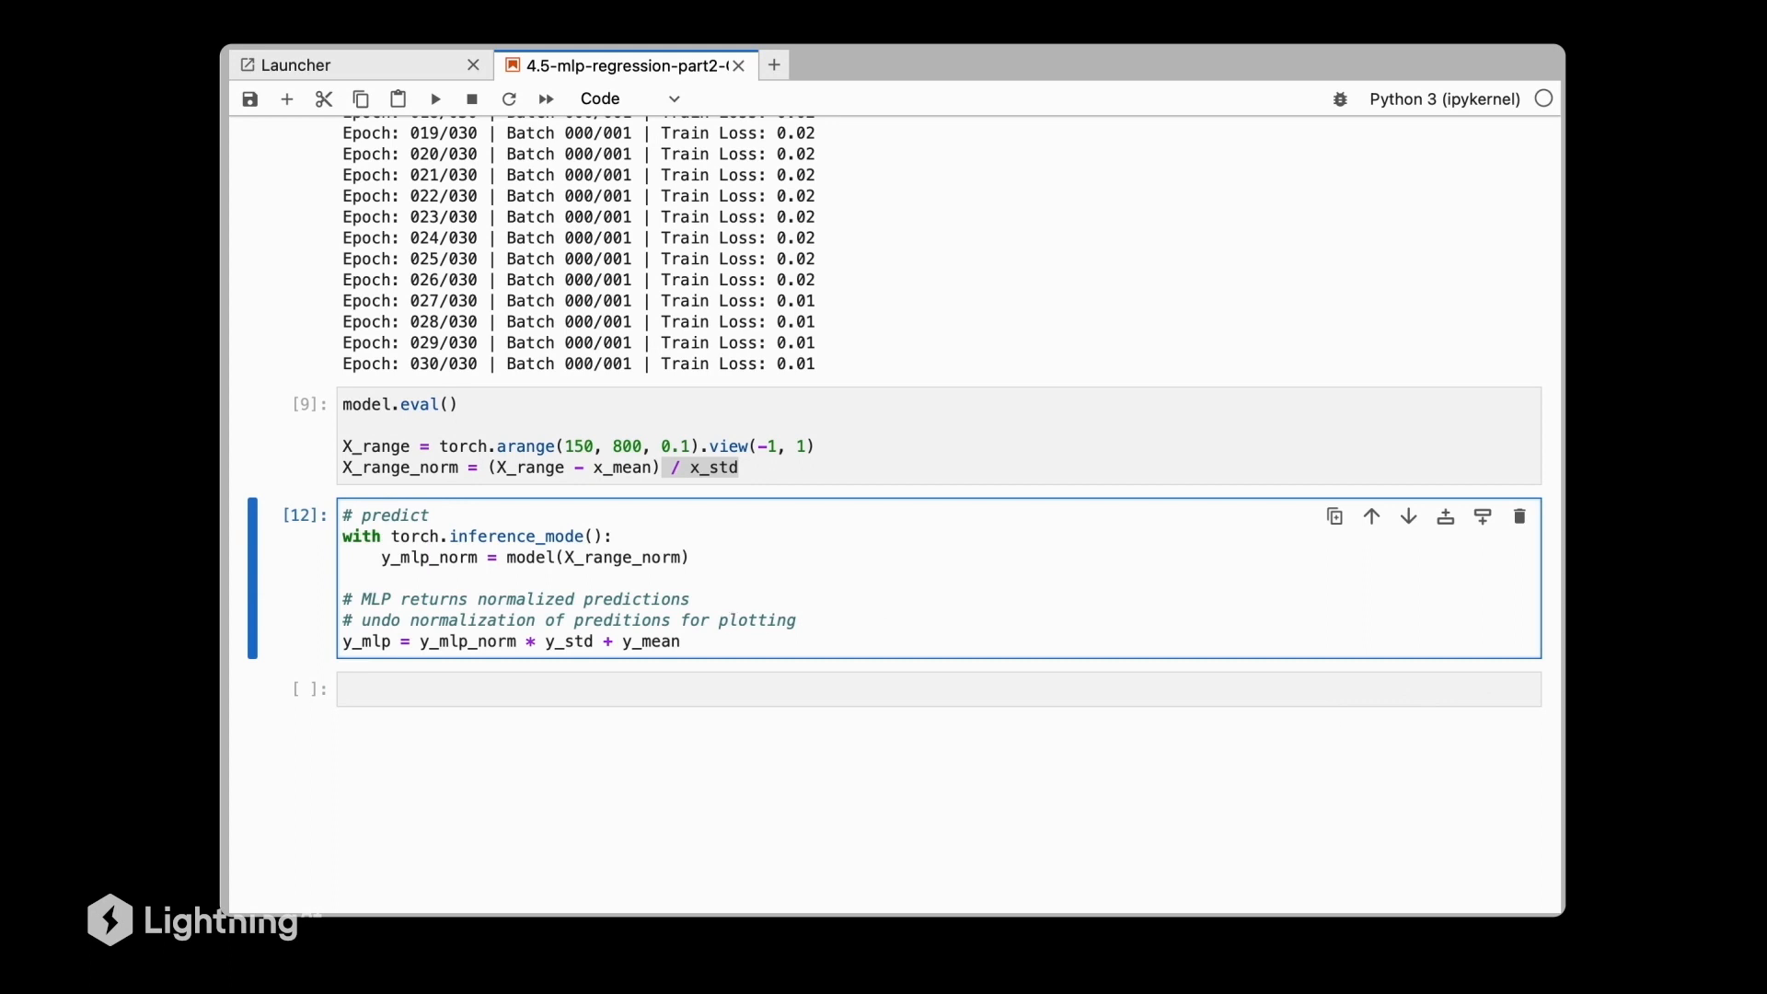
{"action": "mouse_move", "coordinate": [553, 652]}
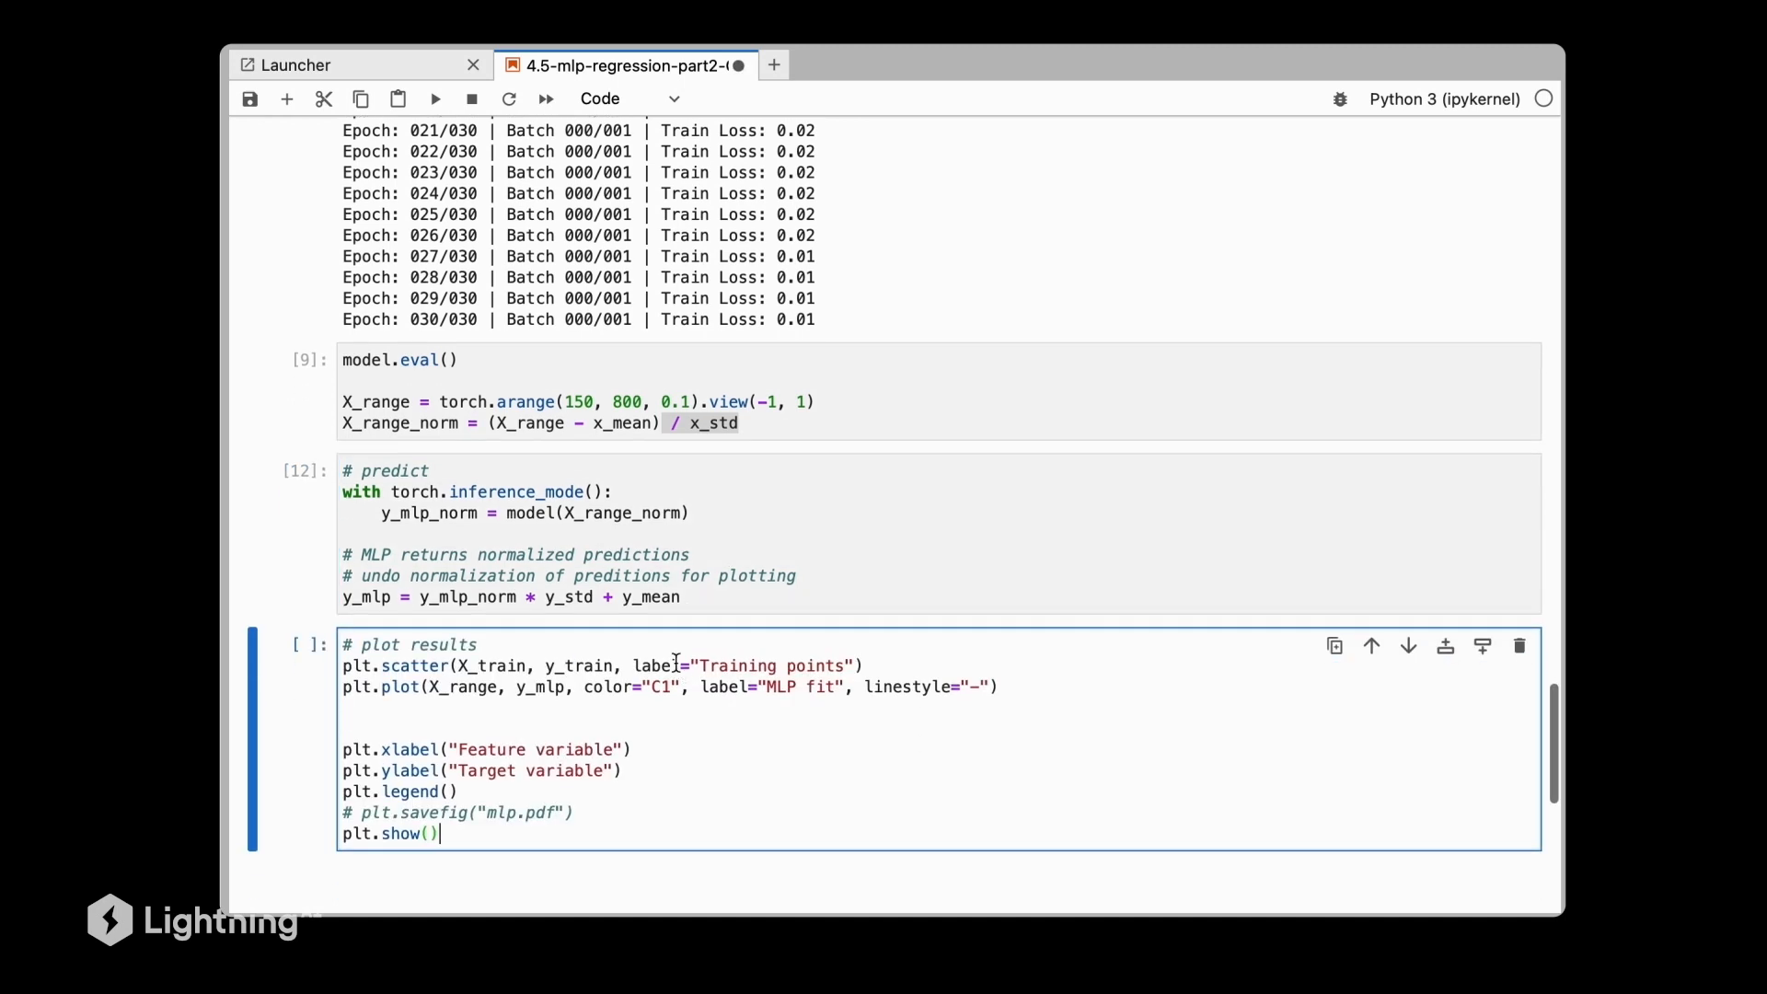
Write a plotting cell scattering training points and plotting y_mlp over X_range in C1.
{"action": "scroll", "scroll_direction": "down", "scroll_amount": 3}
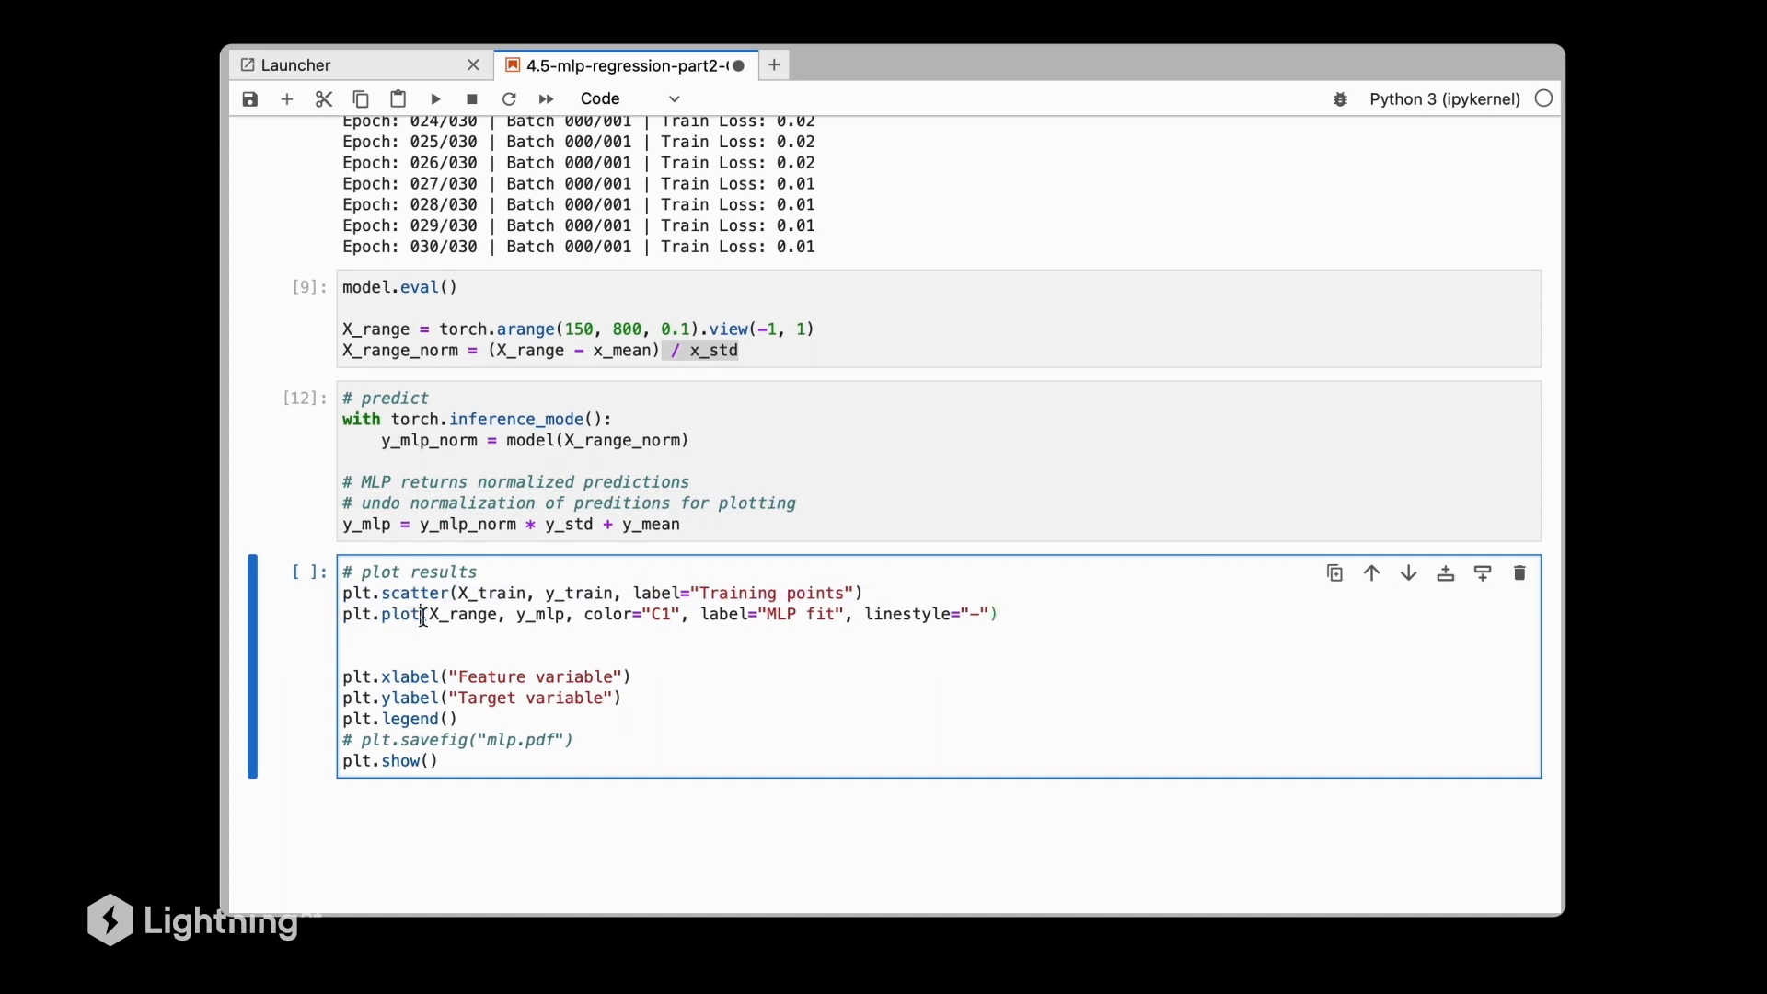
{"action": "double_click", "coordinate": [462, 614]}
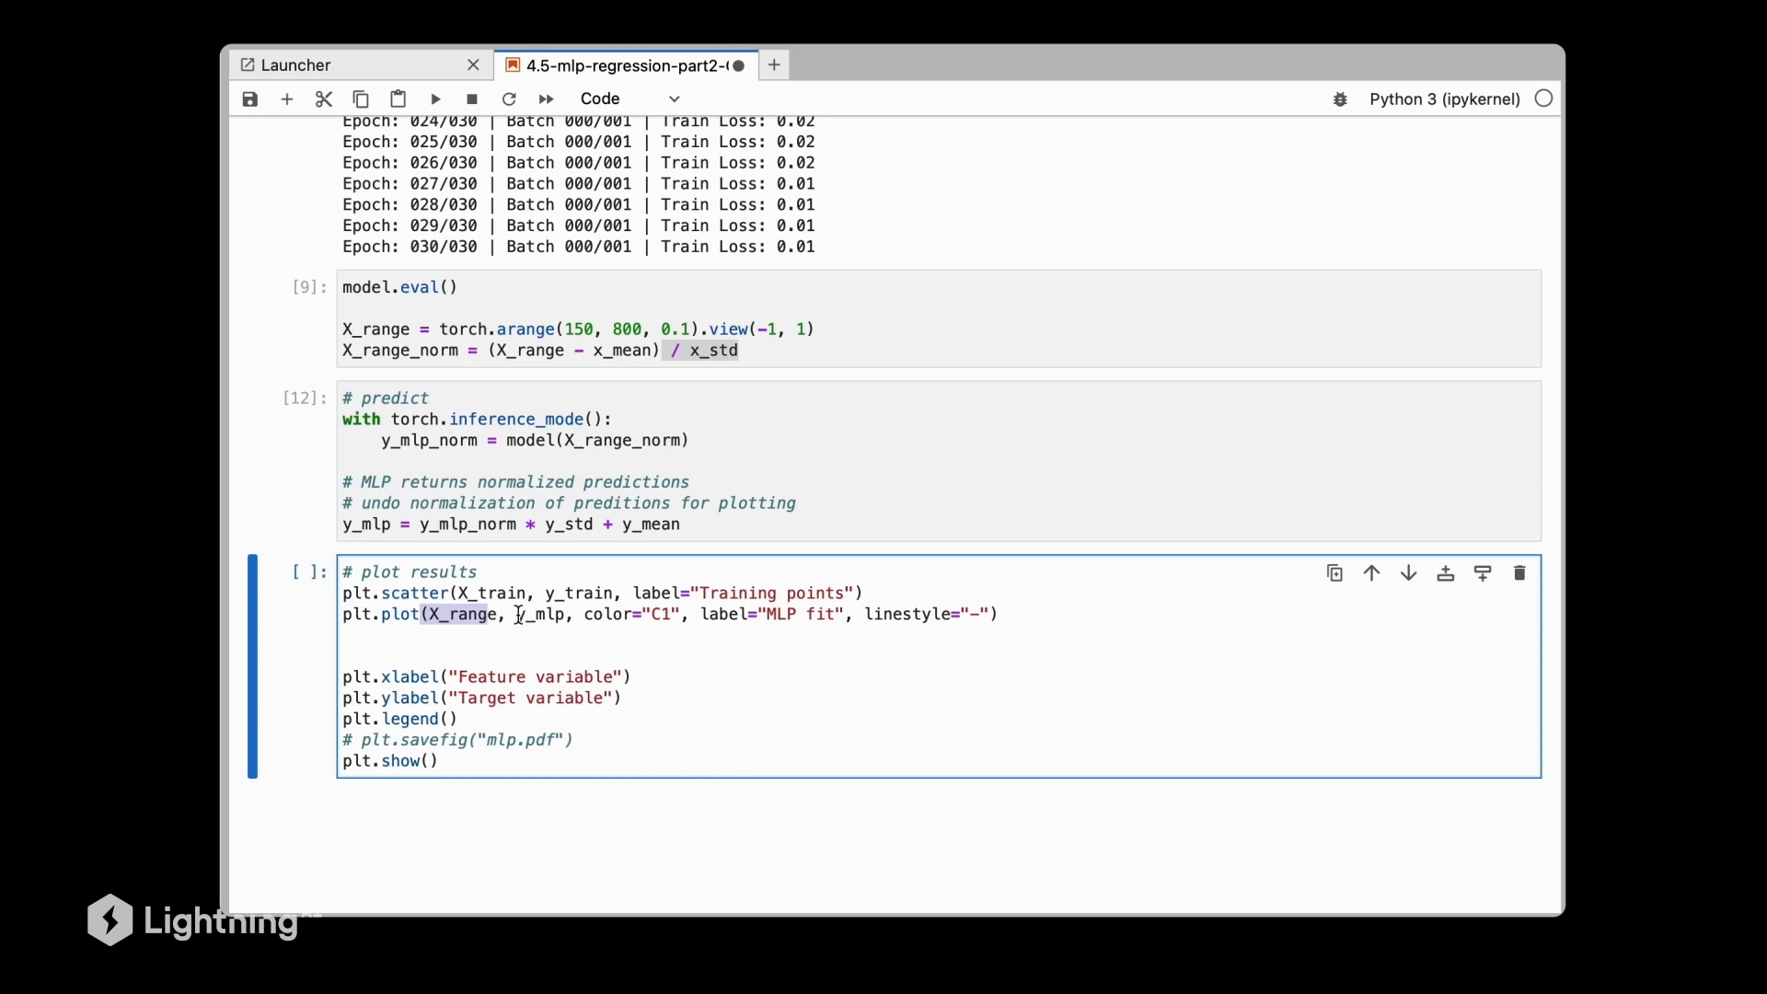
{"action": "scroll", "scroll_direction": "down", "scroll_amount": 3}
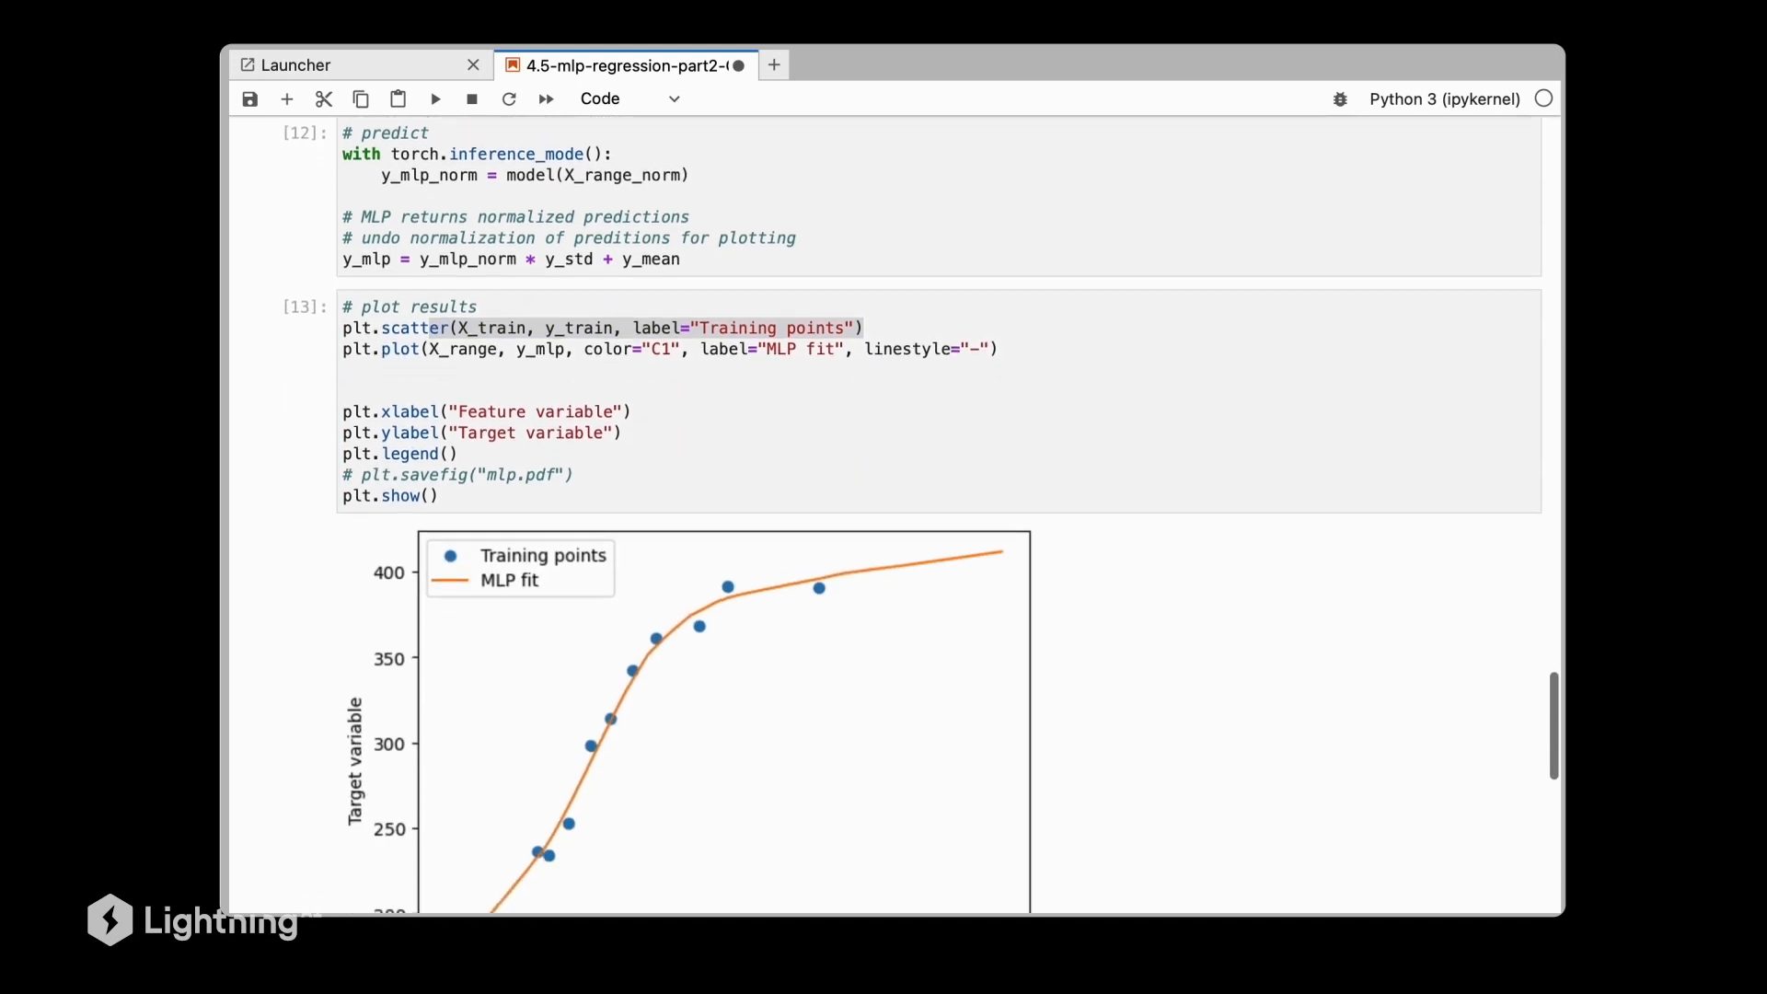
Scroll down to view the orange MLP fit curve over the blue training points.
{"action": "scroll", "scroll_direction": "down", "scroll_amount": 3}
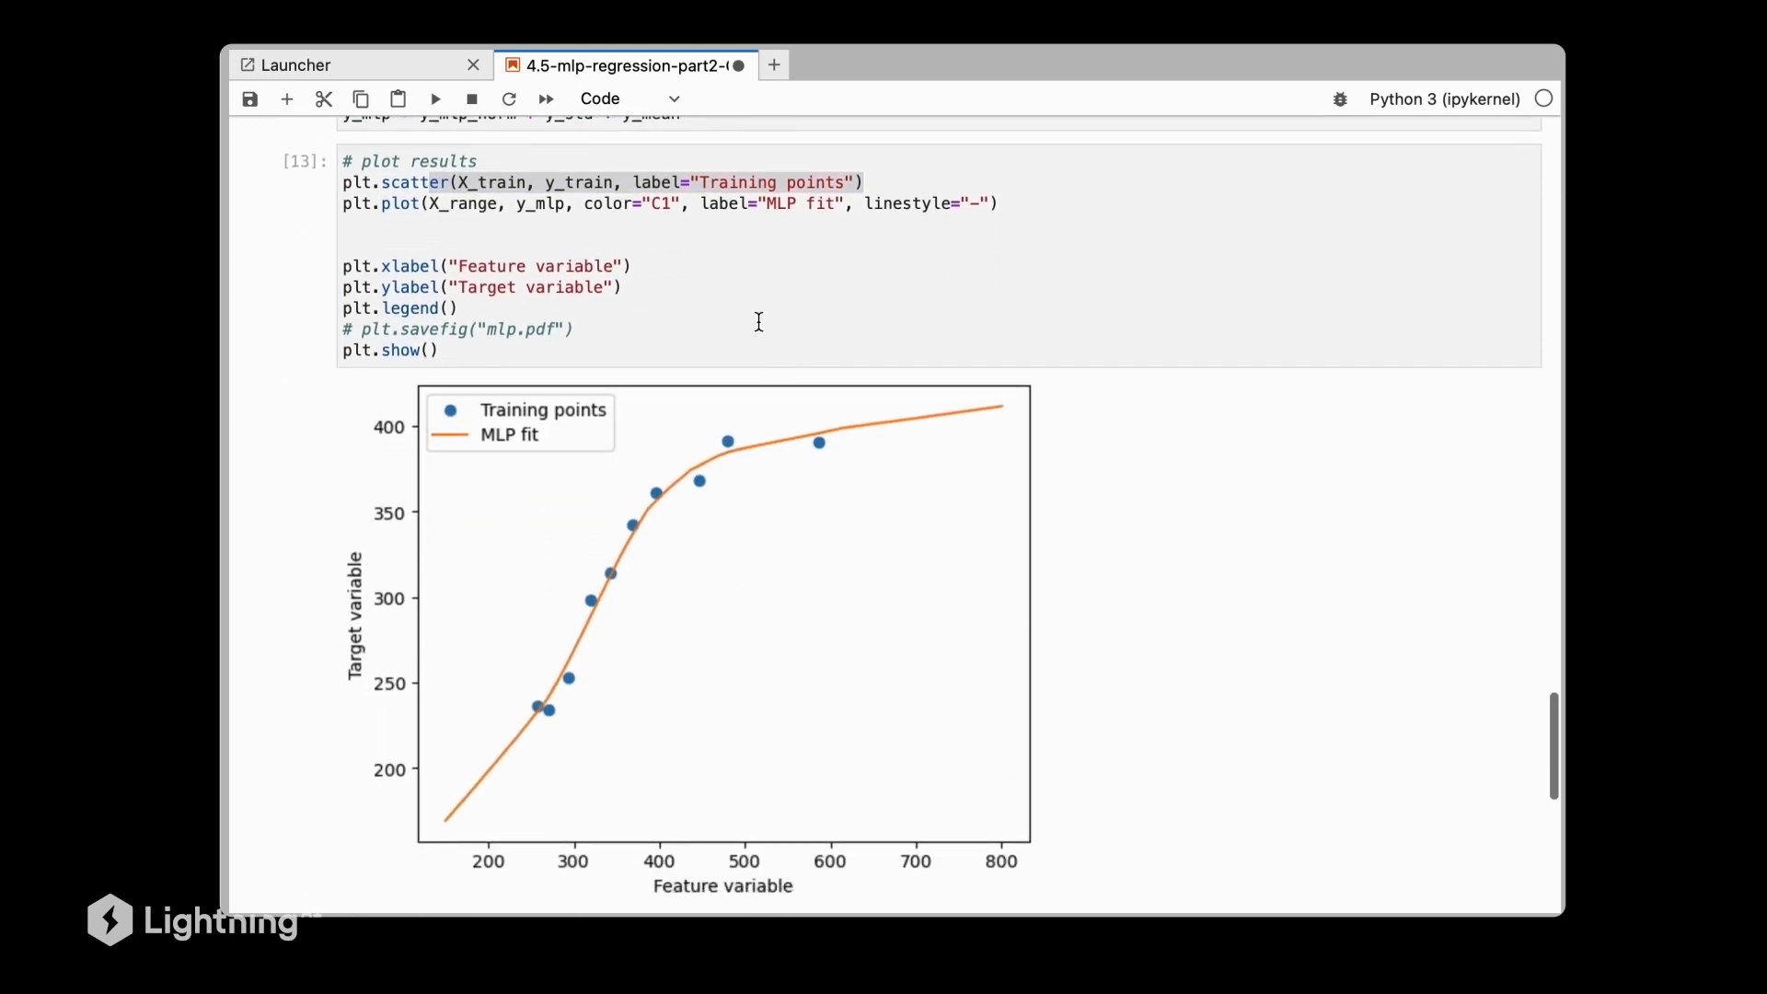
{"action": "mouse_move", "coordinate": [848, 454]}
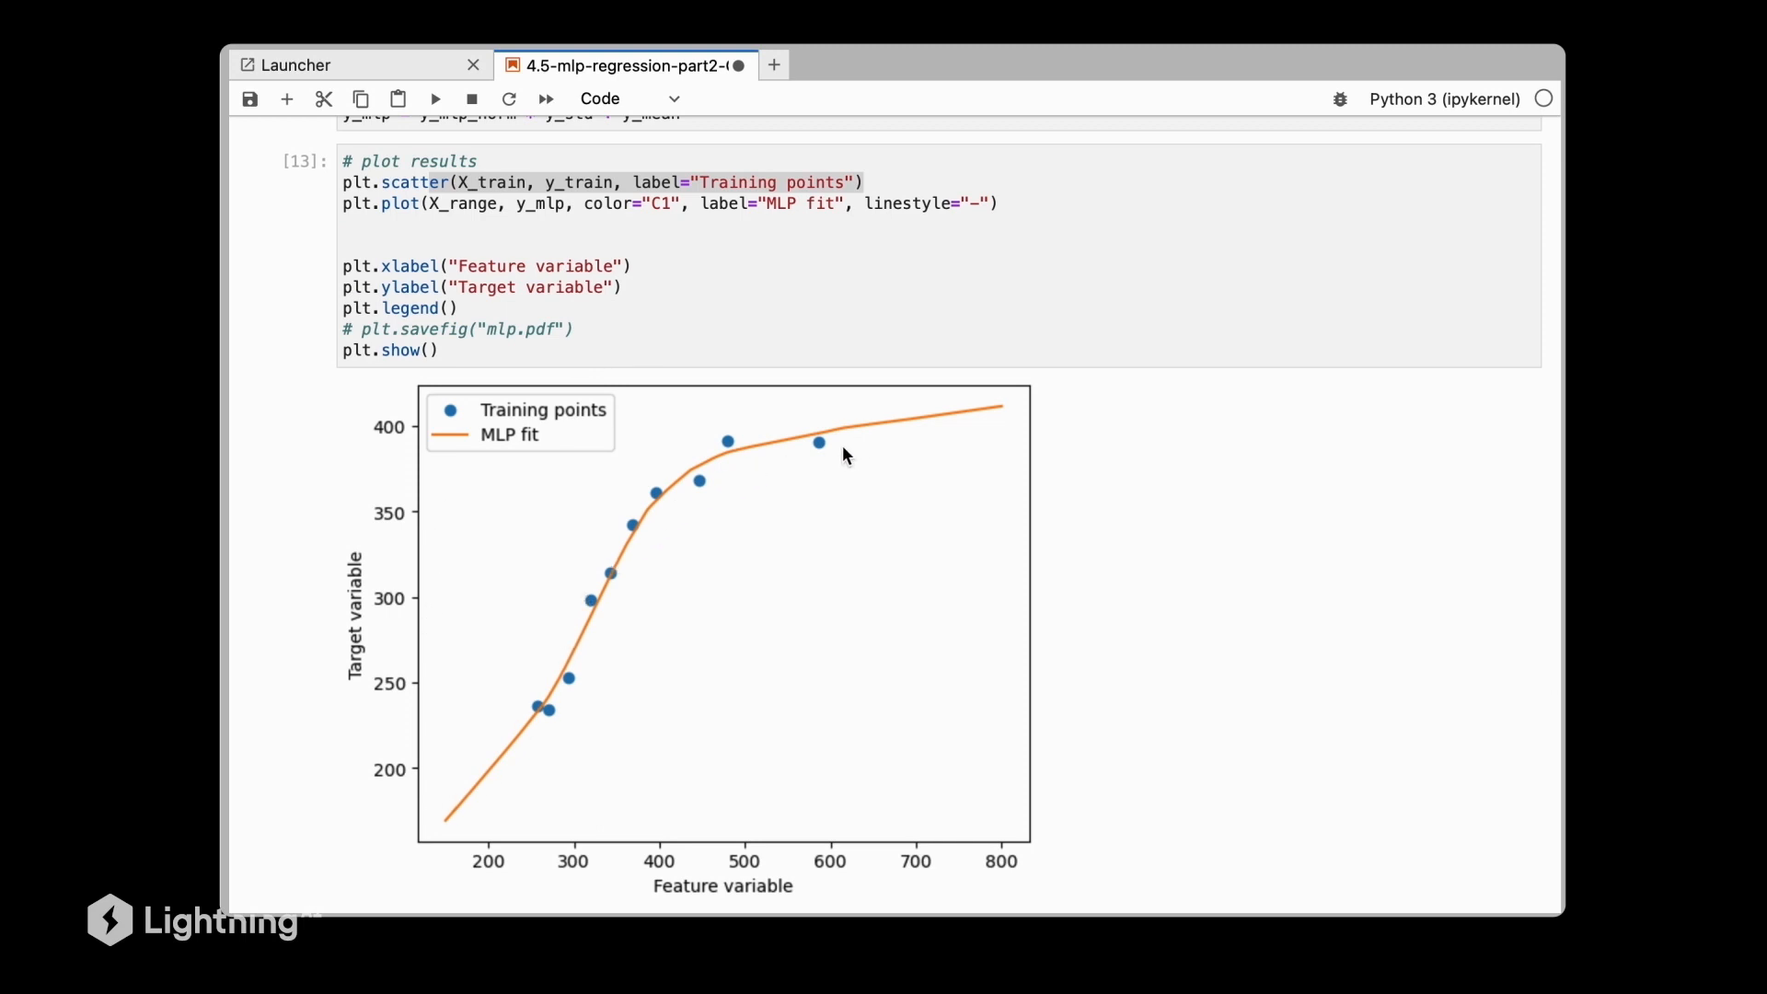
{"action": "mouse_move", "coordinate": [541, 687]}
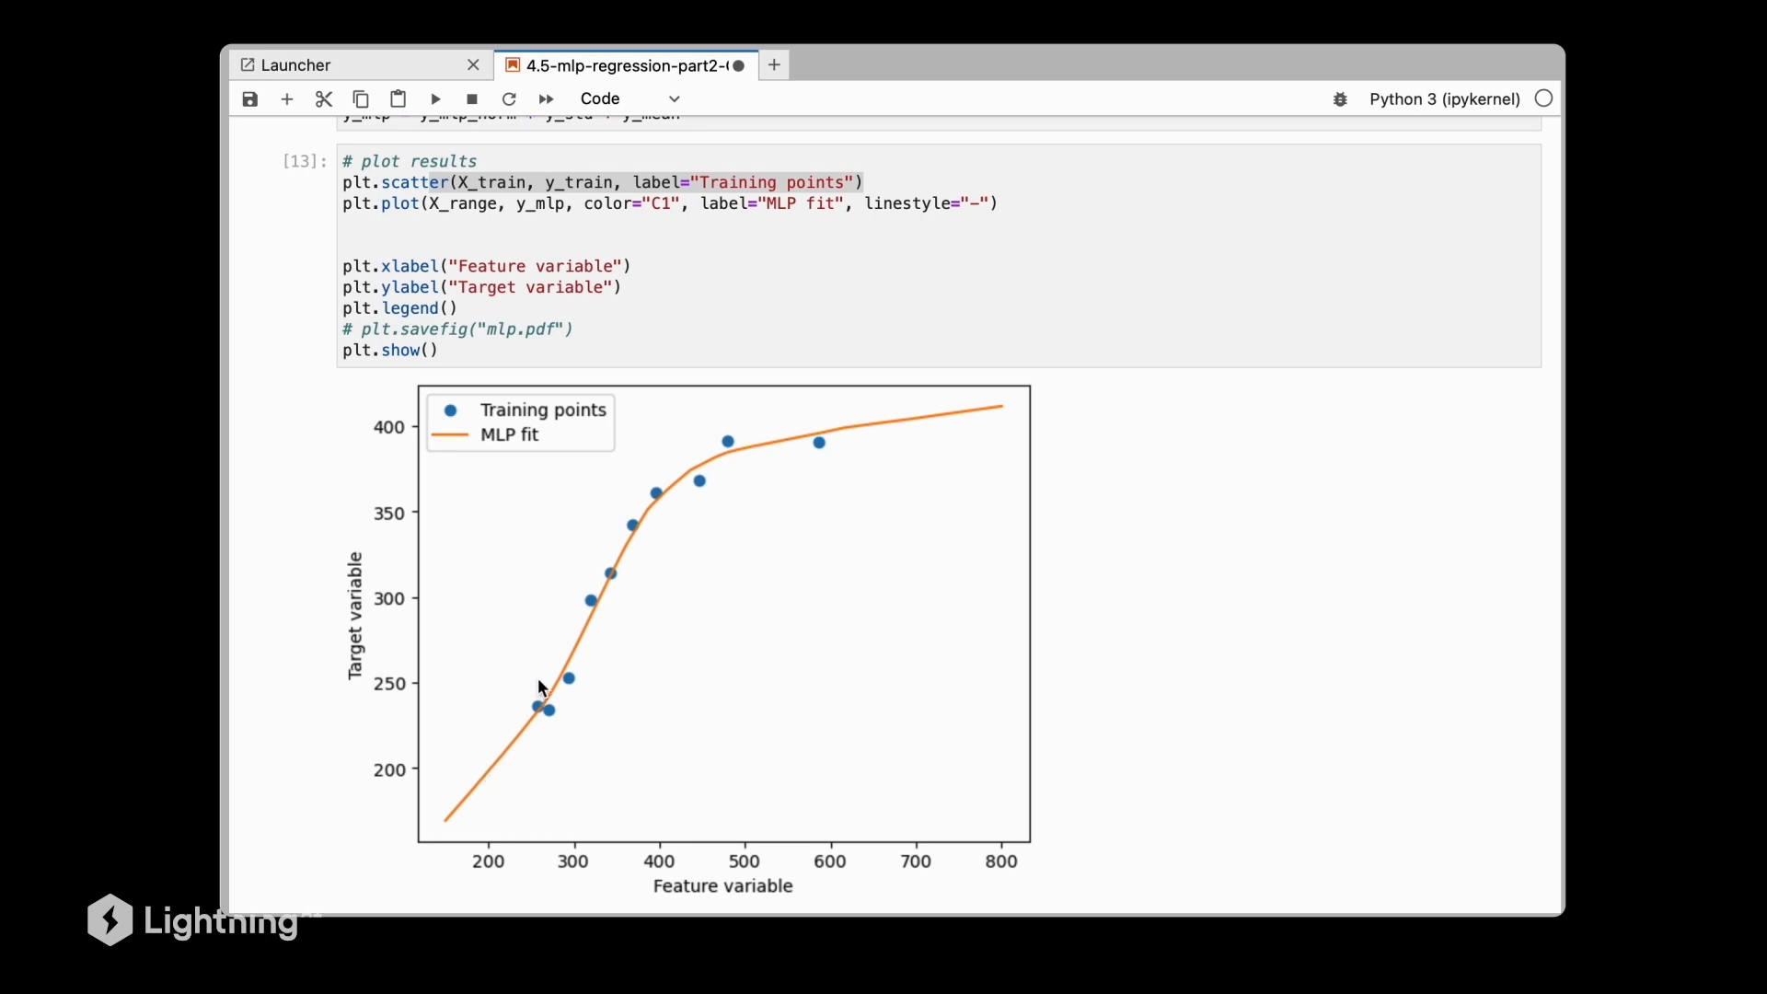
{"action": "mouse_move", "coordinate": [512, 699]}
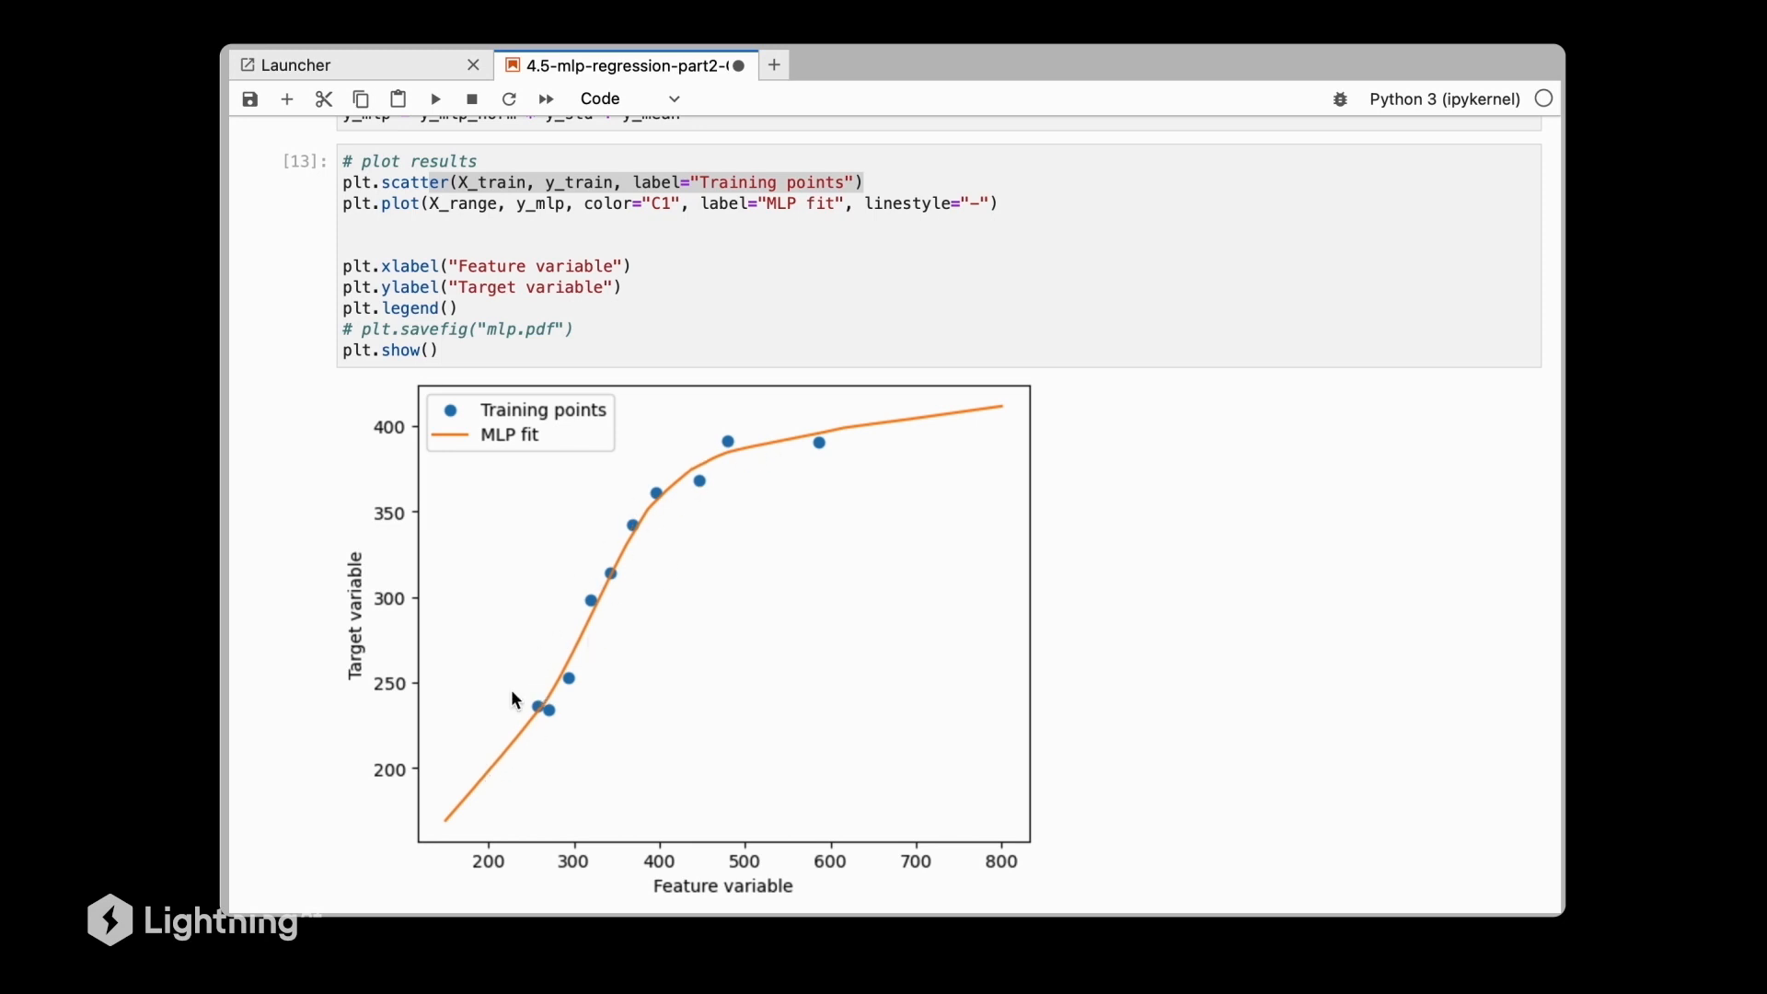
{"action": "mouse_move", "coordinate": [449, 789]}
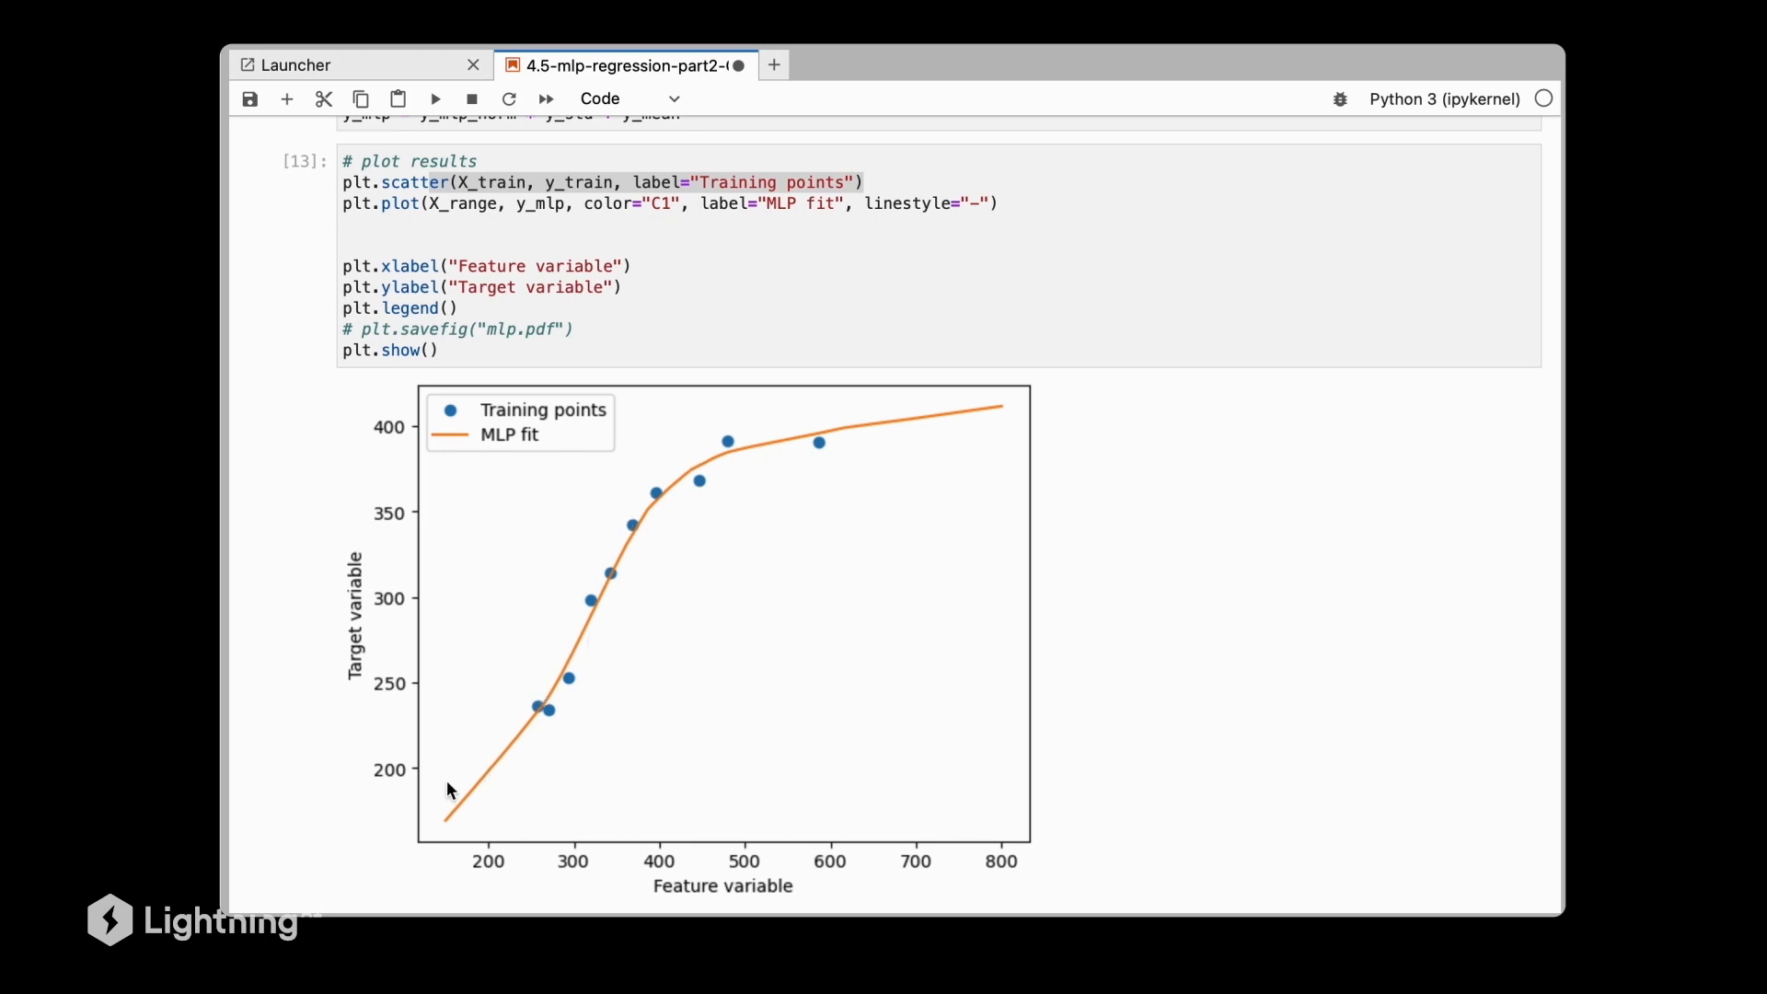